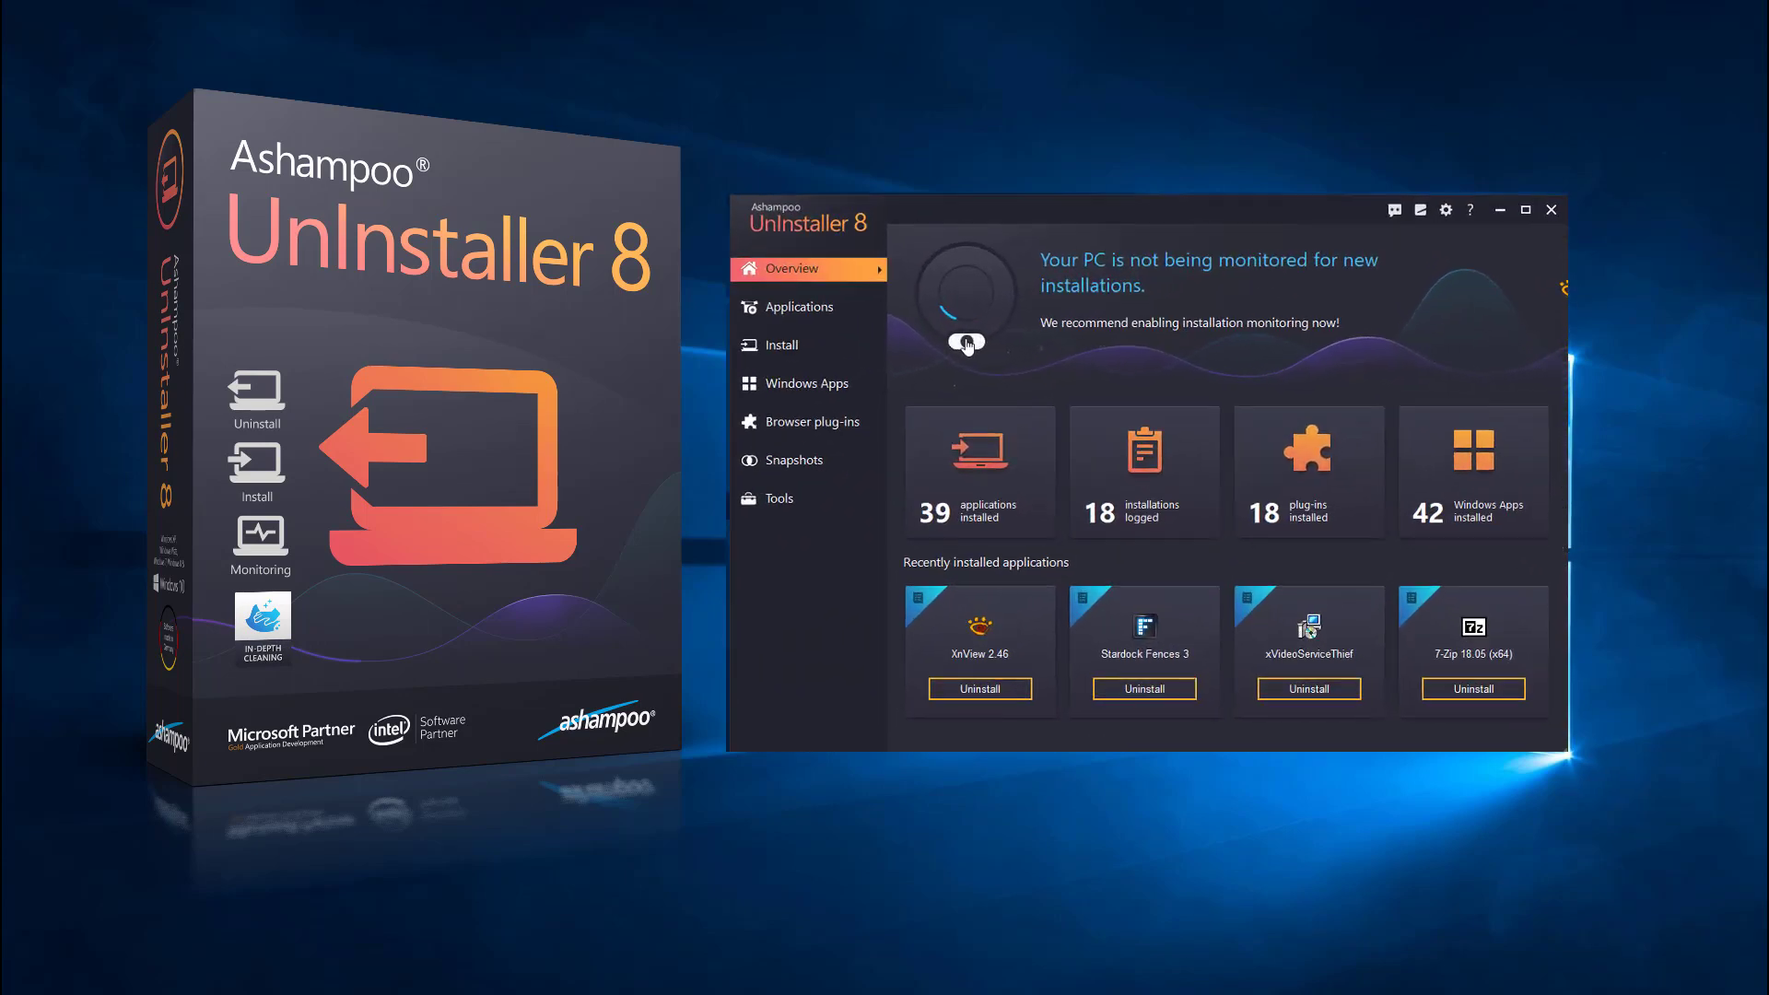
Check the logged installations list, then switch installation monitoring from OFF to ON on Overview
{"action": "left_click", "coordinate": [966, 342]}
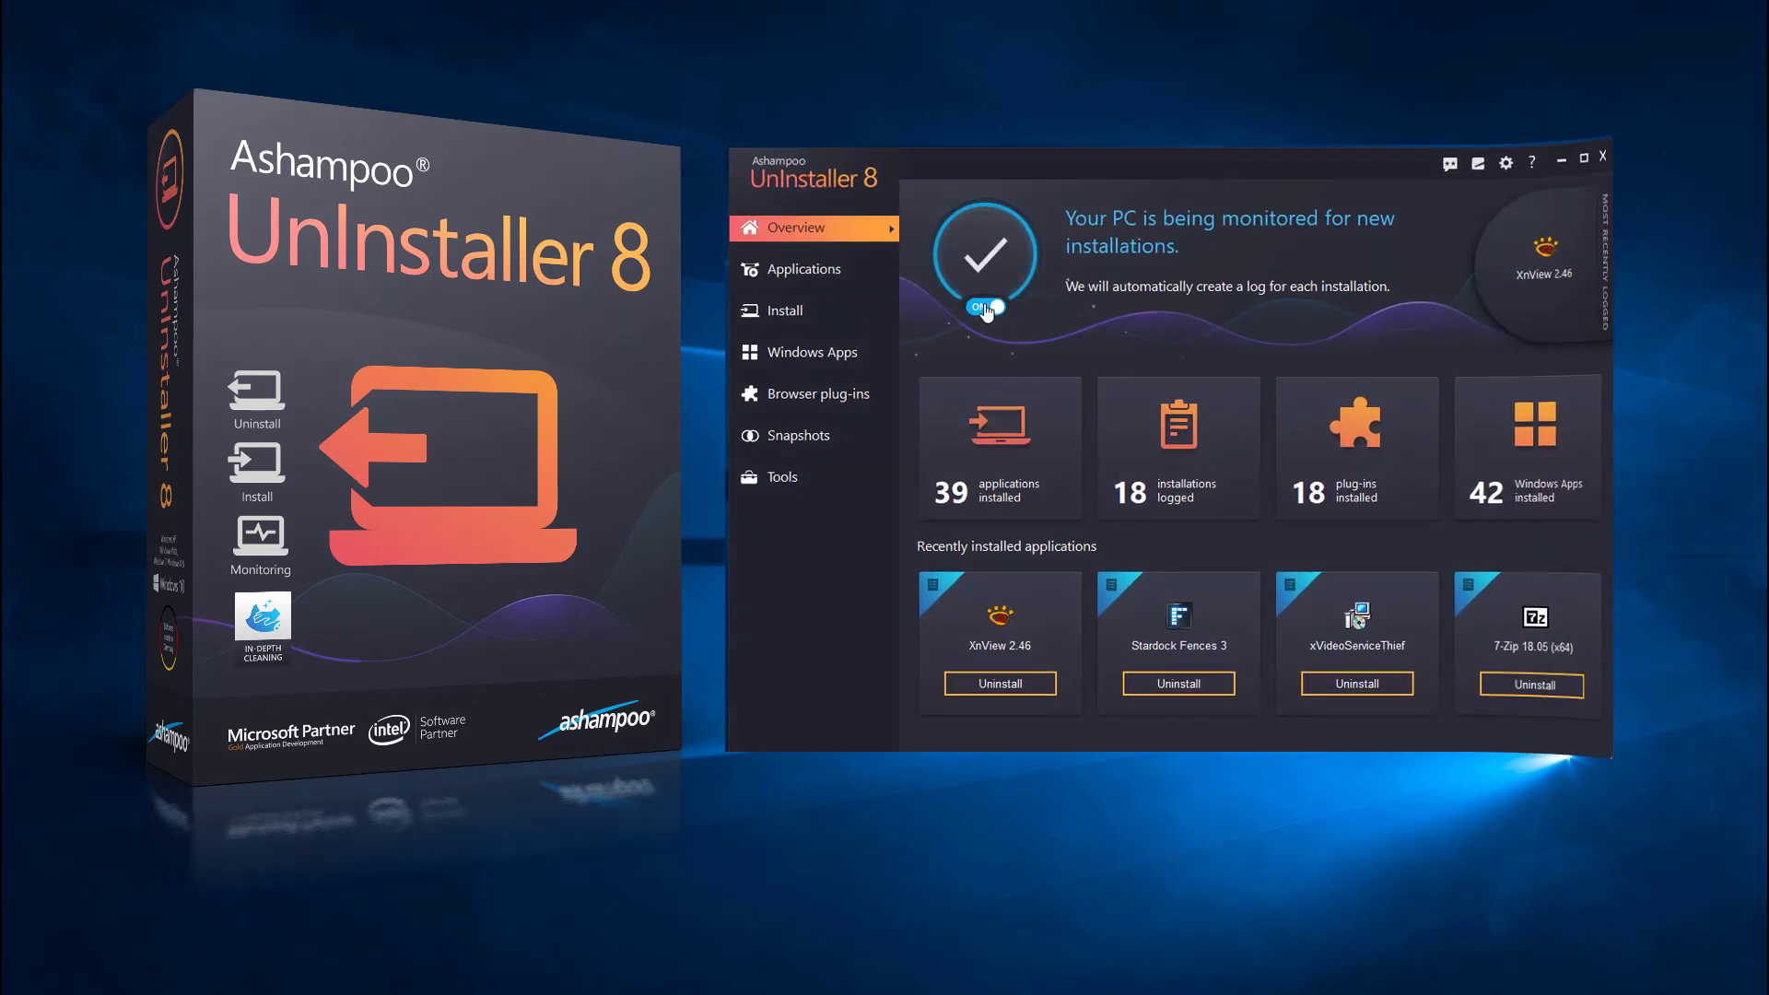
{"action": "left_click", "coordinate": [985, 310]}
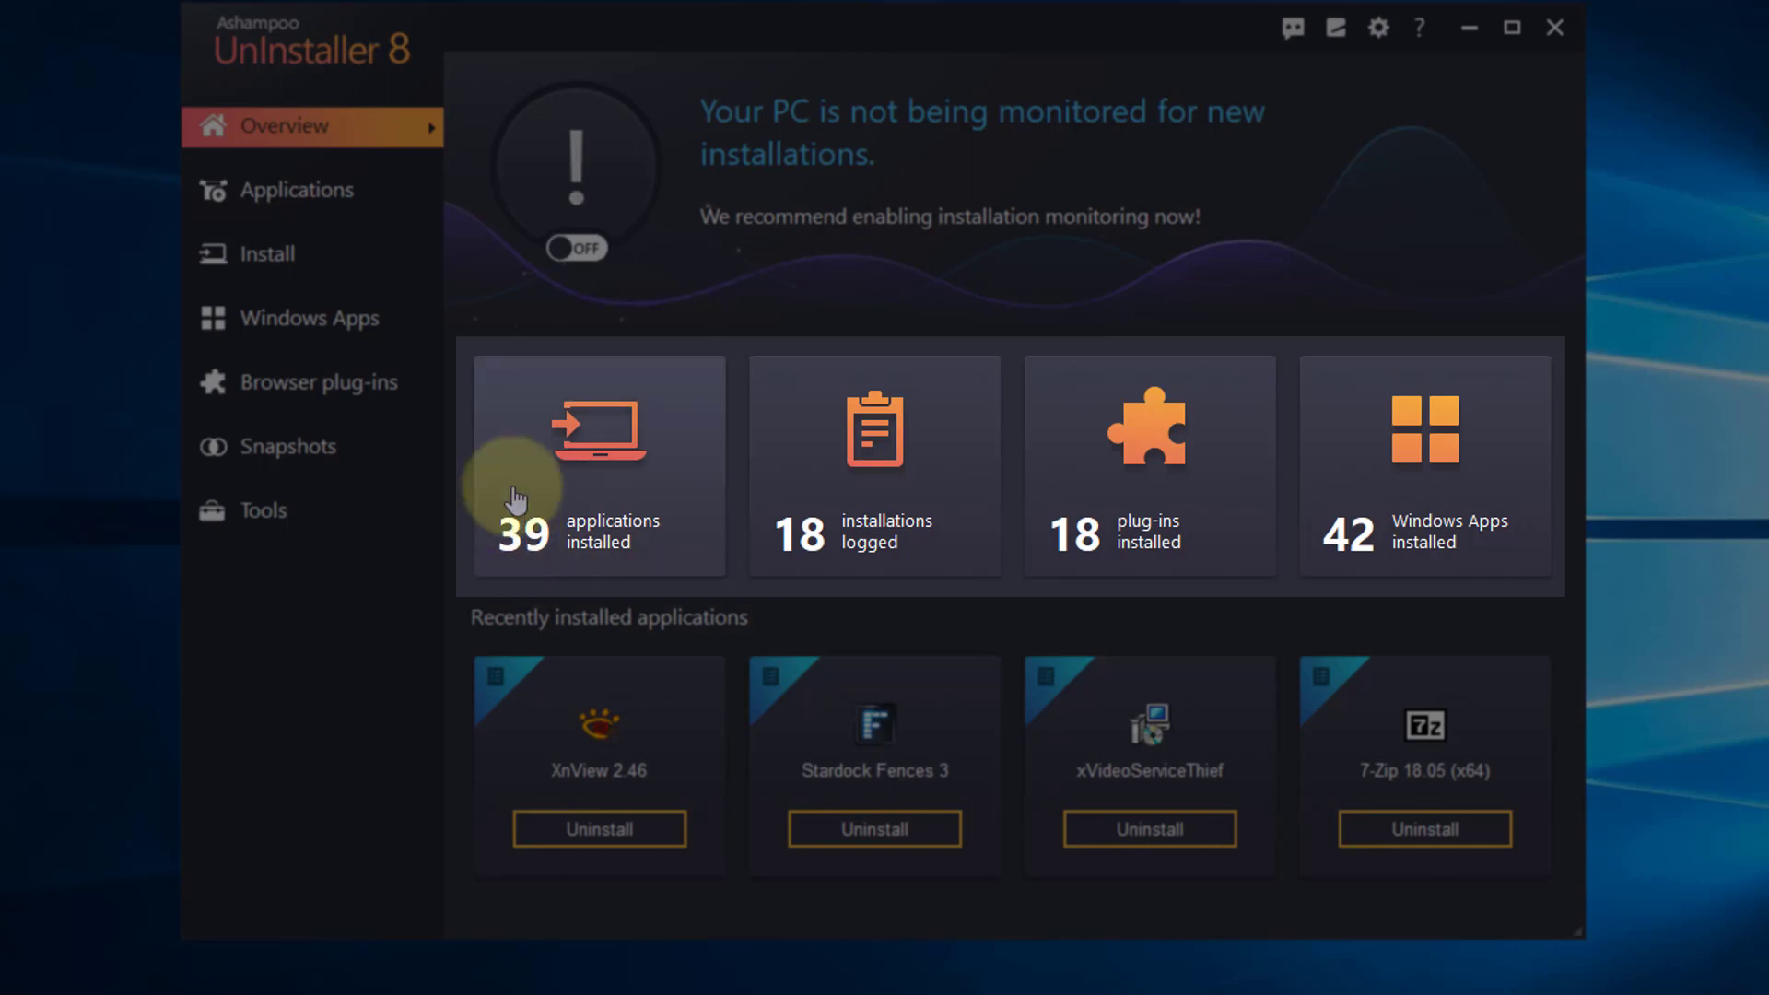
{"action": "mouse_move", "coordinate": [1257, 476]}
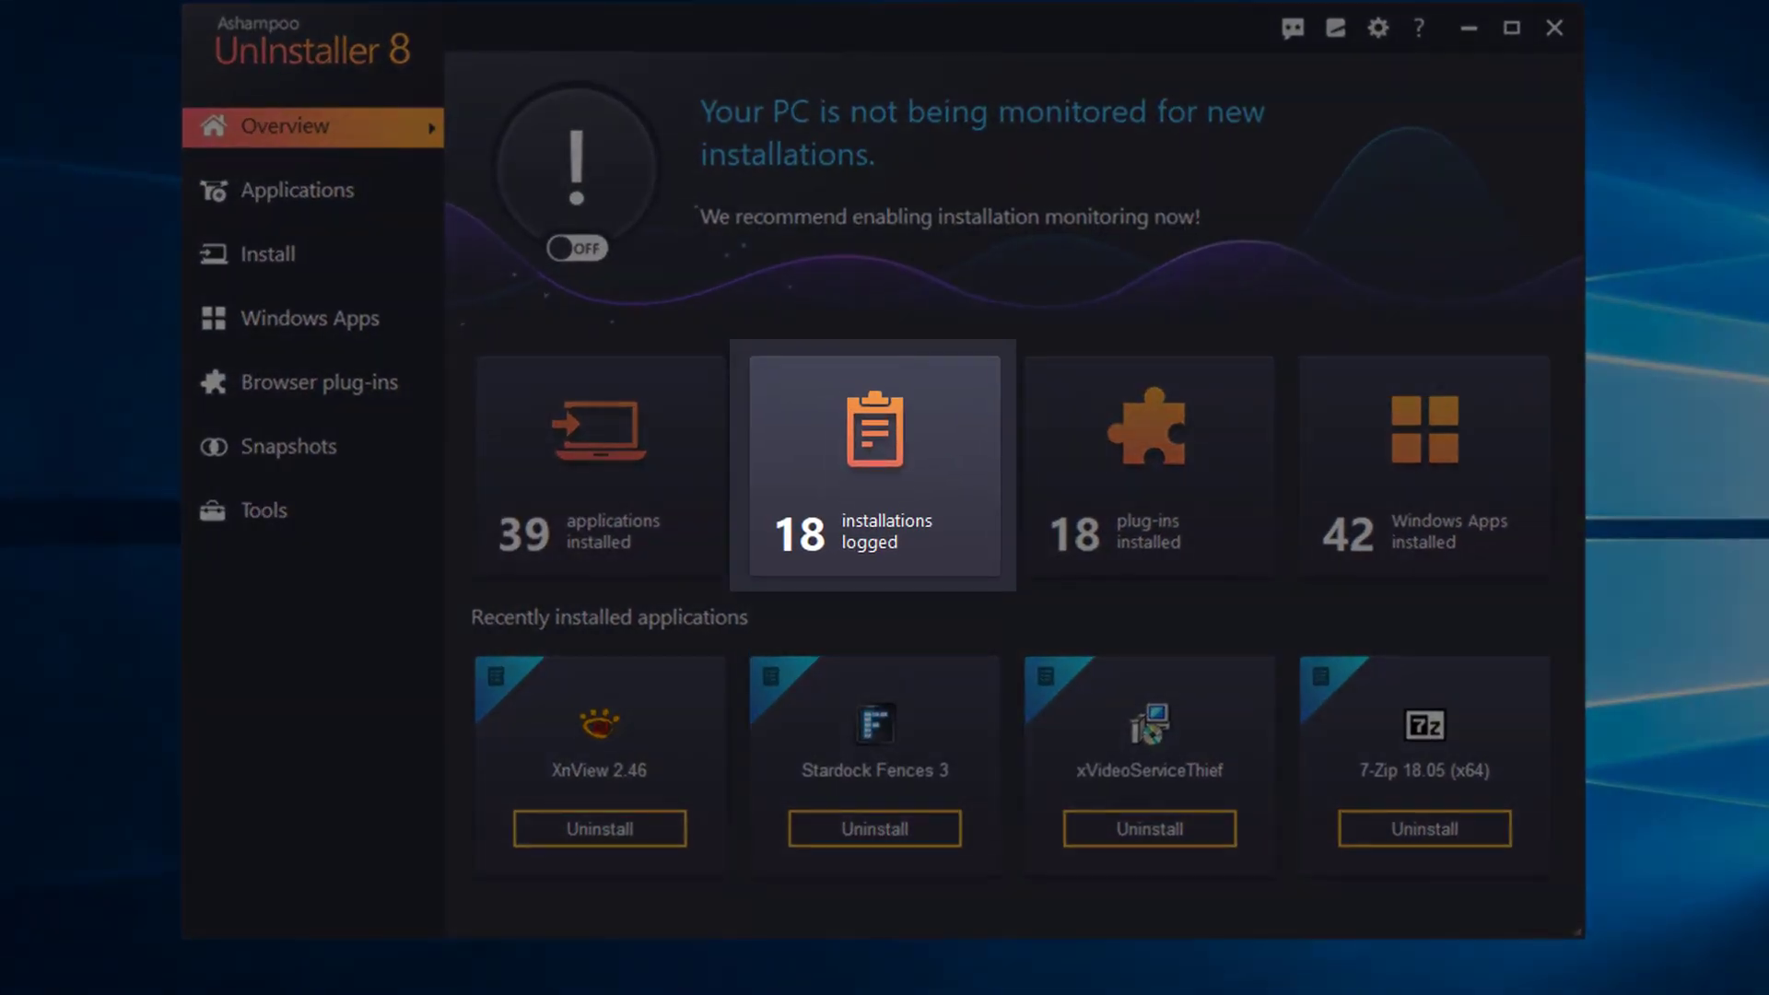
{"action": "mouse_move", "coordinate": [875, 468]}
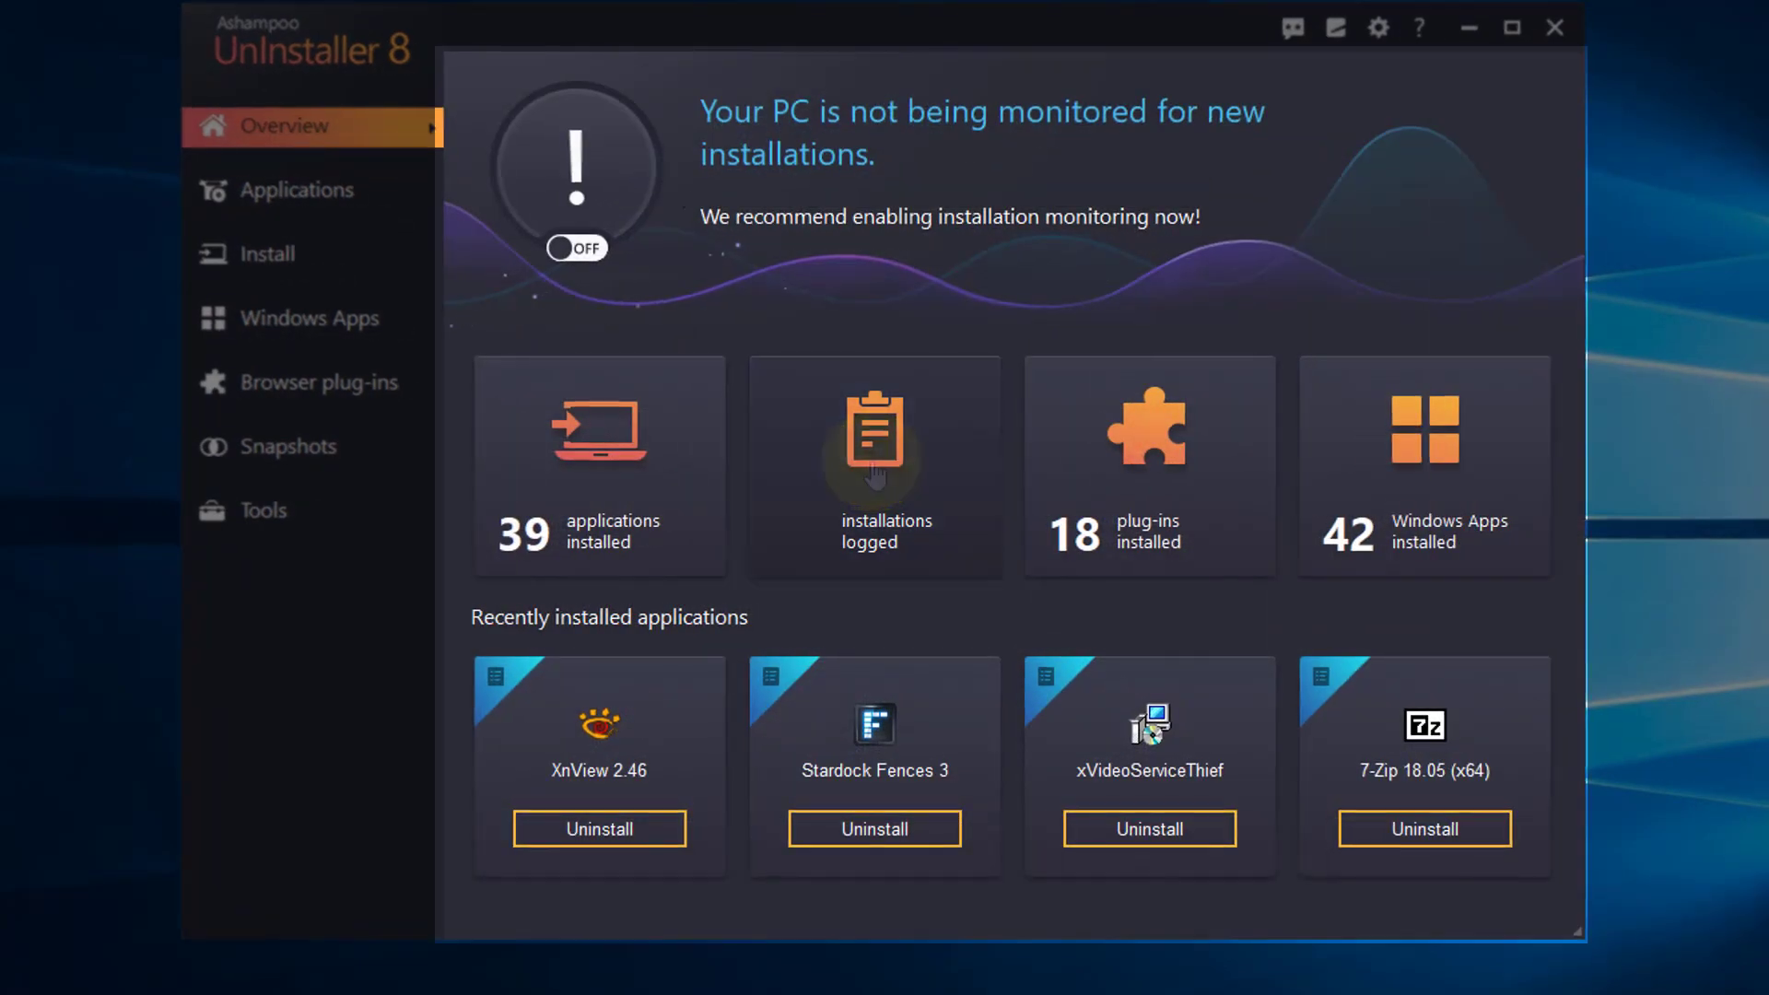
{"action": "left_click", "coordinate": [872, 466]}
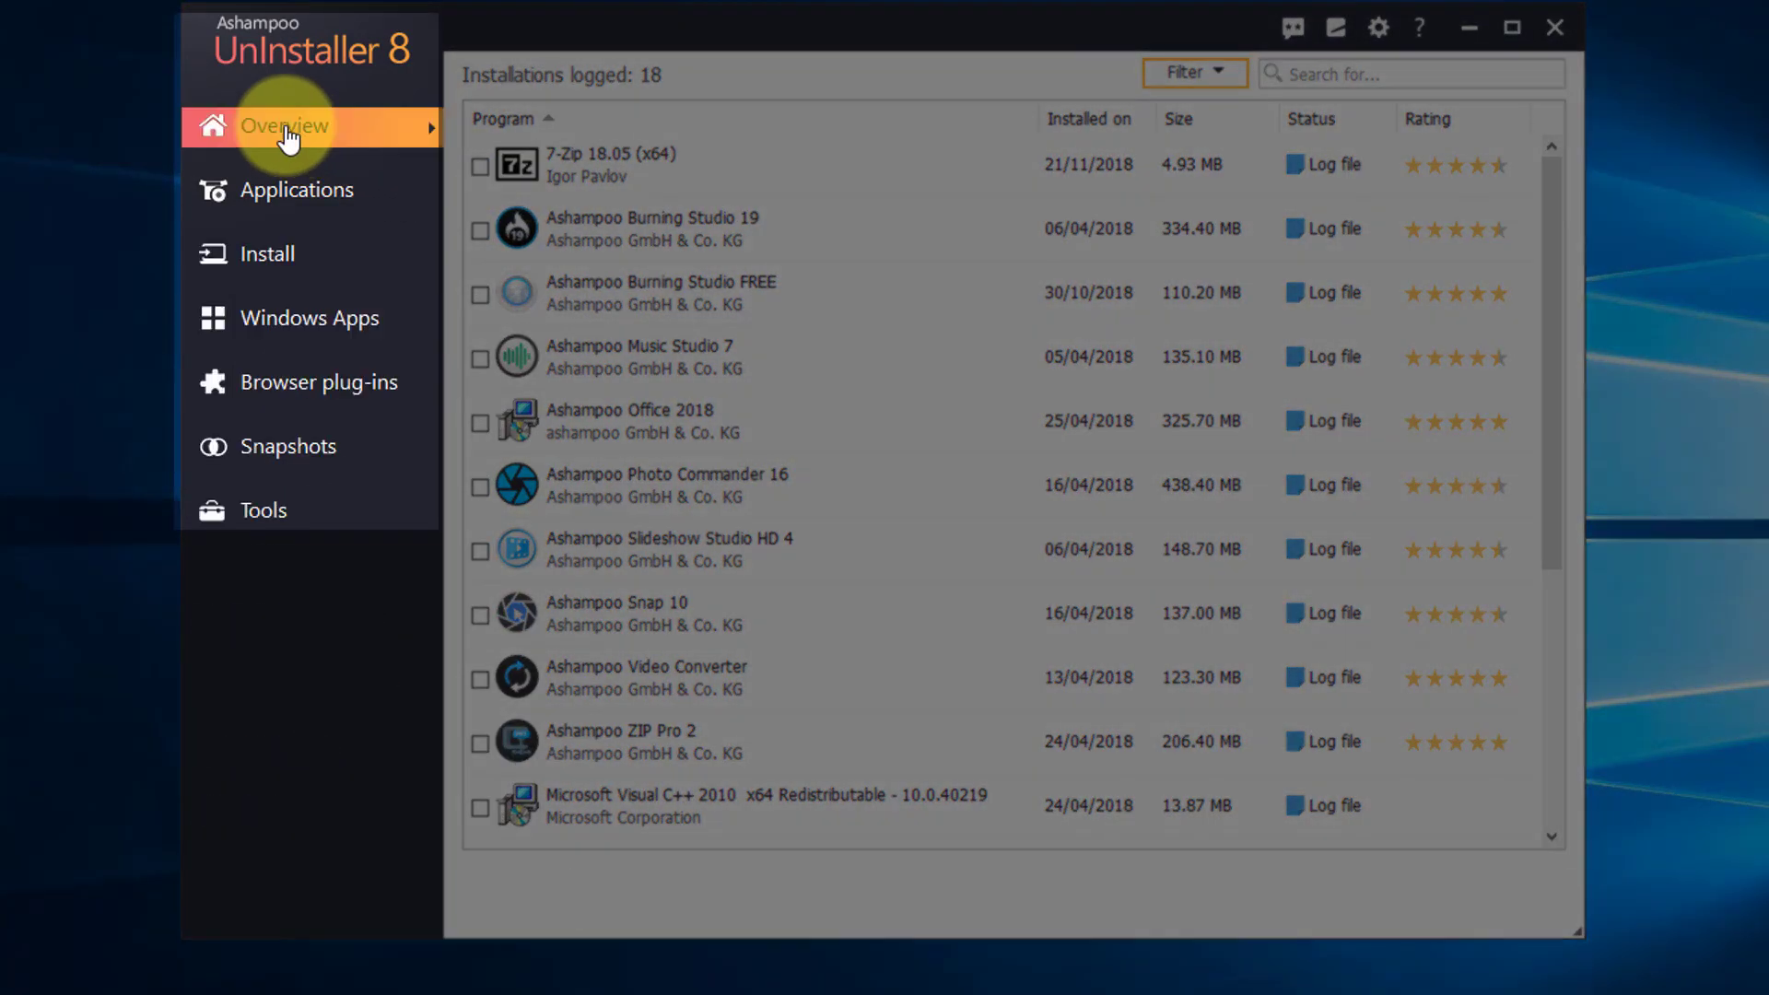
{"action": "left_click", "coordinate": [285, 125]}
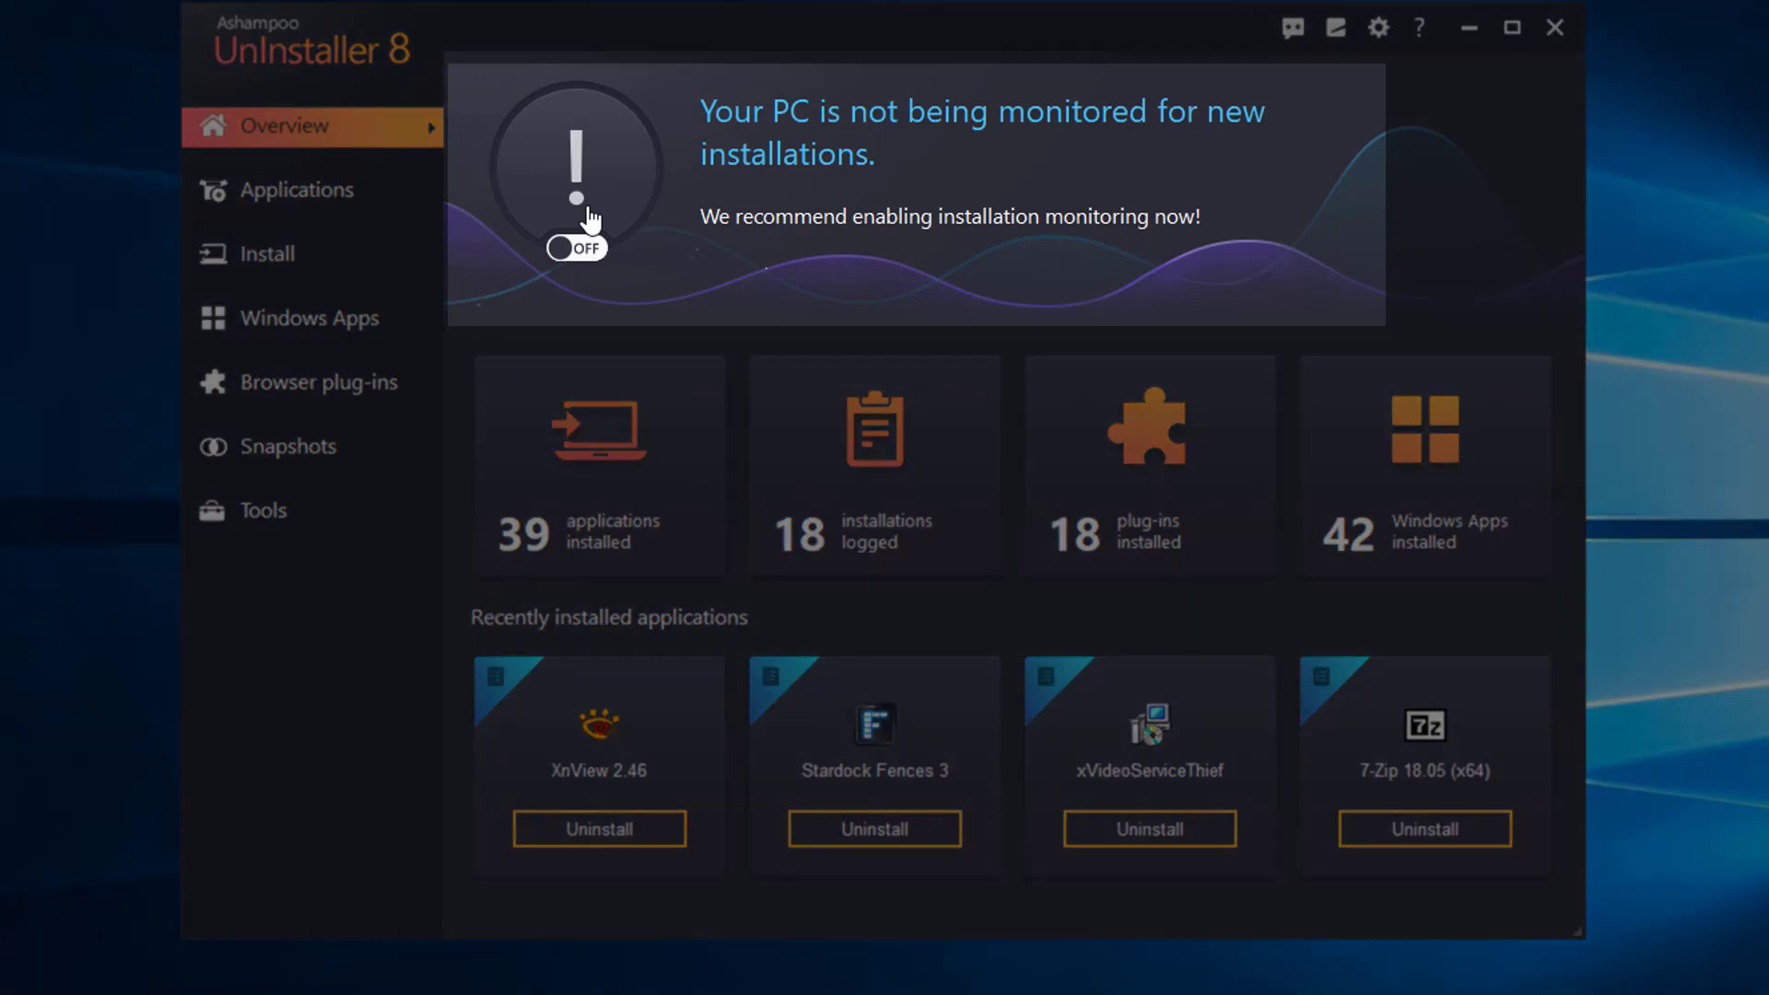
{"action": "left_click", "coordinate": [577, 249]}
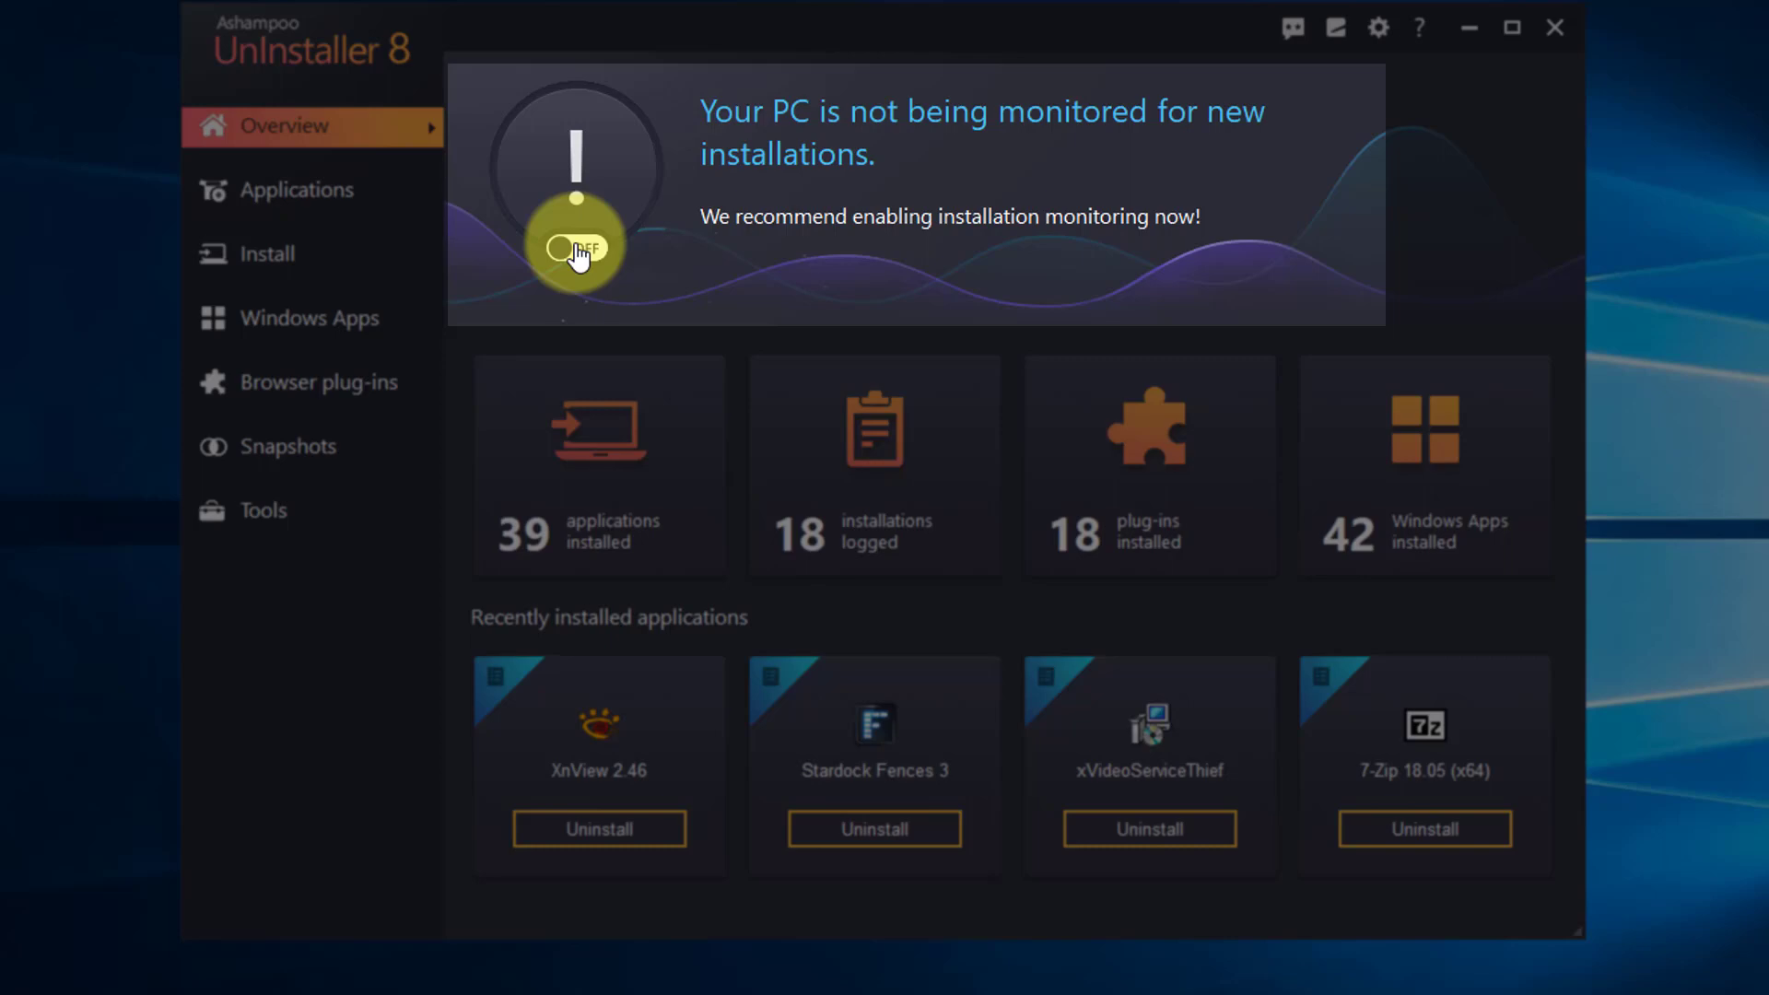
{"action": "left_click", "coordinate": [575, 248]}
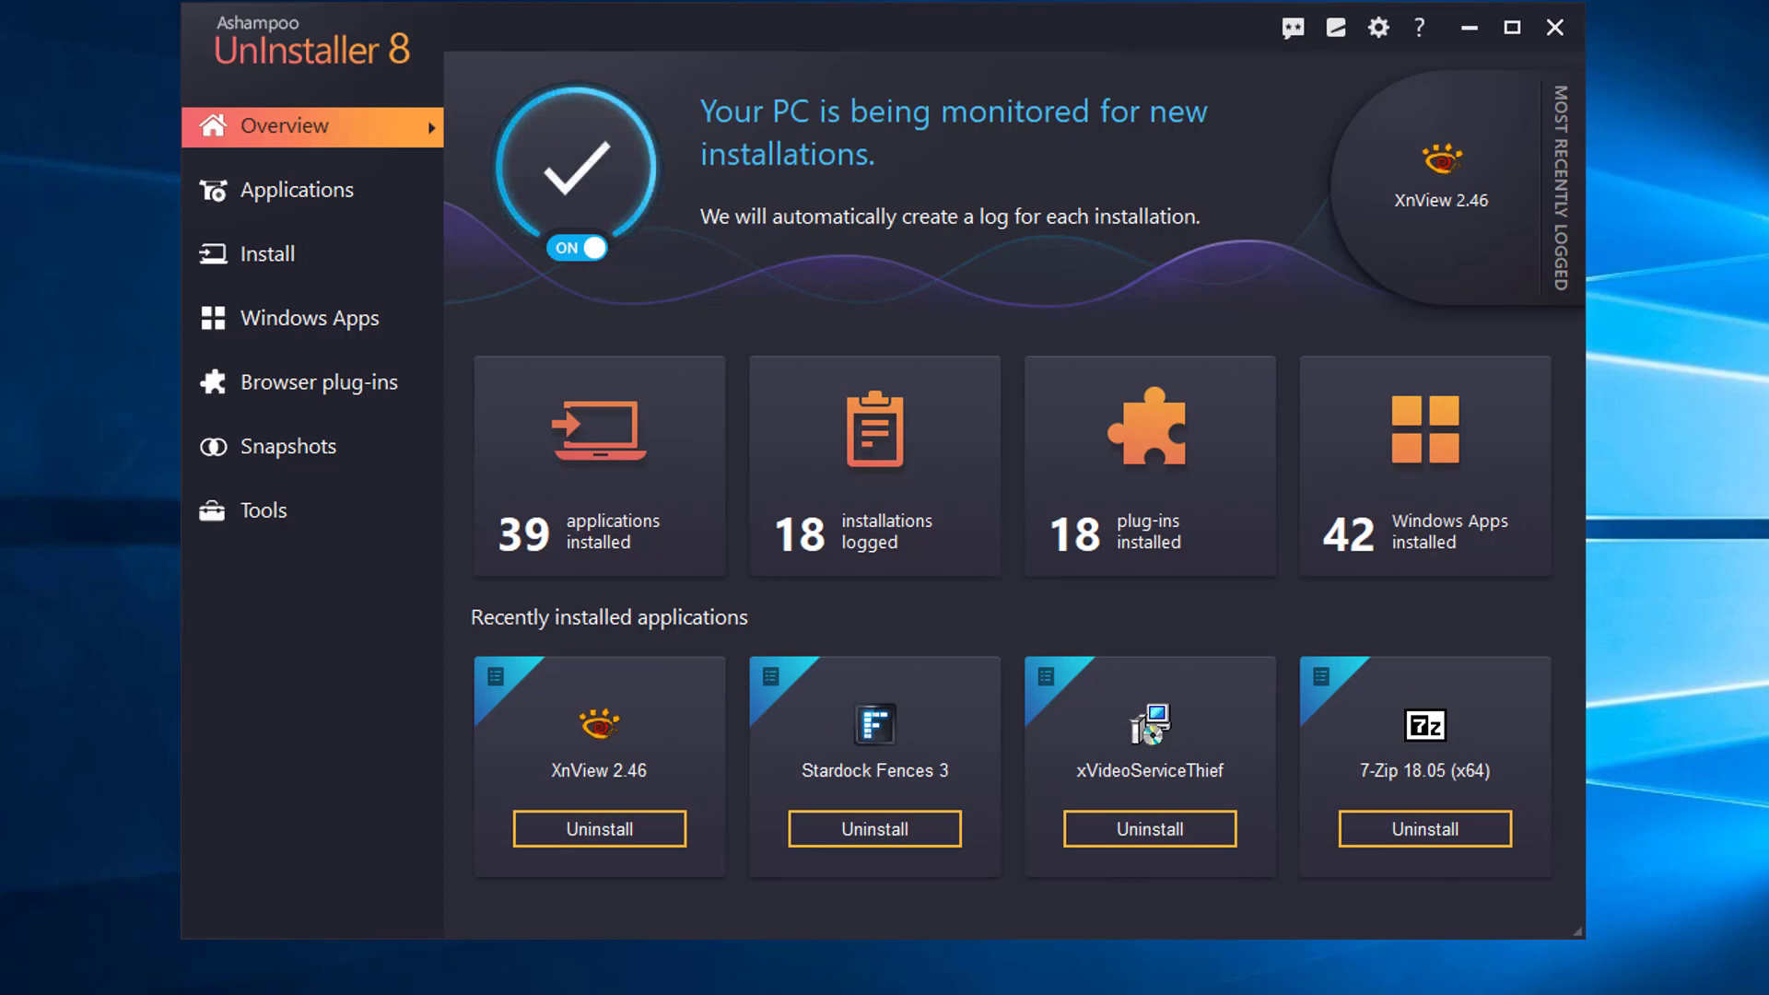
{"action": "mouse_move", "coordinate": [297, 190]}
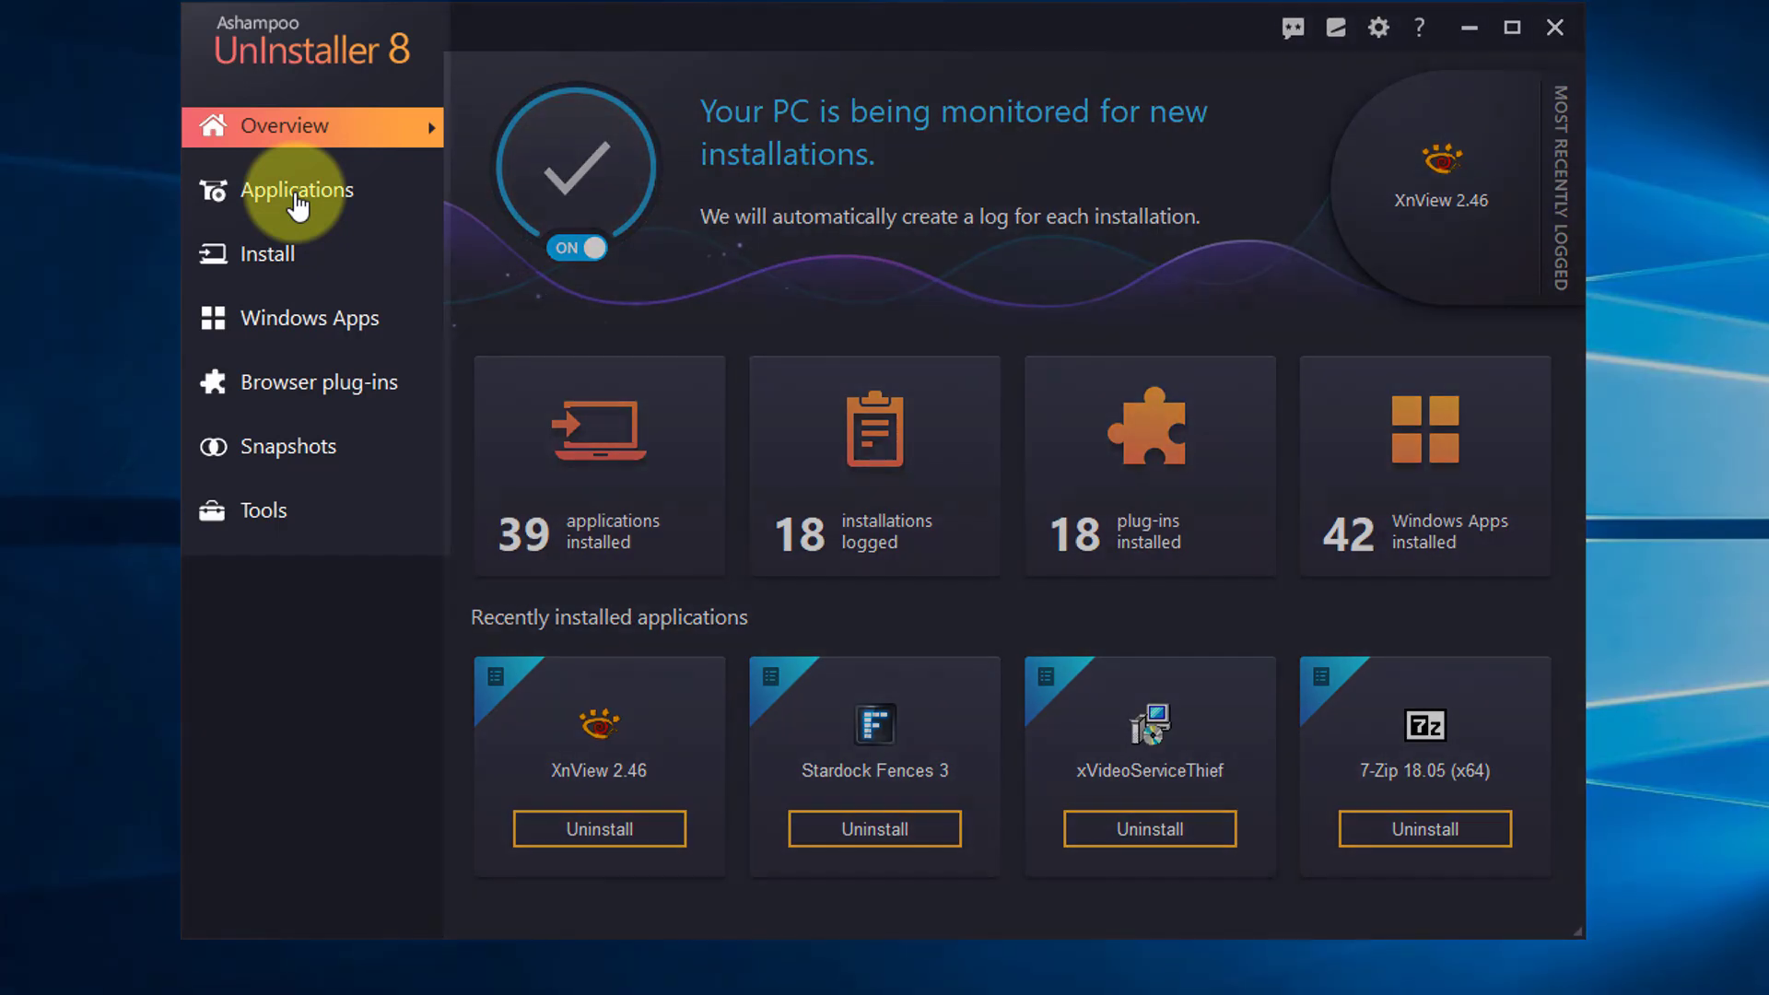
Browse the Recently installed, Logged and Huge application views, then return to all 39 programs
{"action": "left_click", "coordinate": [297, 190]}
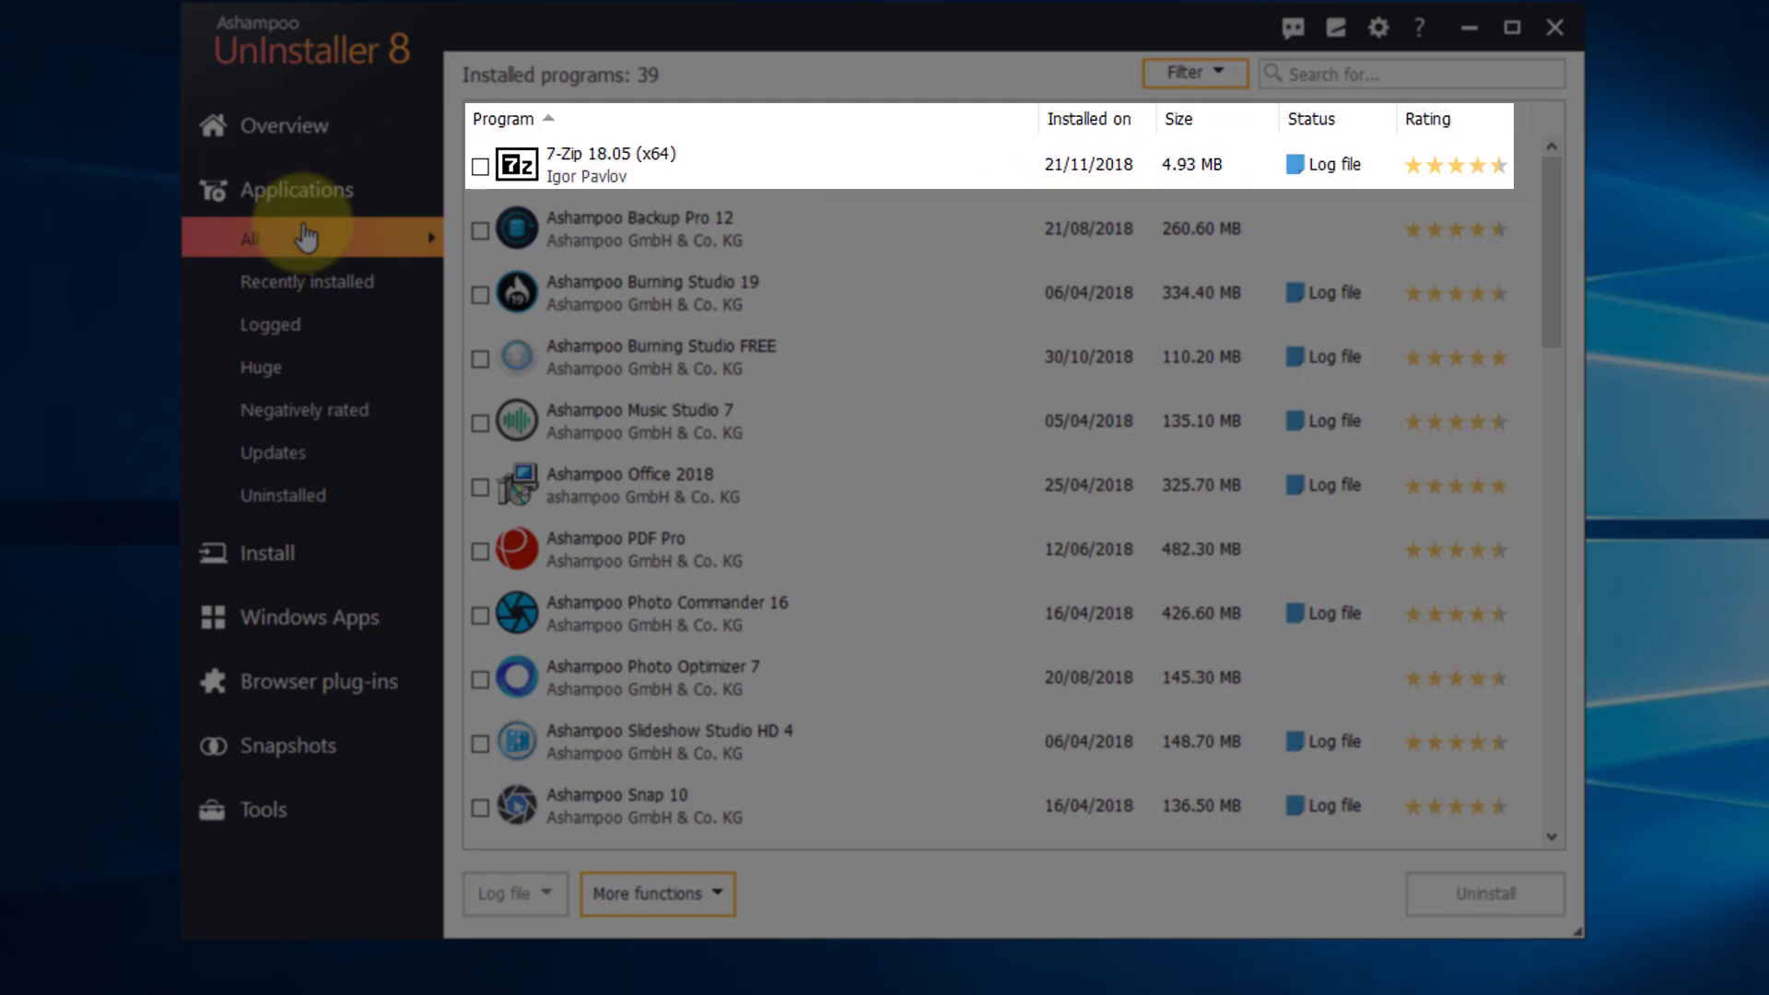
{"action": "left_click", "coordinate": [307, 281]}
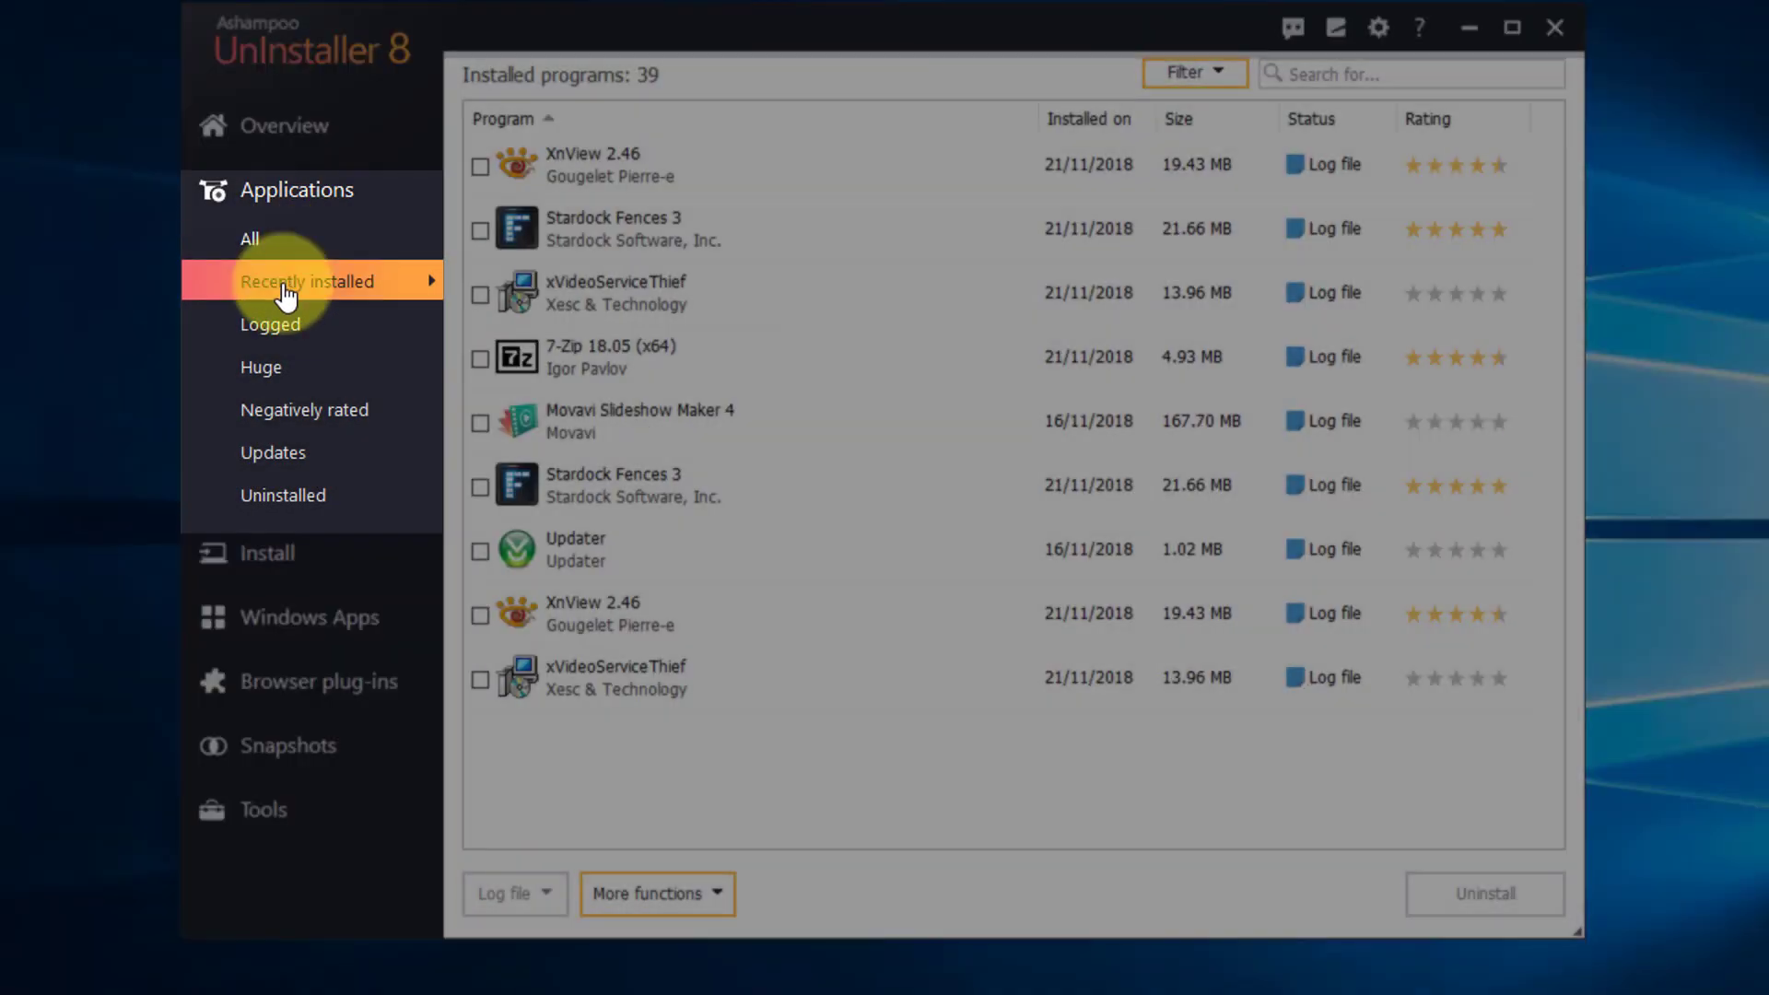
{"action": "left_click", "coordinate": [270, 323]}
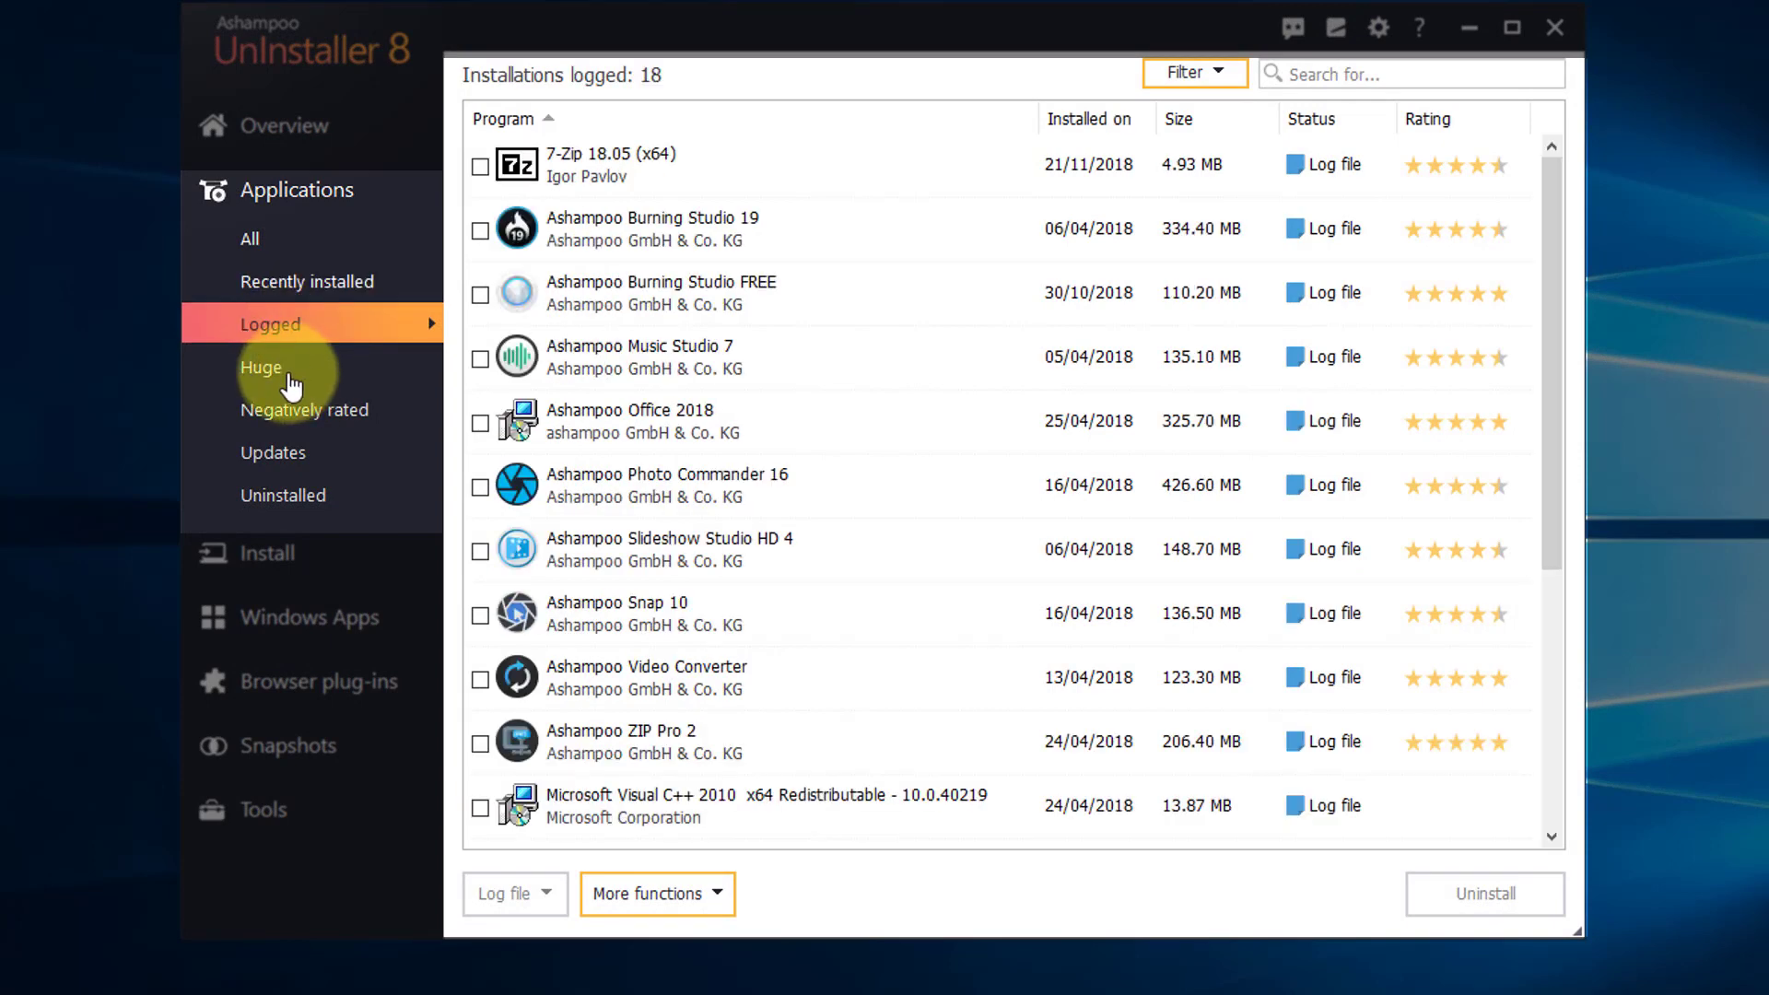
{"action": "left_click", "coordinate": [322, 408]}
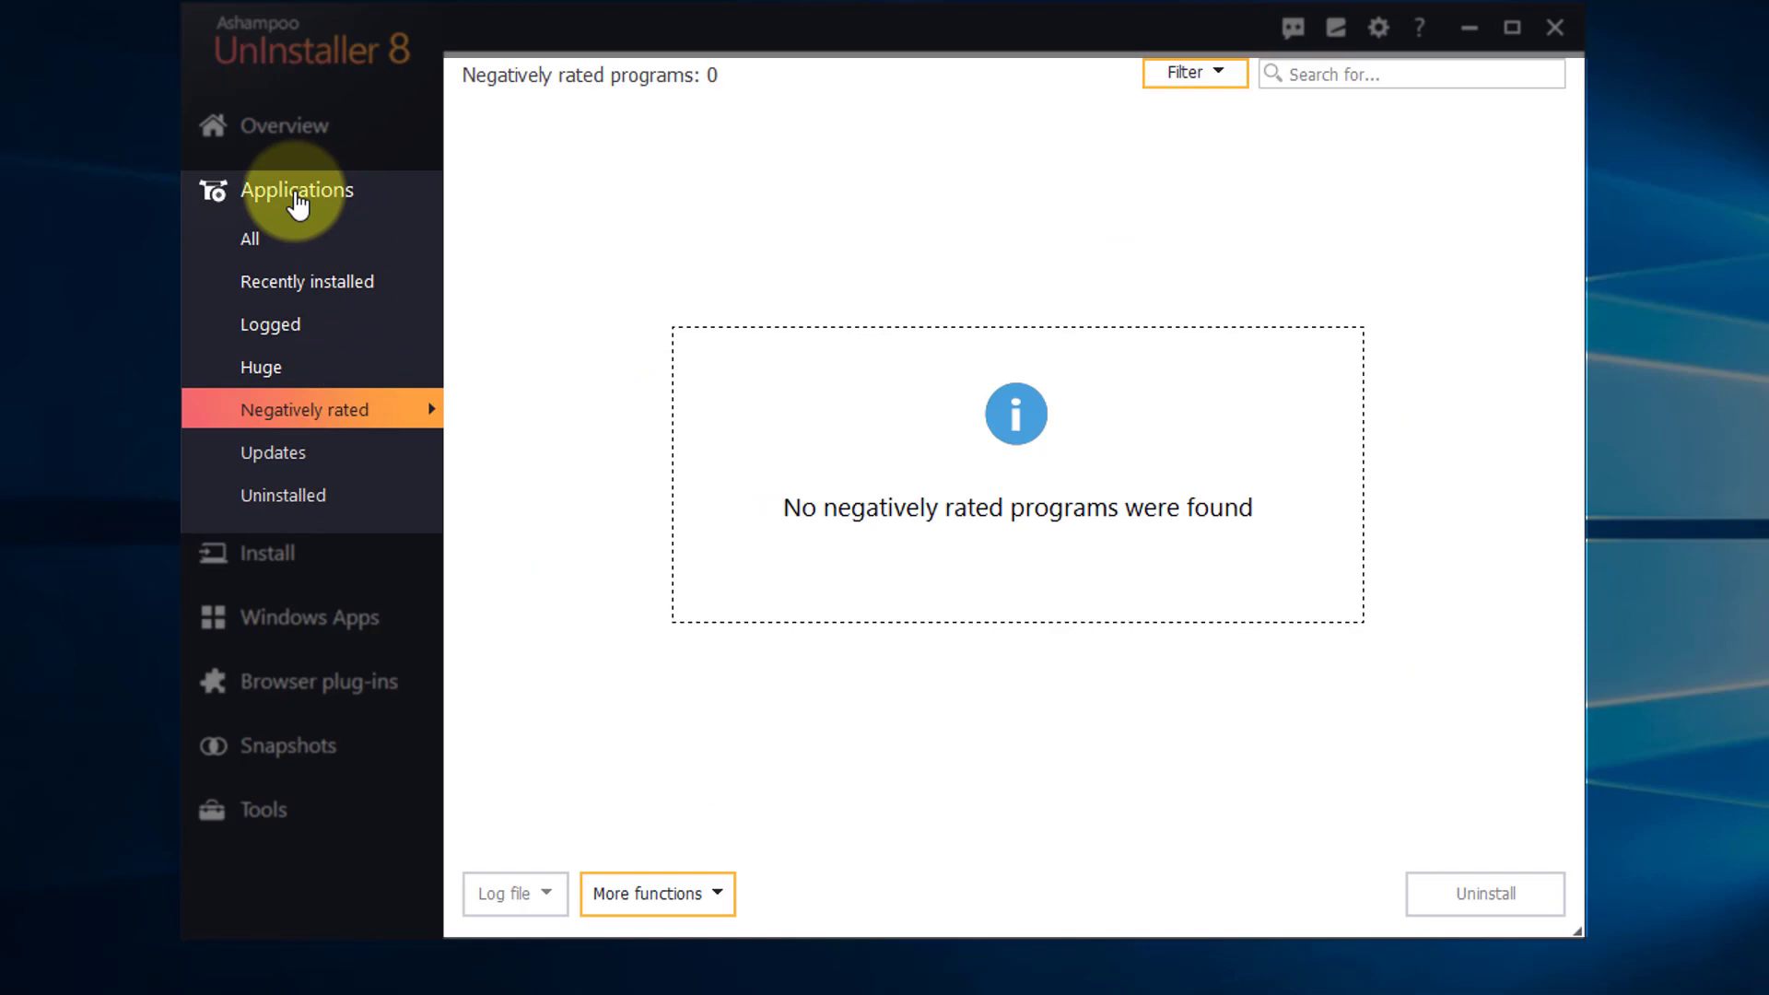
{"action": "left_click", "coordinate": [250, 237]}
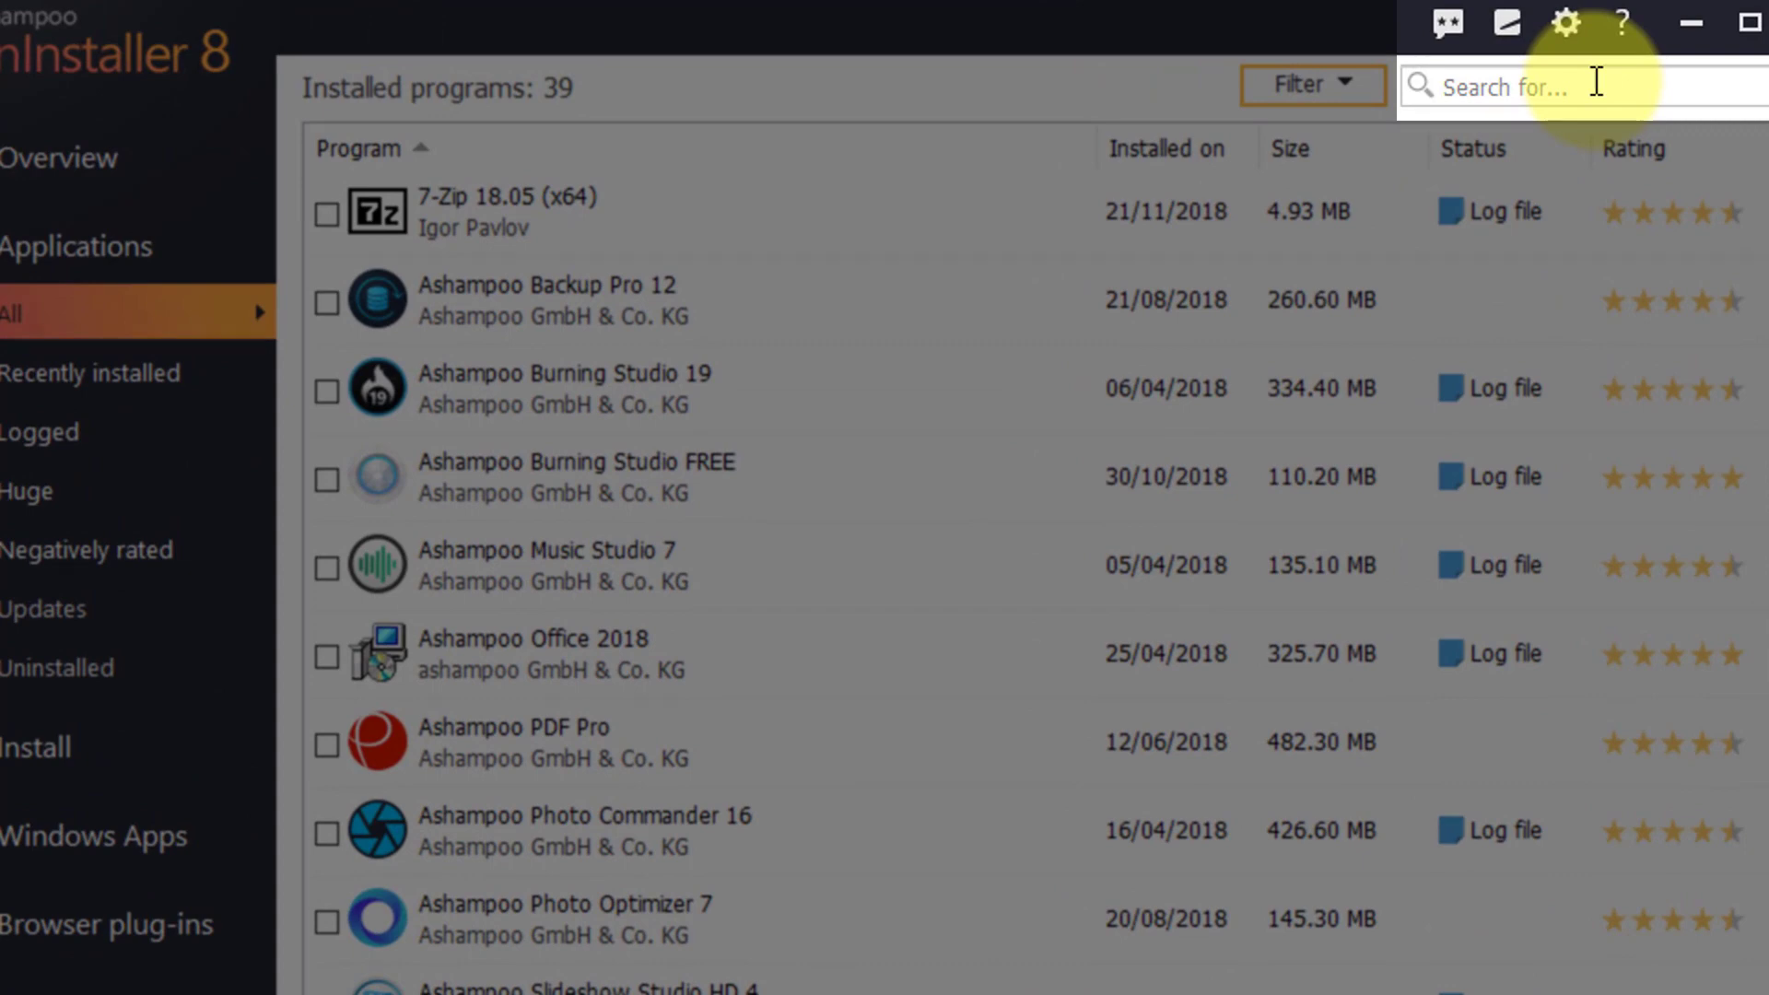
Search for XnView, tick XnView 2.46, and start uninstalling it
{"action": "type", "text": "x"}
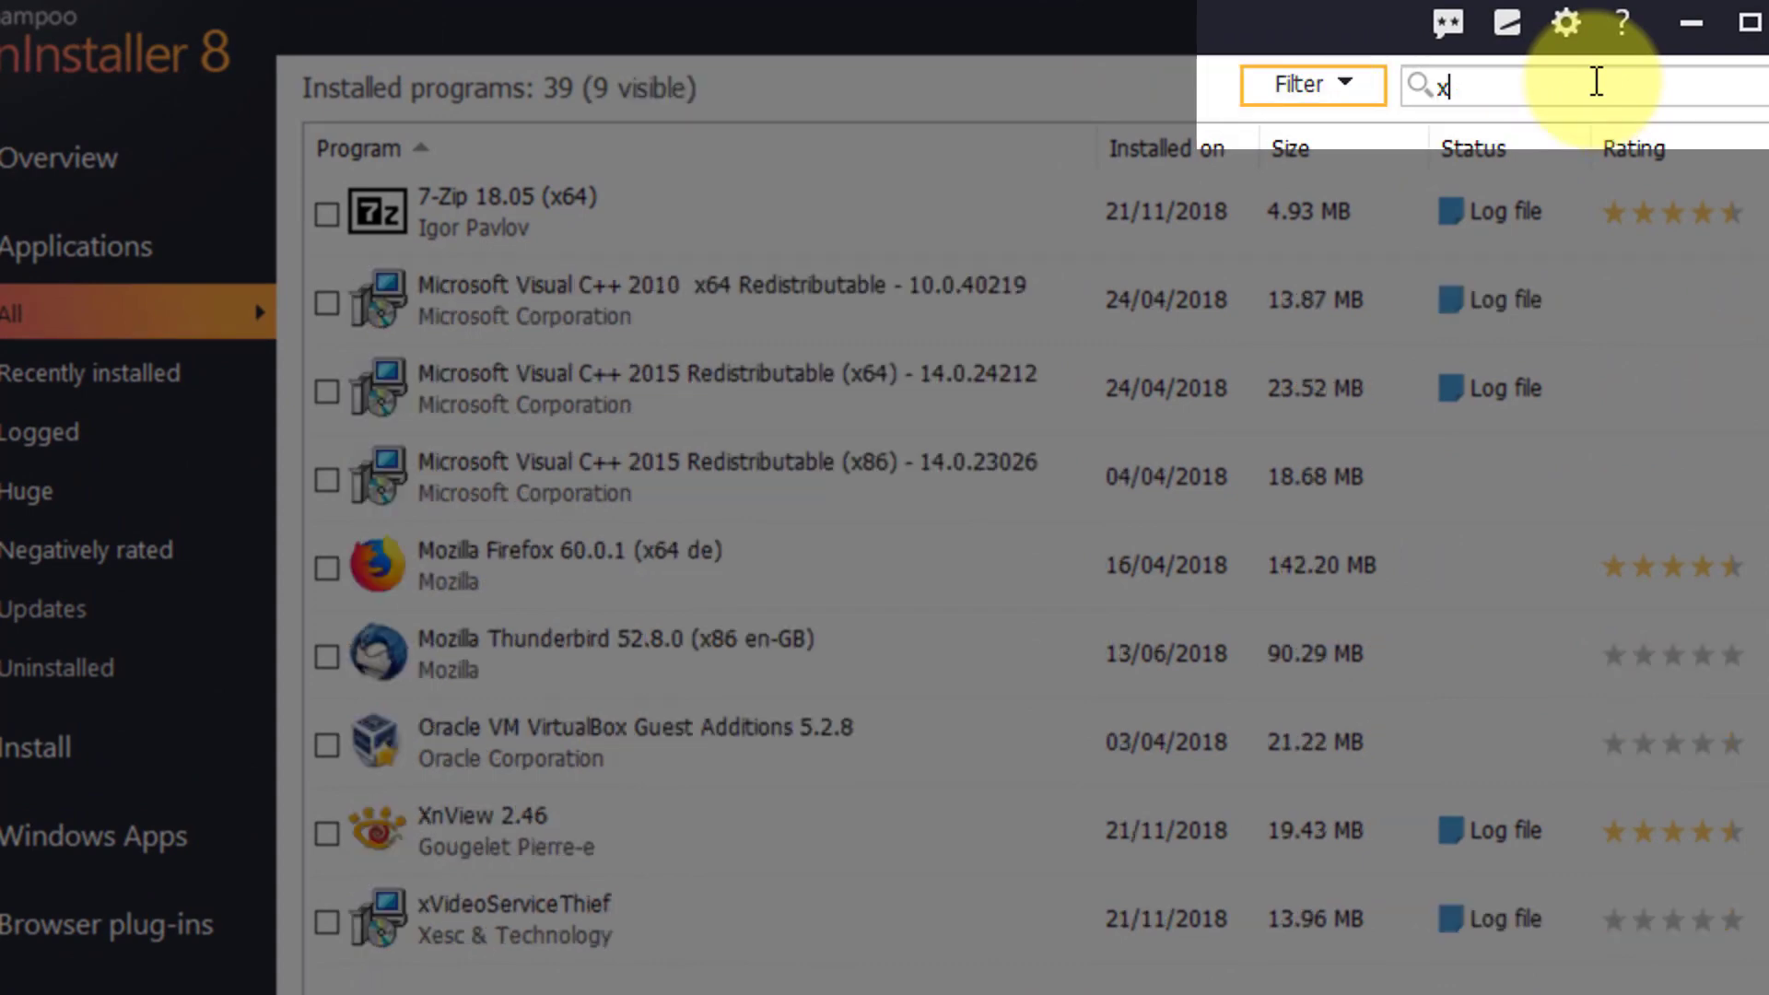
{"action": "type", "text": "nview"}
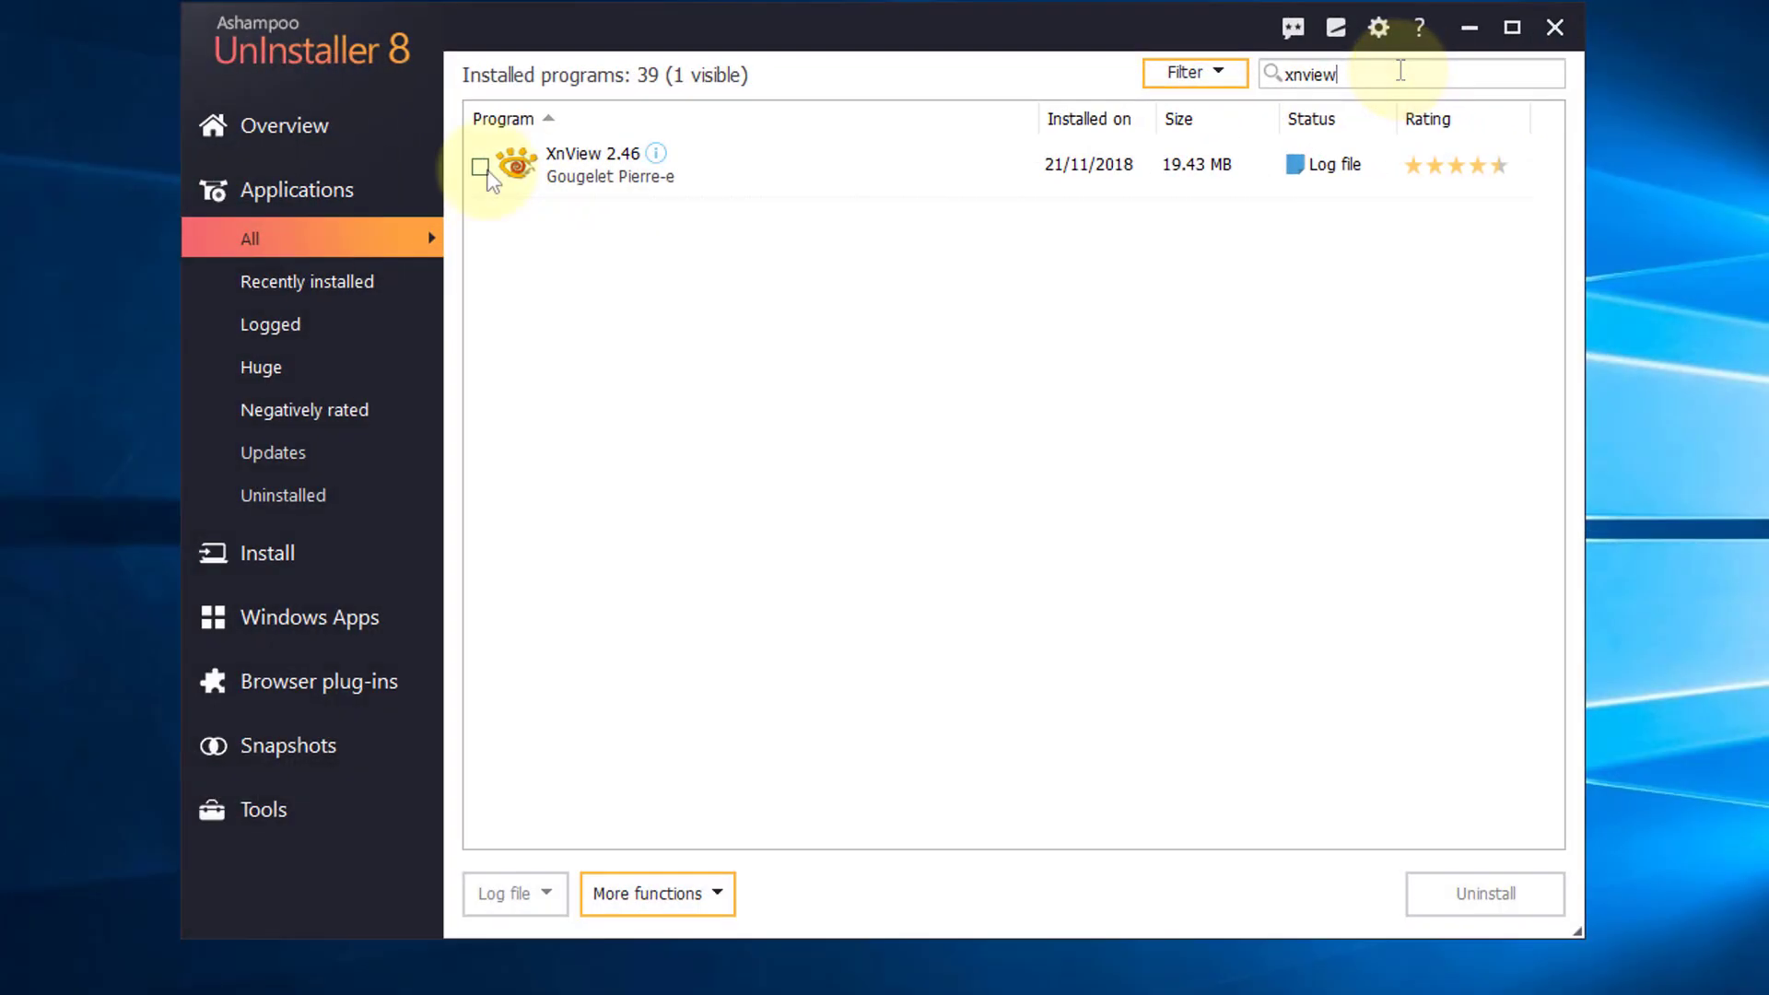
{"action": "left_click", "coordinate": [478, 165]}
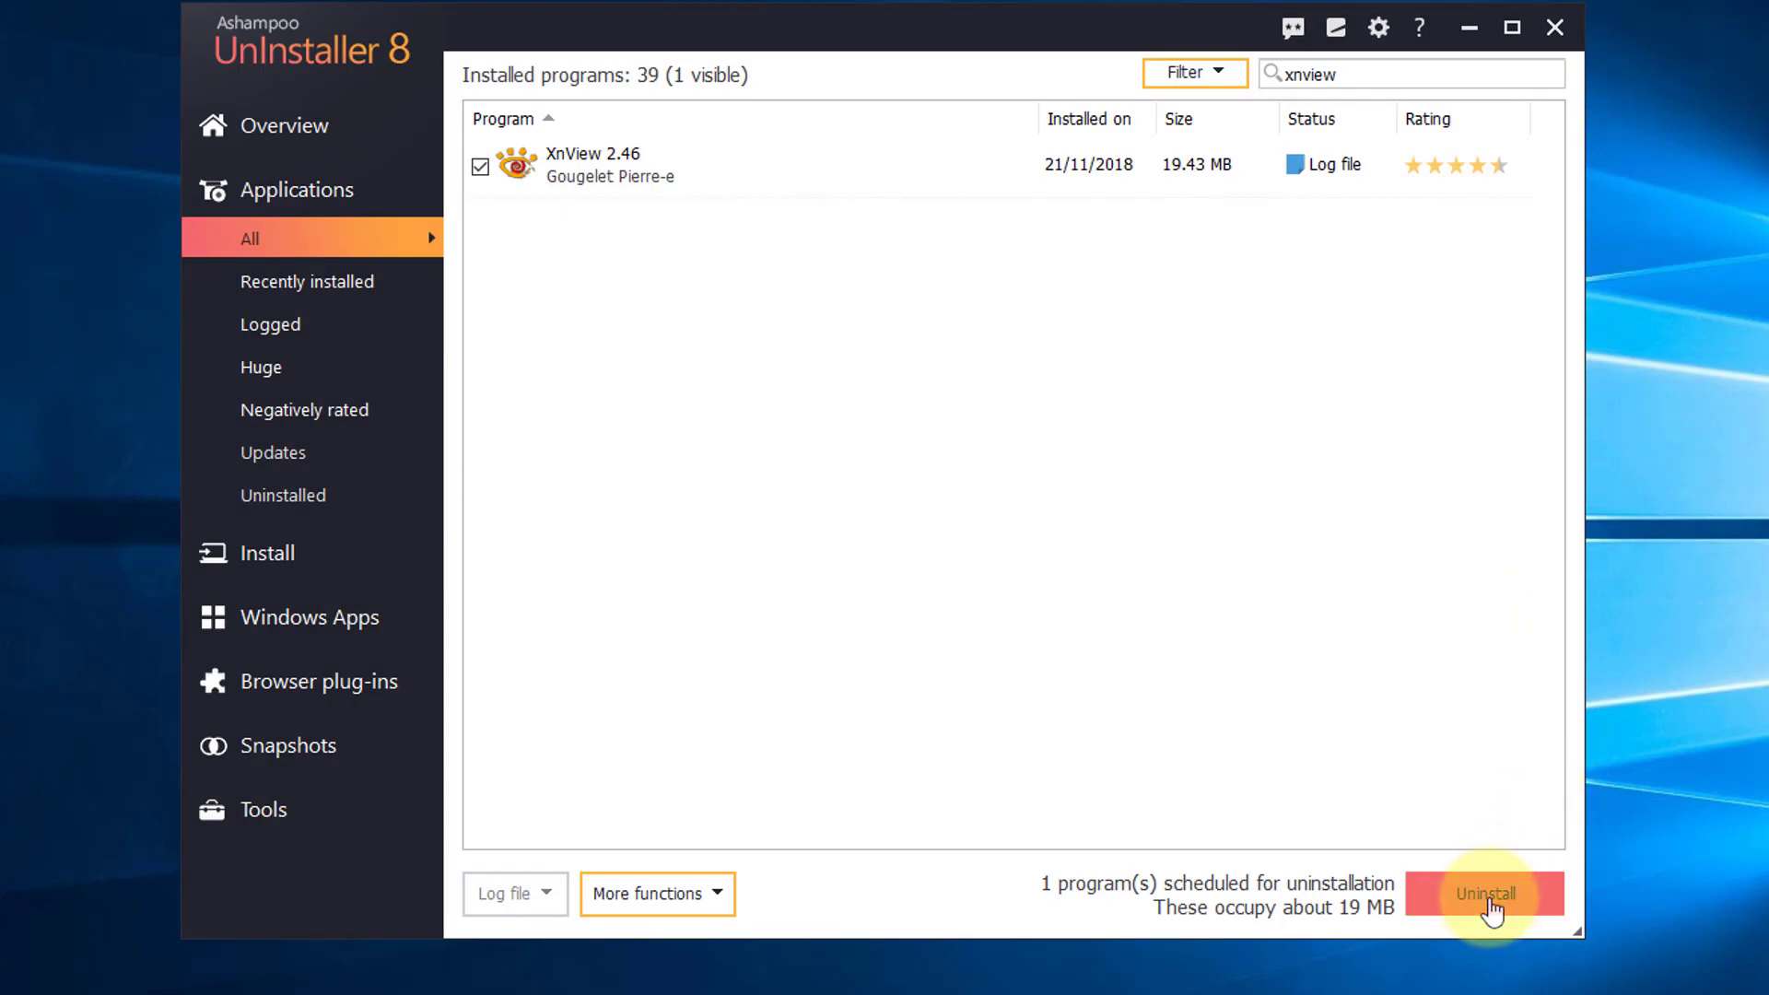
{"action": "left_click", "coordinate": [1483, 894]}
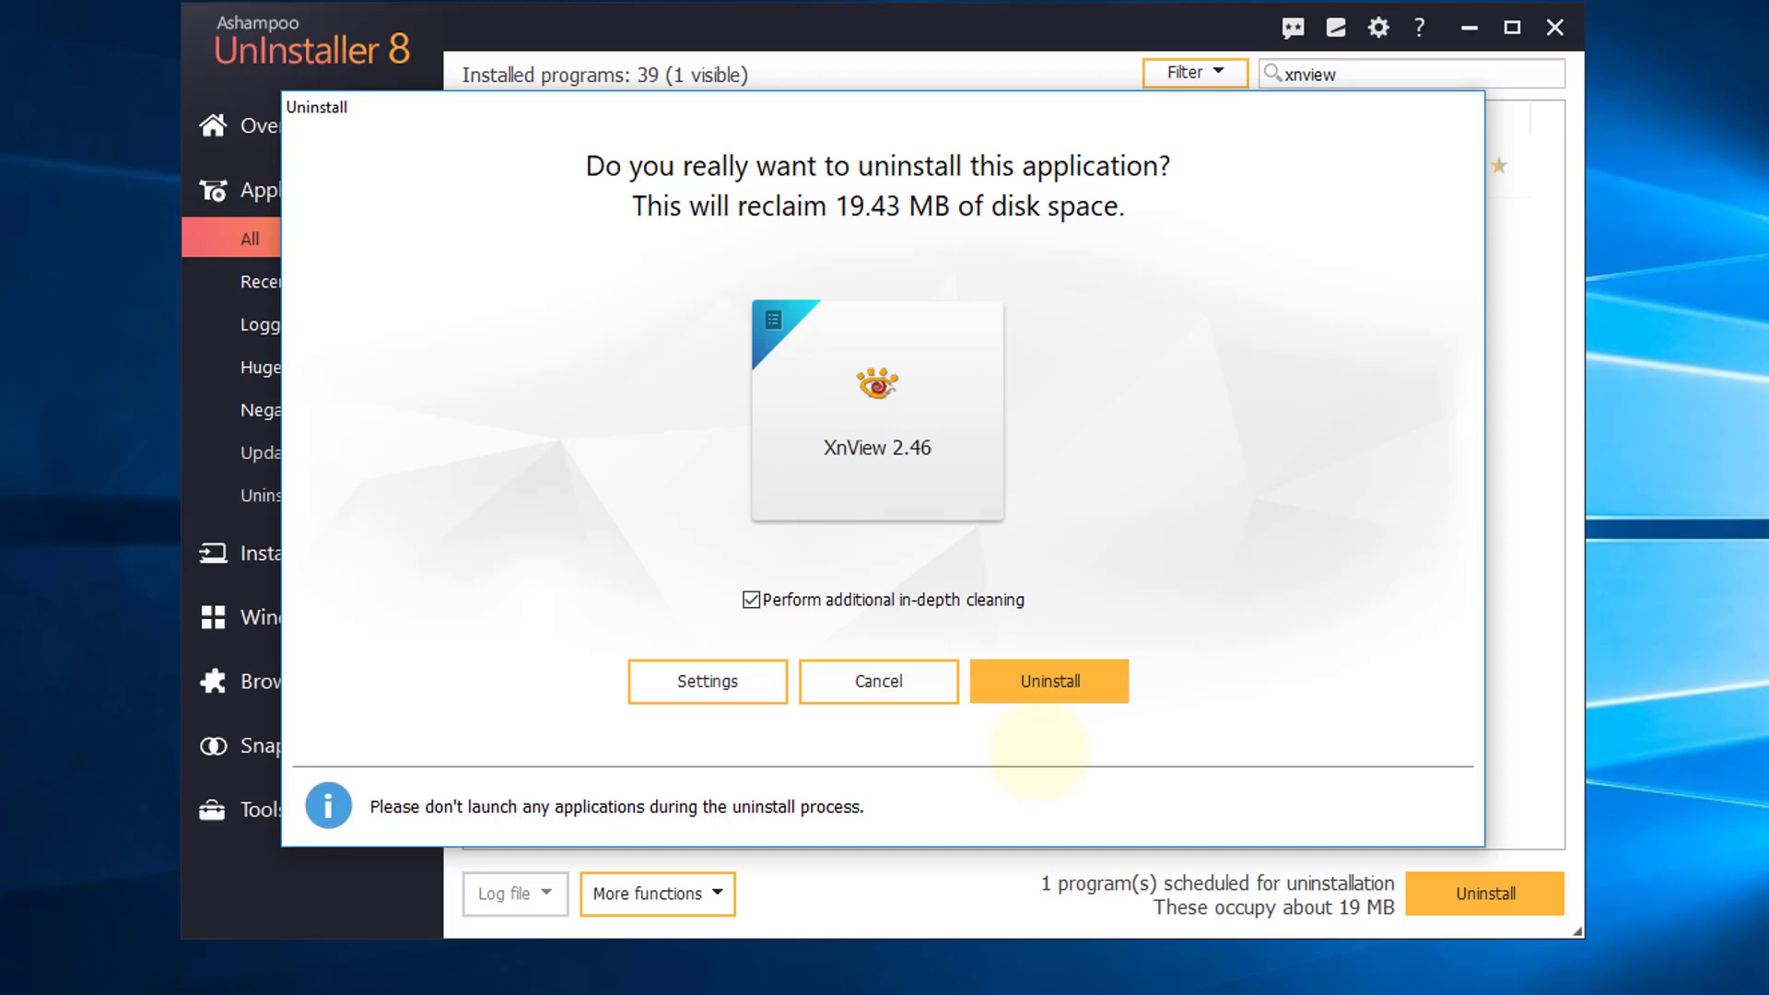
Confirm the XnView 2.46 uninstall, mark the original uninstaller finished, and close the results
{"action": "left_click", "coordinate": [1046, 680]}
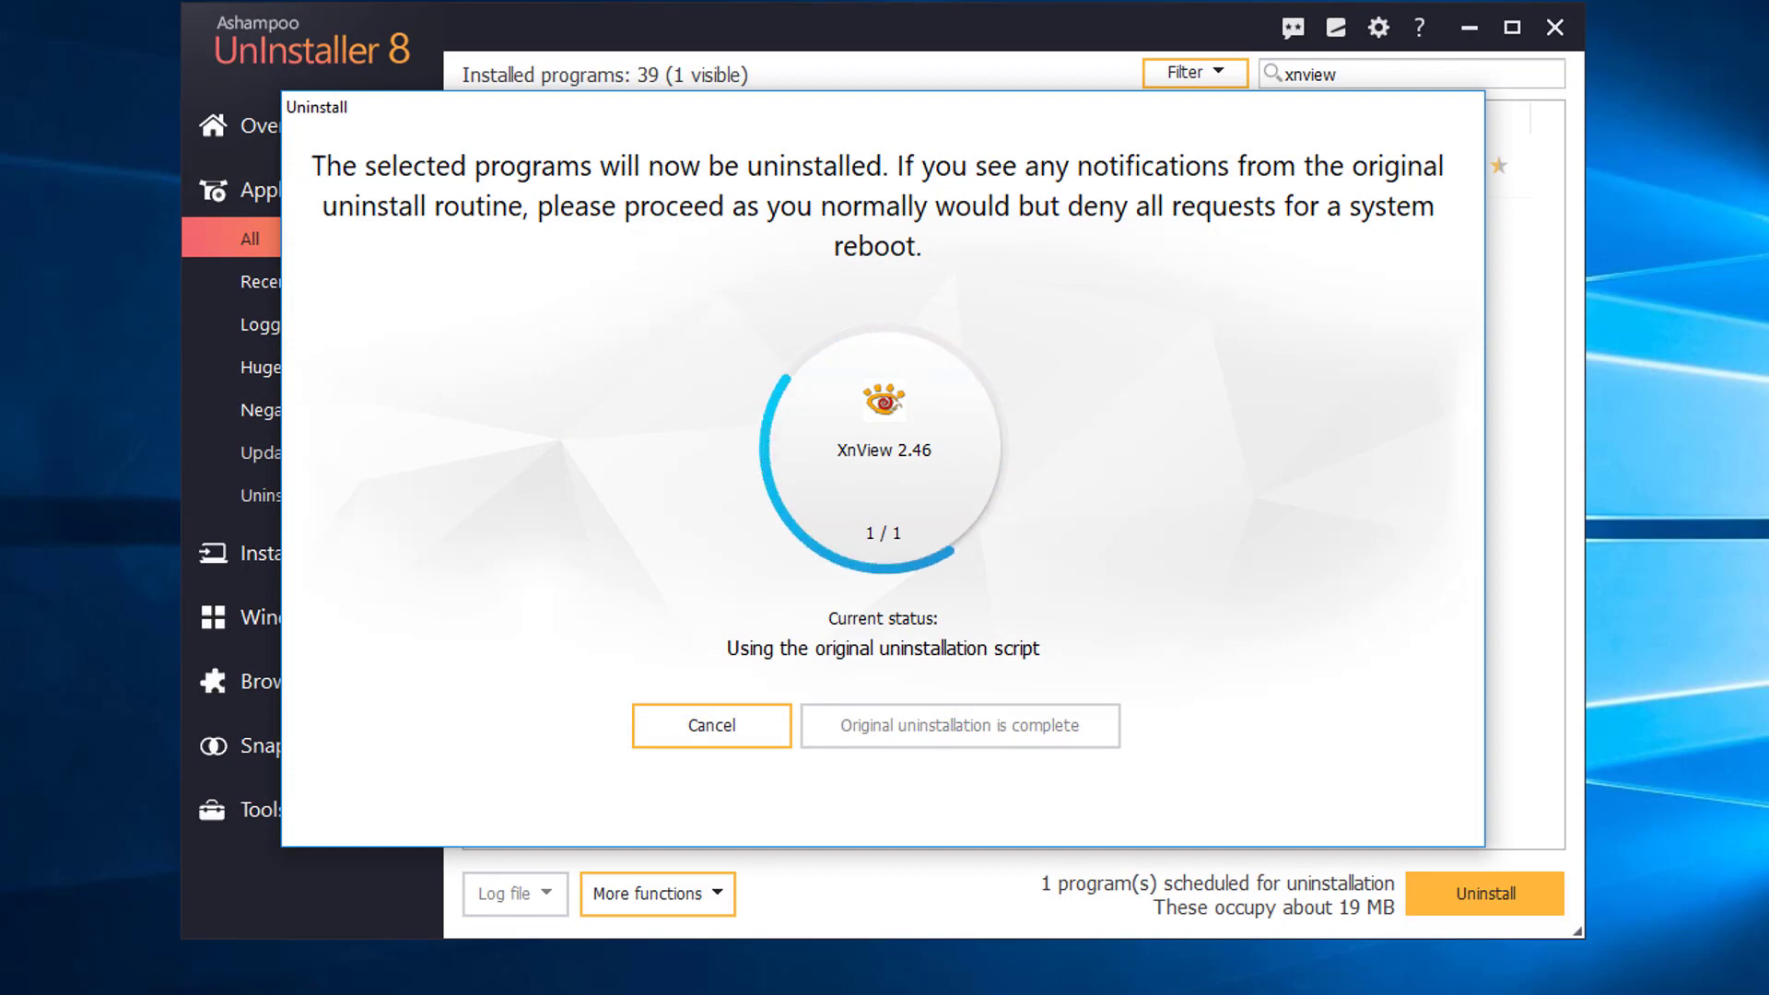
{"action": "left_click", "coordinate": [958, 725]}
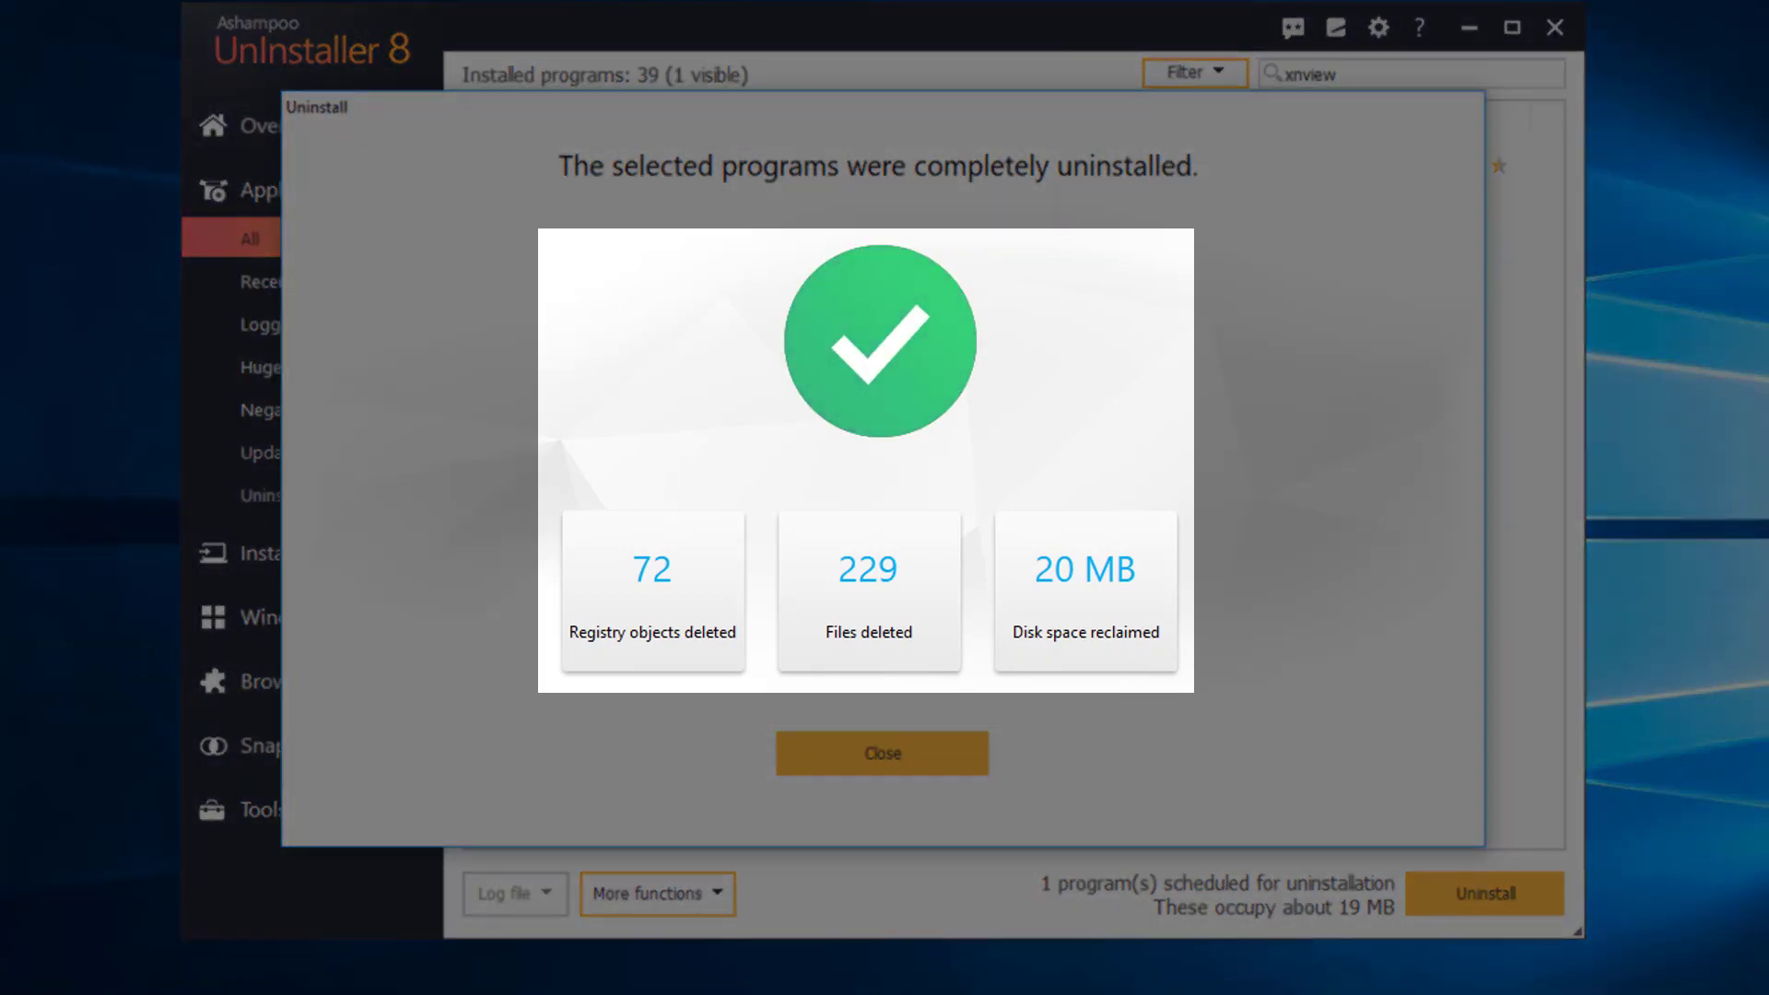
{"action": "left_click", "coordinate": [883, 752]}
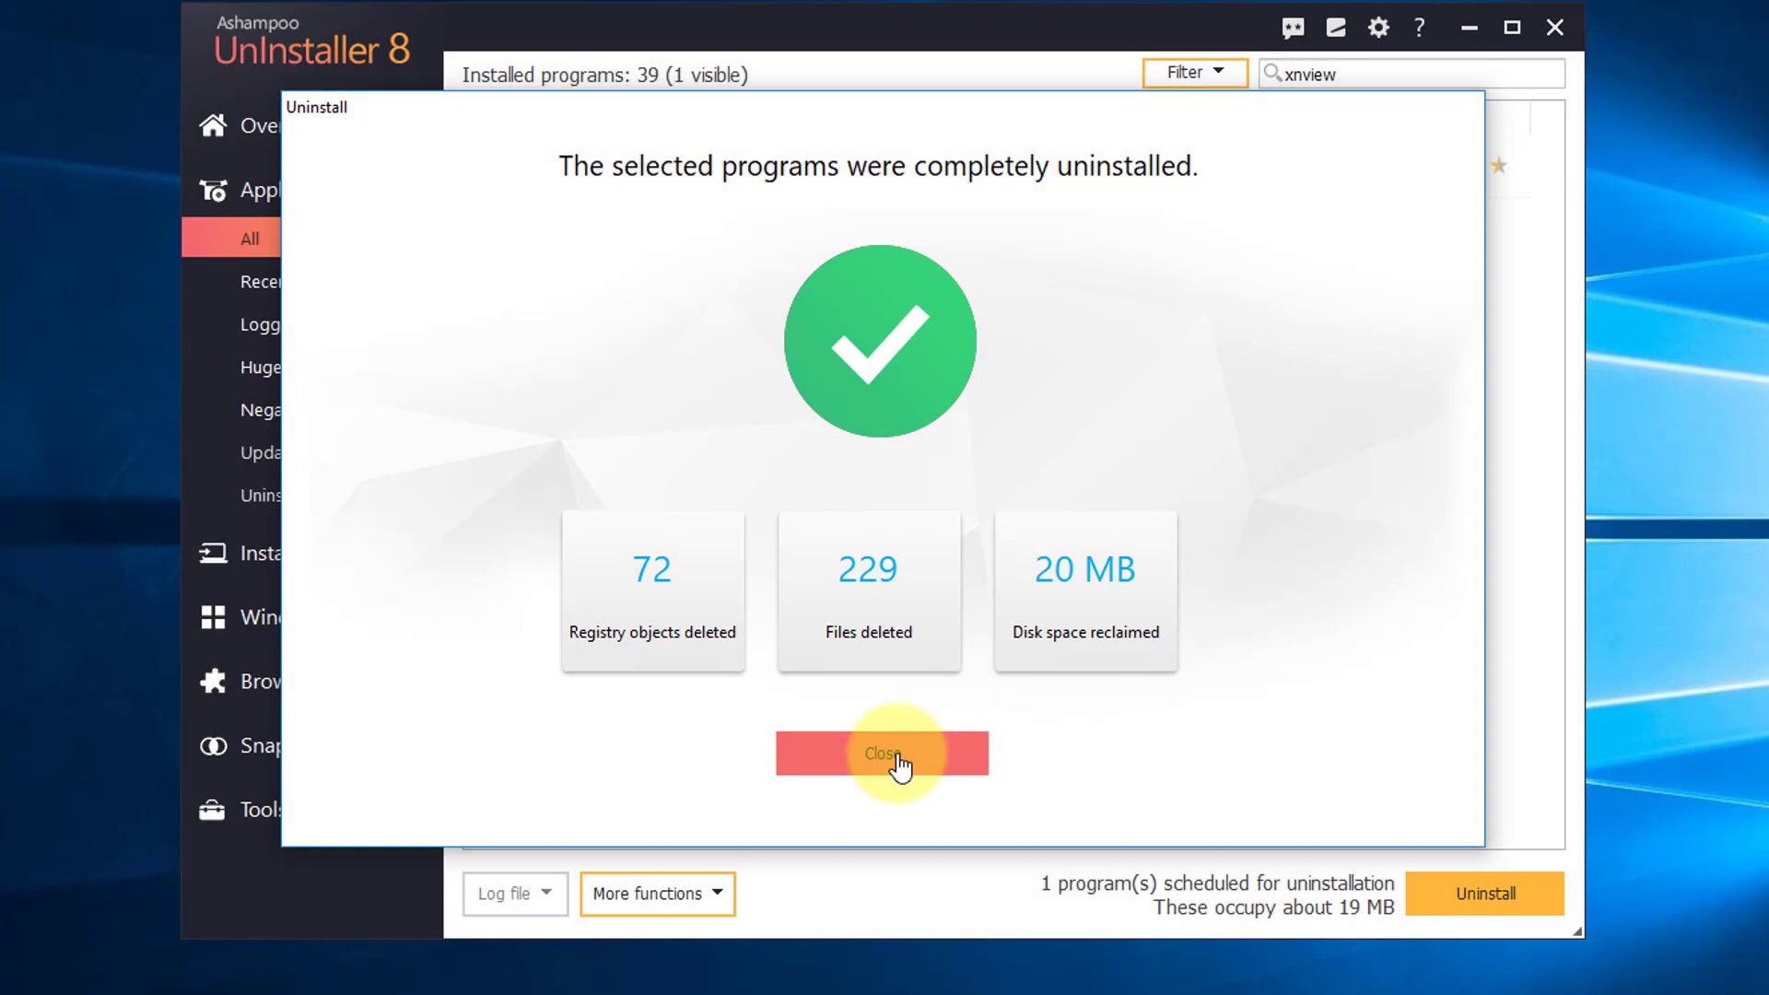
{"action": "left_click", "coordinate": [881, 754]}
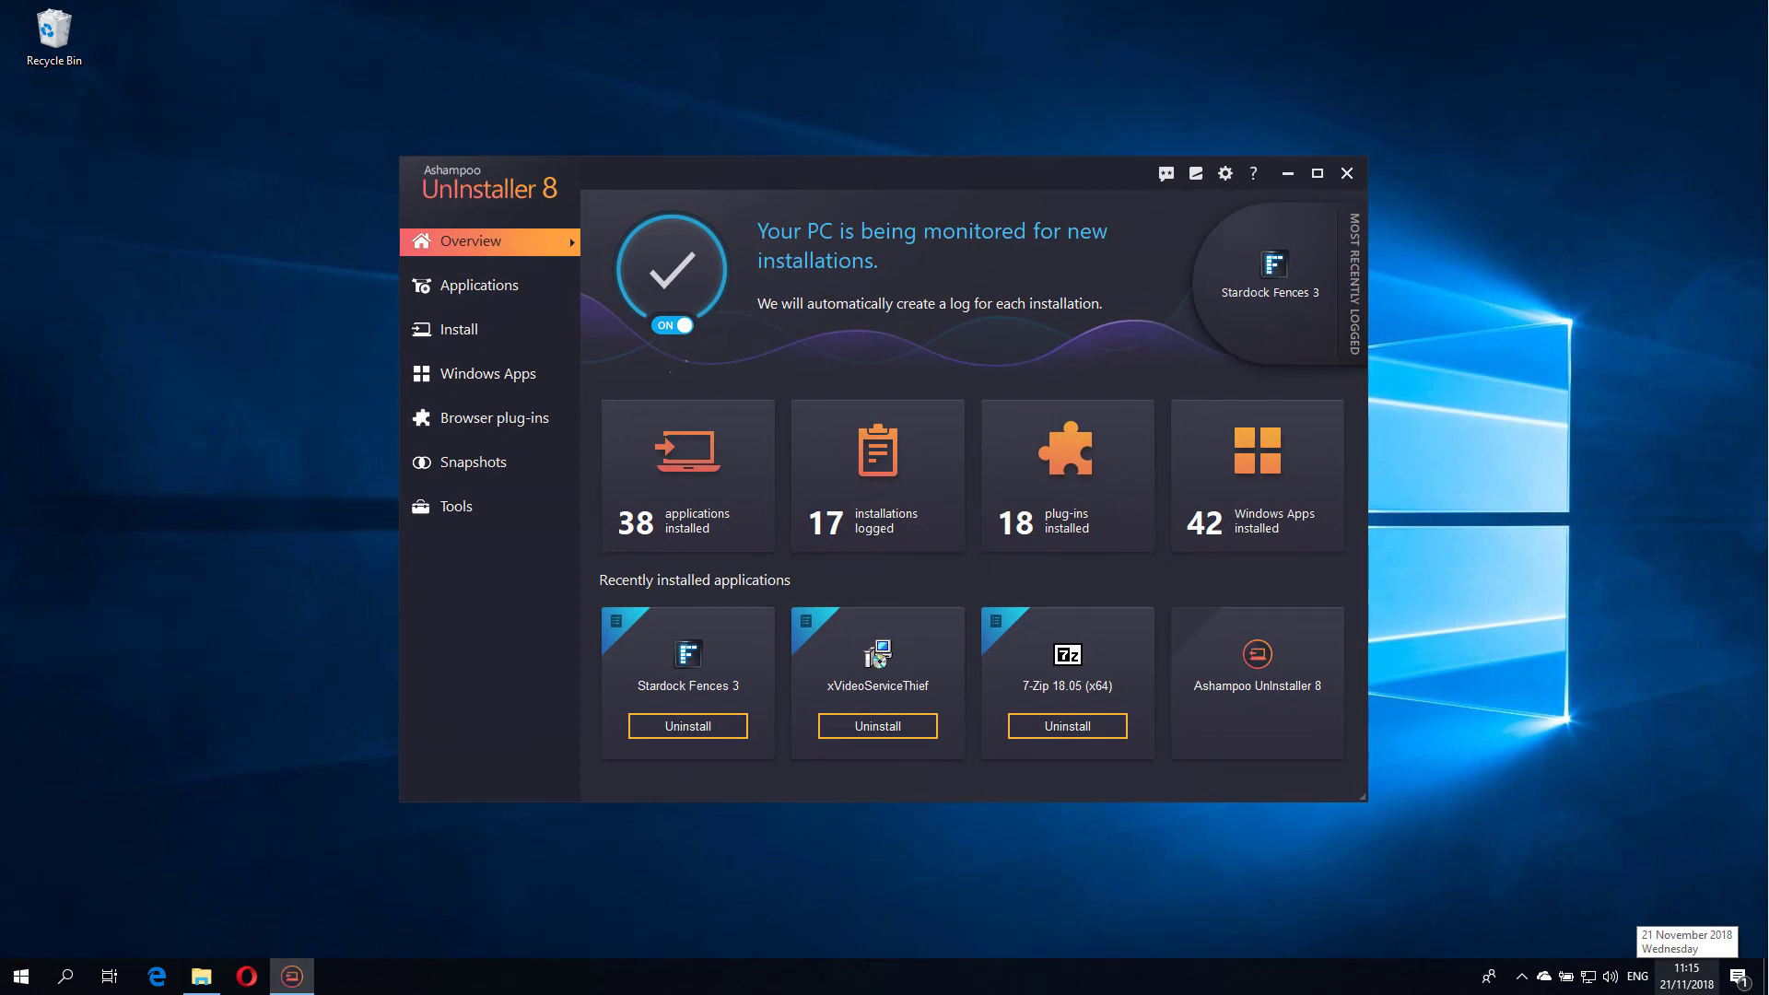
Open Ashampoo UnInstaller's install-logging panel from its hidden system tray icon
{"action": "left_click", "coordinate": [1345, 173]}
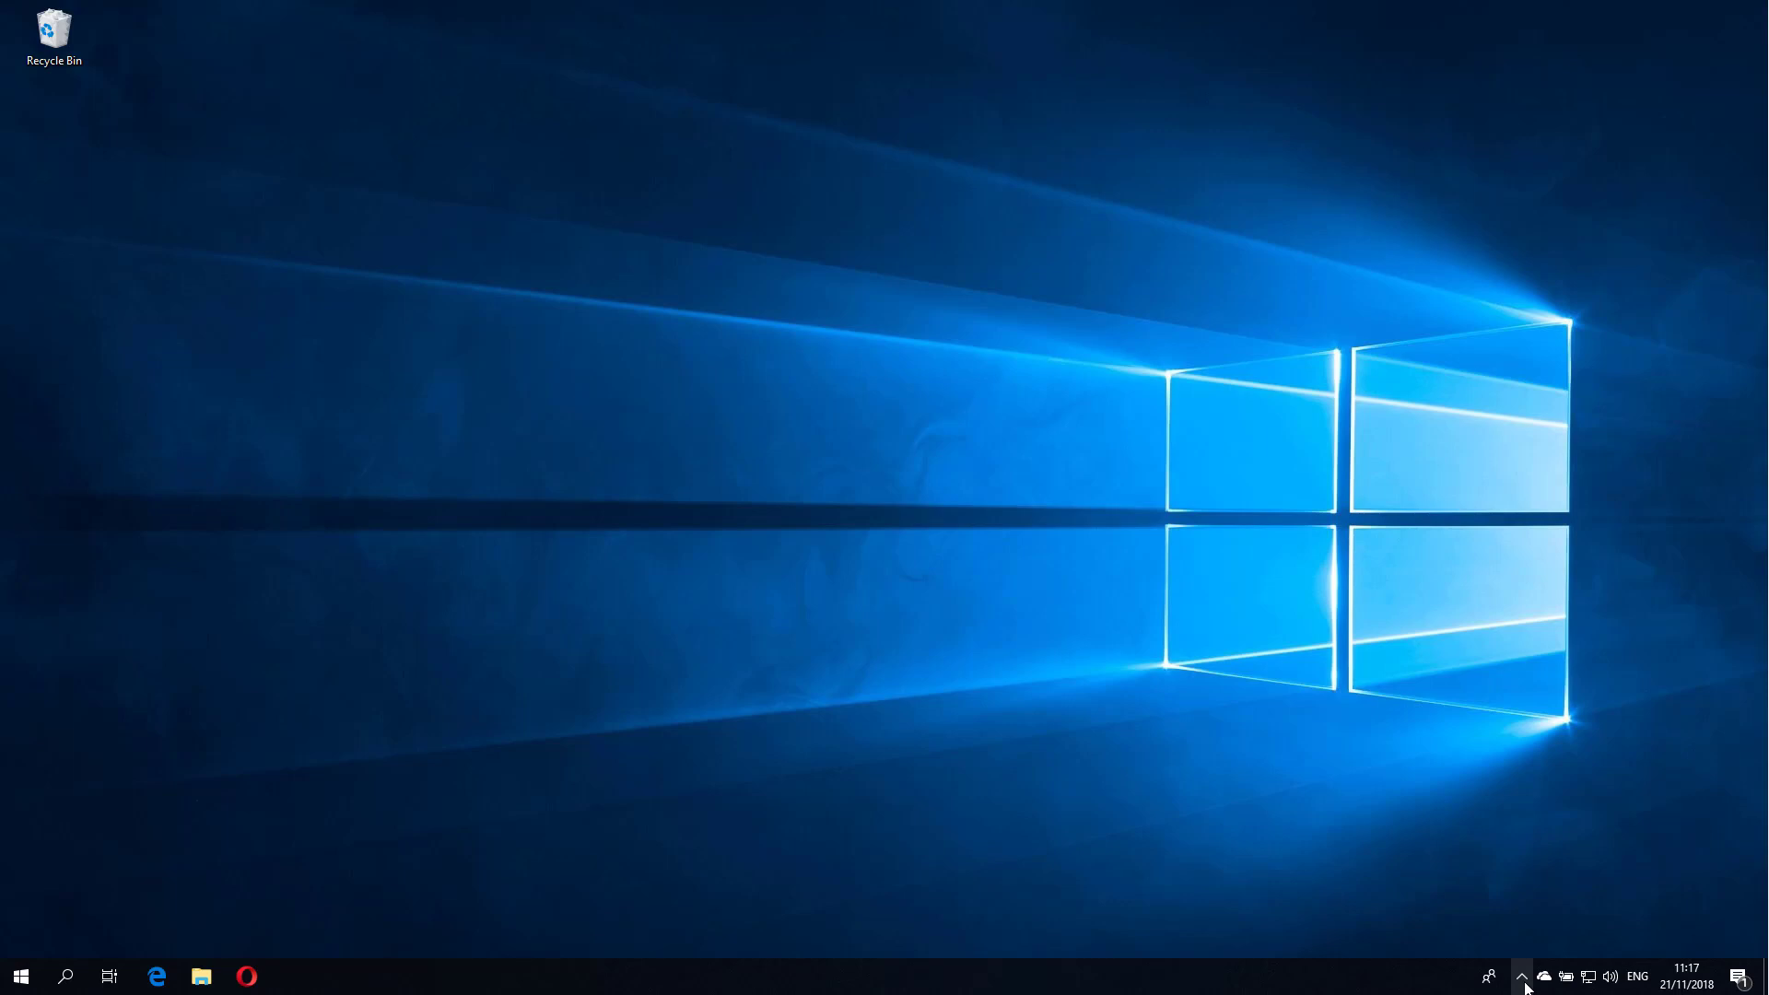
{"action": "left_click", "coordinate": [1522, 976]}
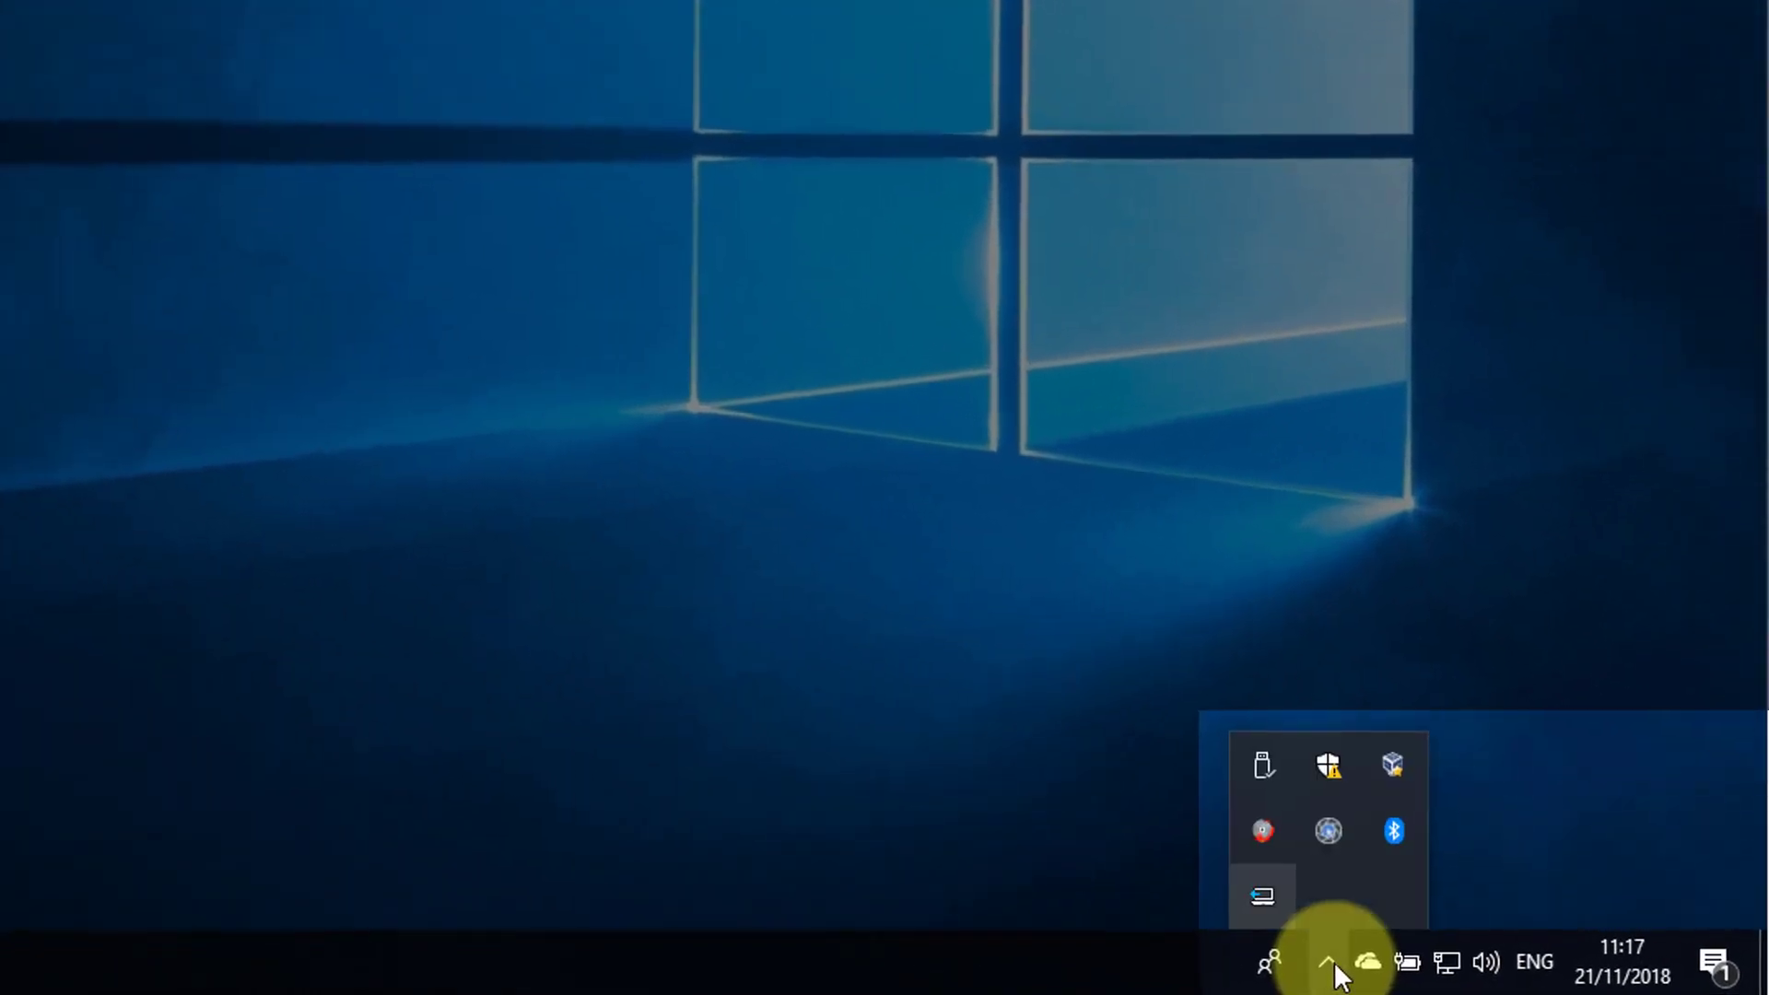
{"action": "mouse_move", "coordinate": [1262, 897]}
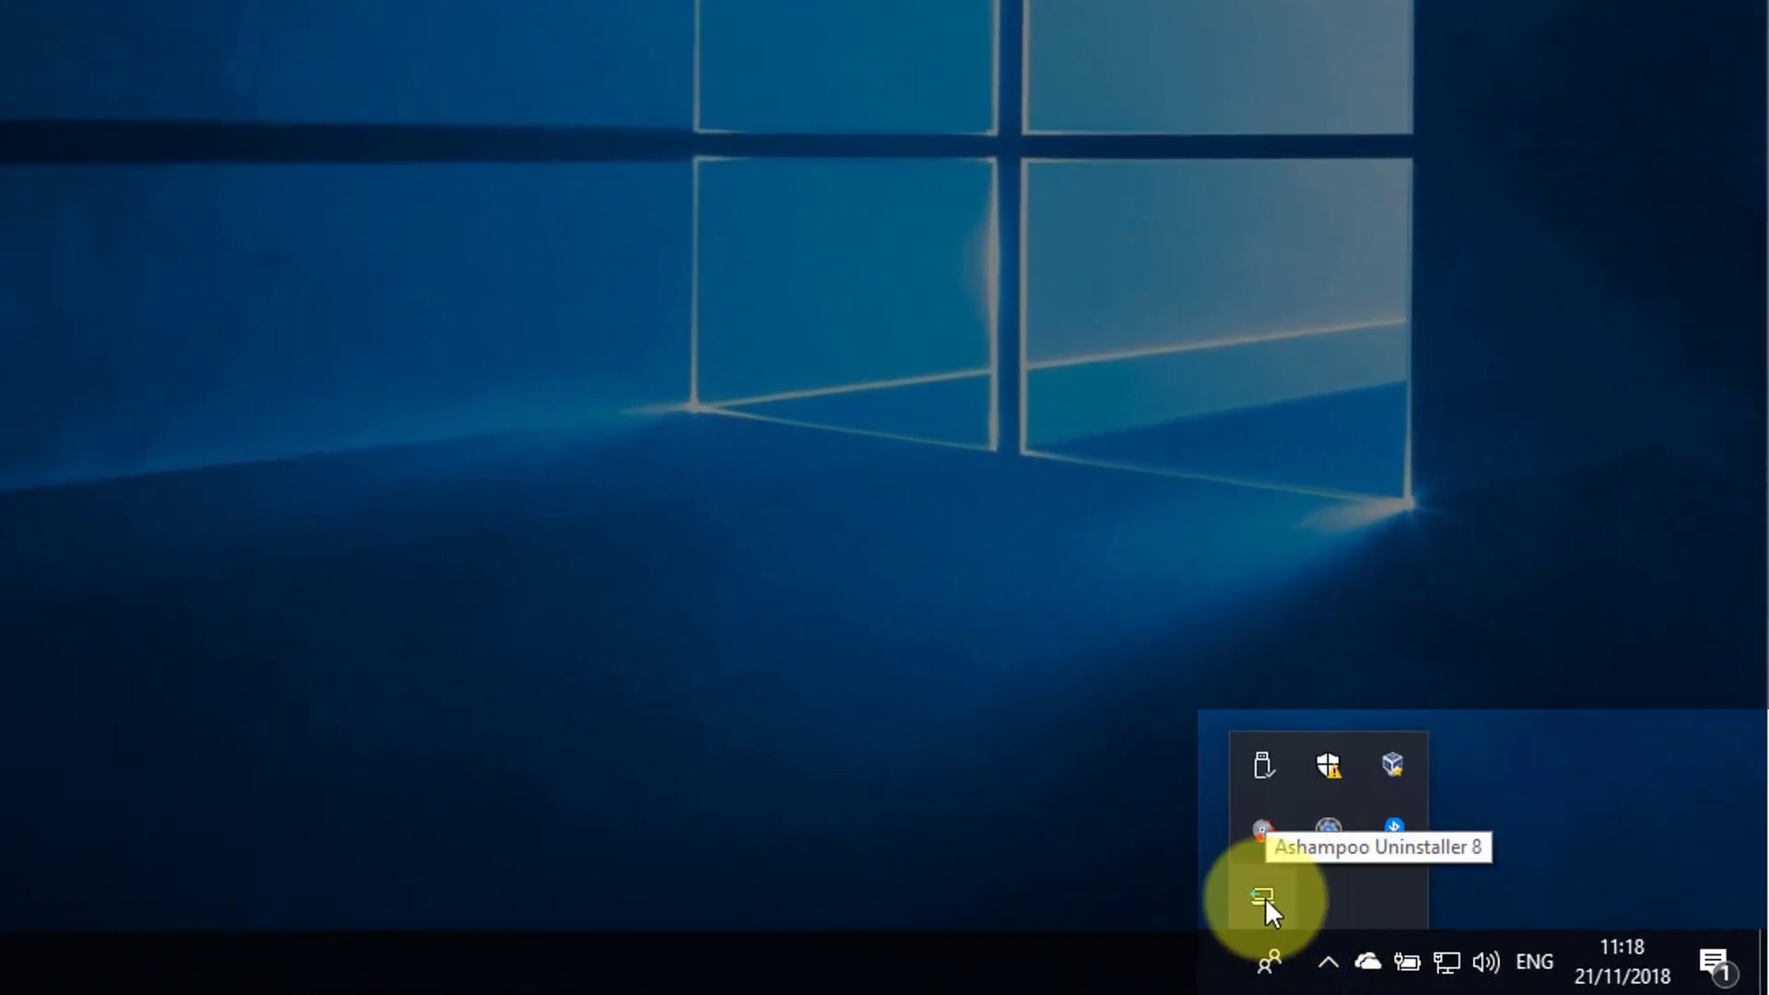
{"action": "left_click", "coordinate": [1262, 899]}
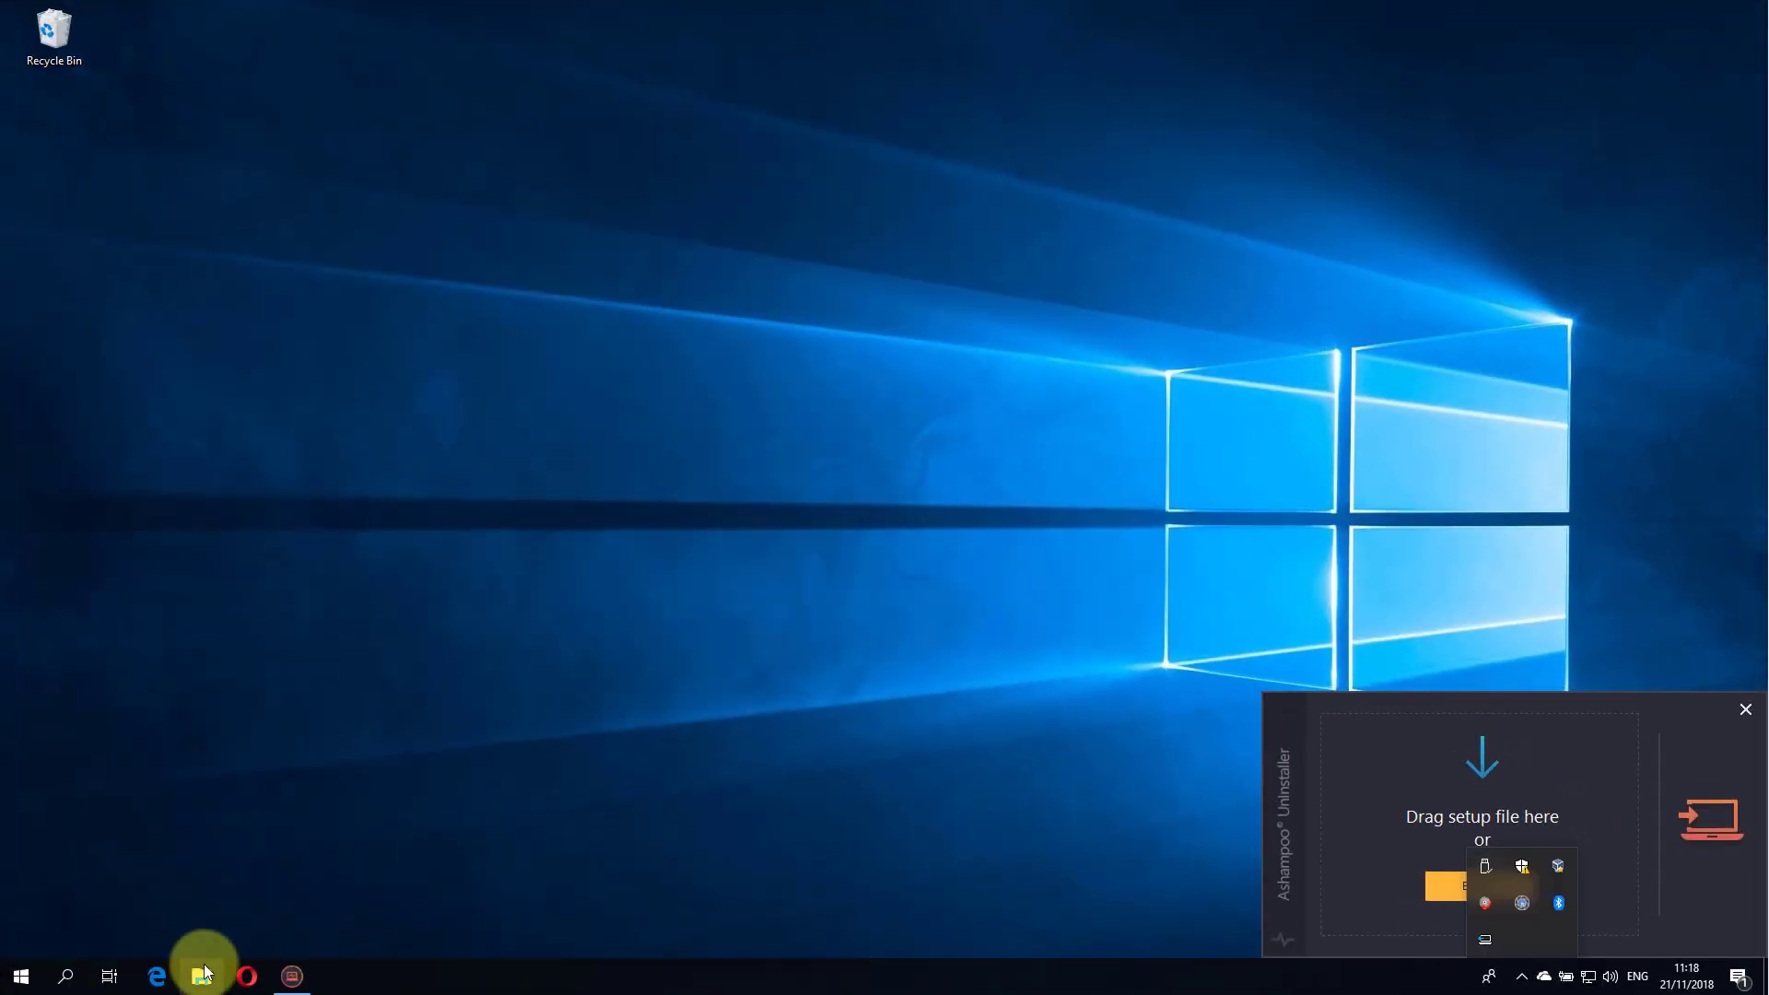
Reinstall XnView 2.46 from Downloads under logging, confirm completion, and reopen the main window
{"action": "left_click", "coordinate": [201, 975]}
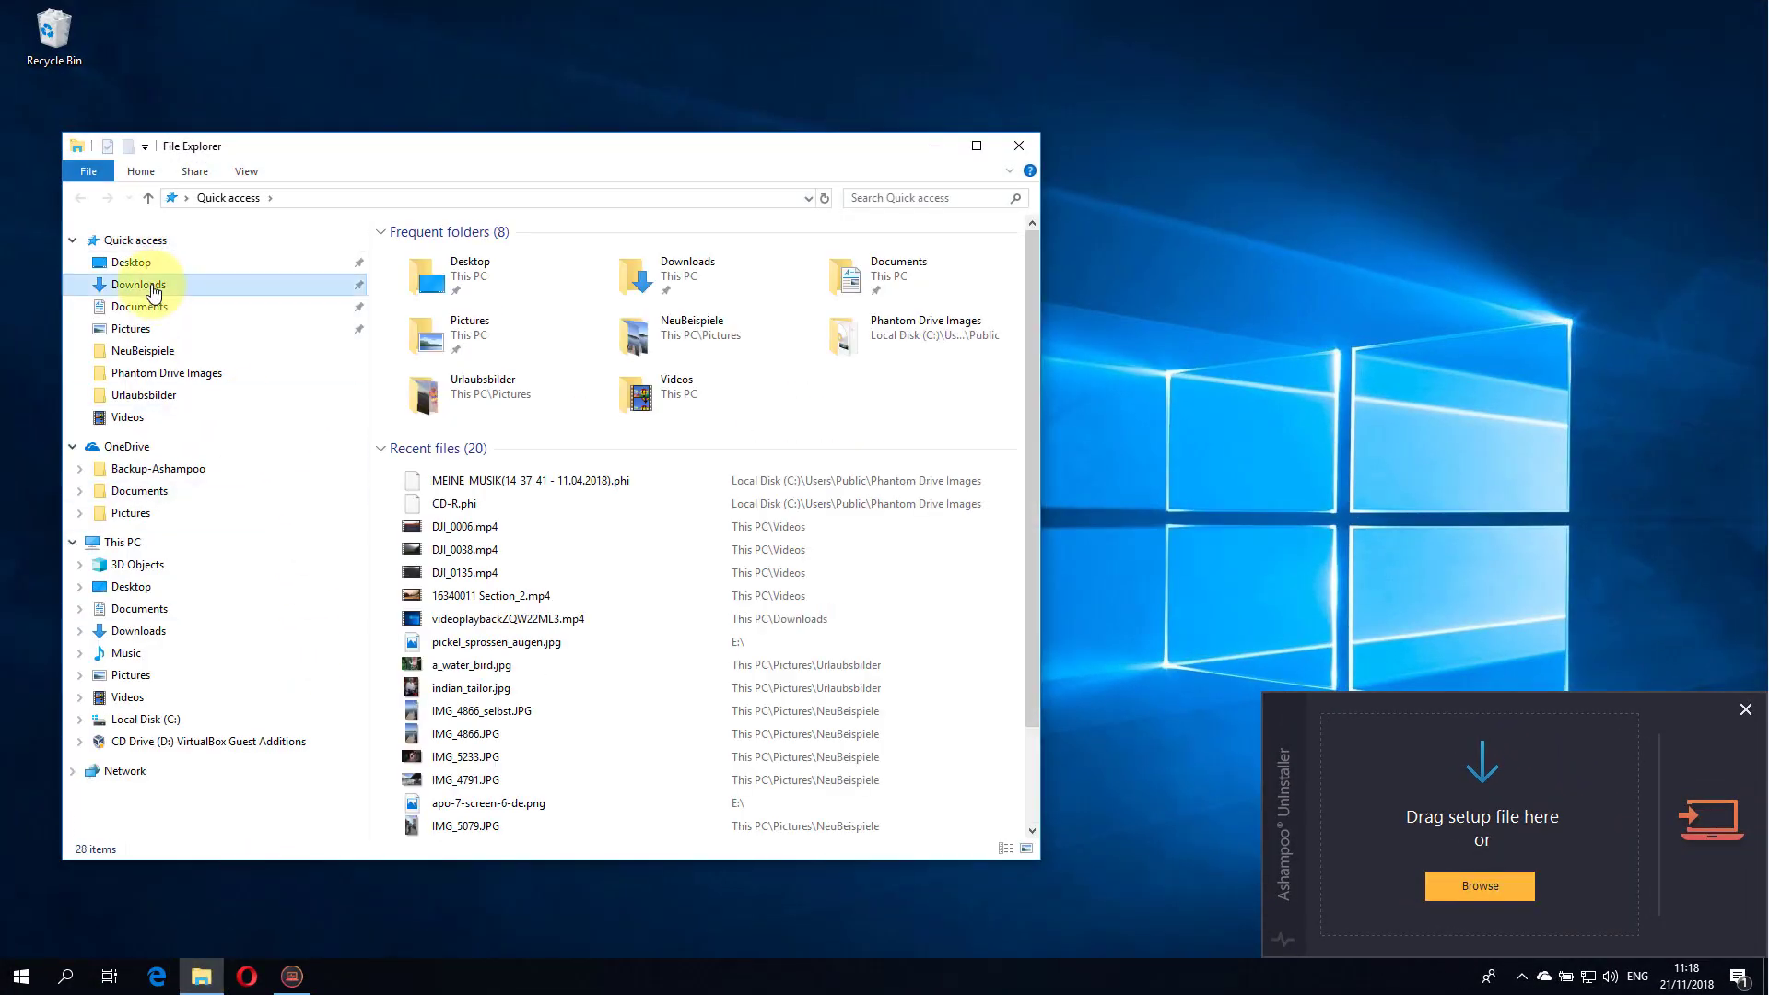
{"action": "left_click", "coordinate": [139, 283]}
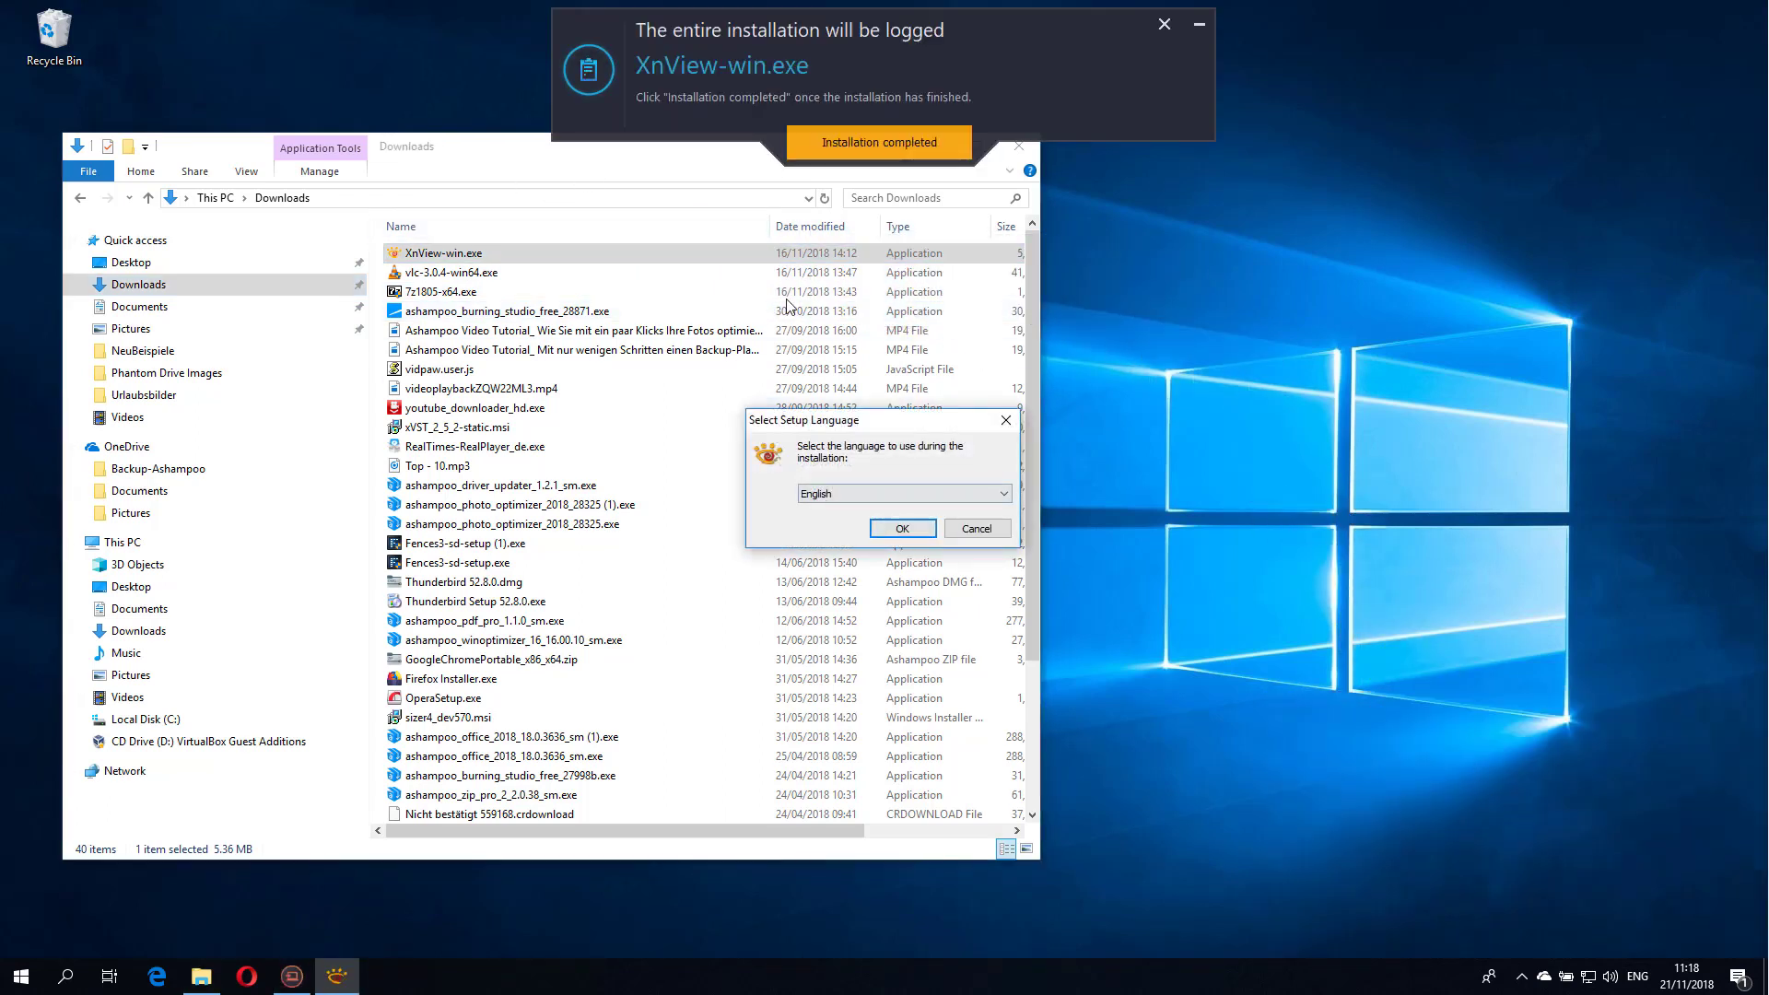
{"action": "left_click", "coordinate": [901, 528]}
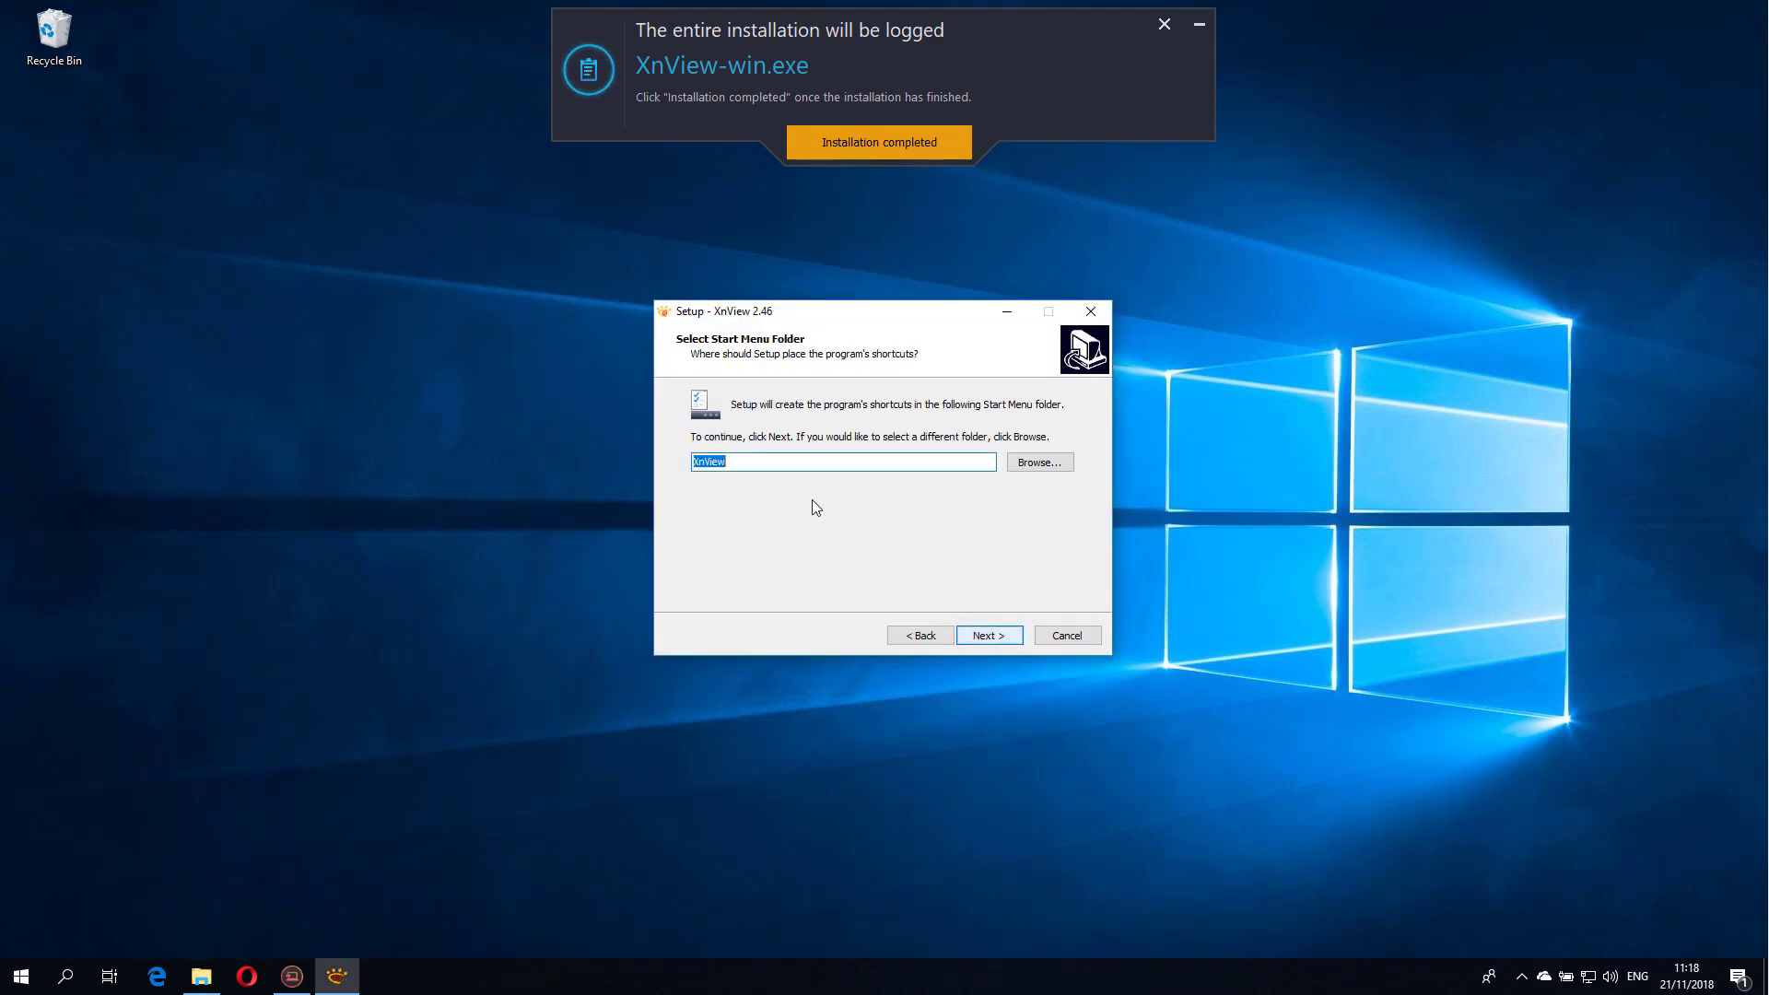
{"action": "left_click", "coordinate": [987, 635]}
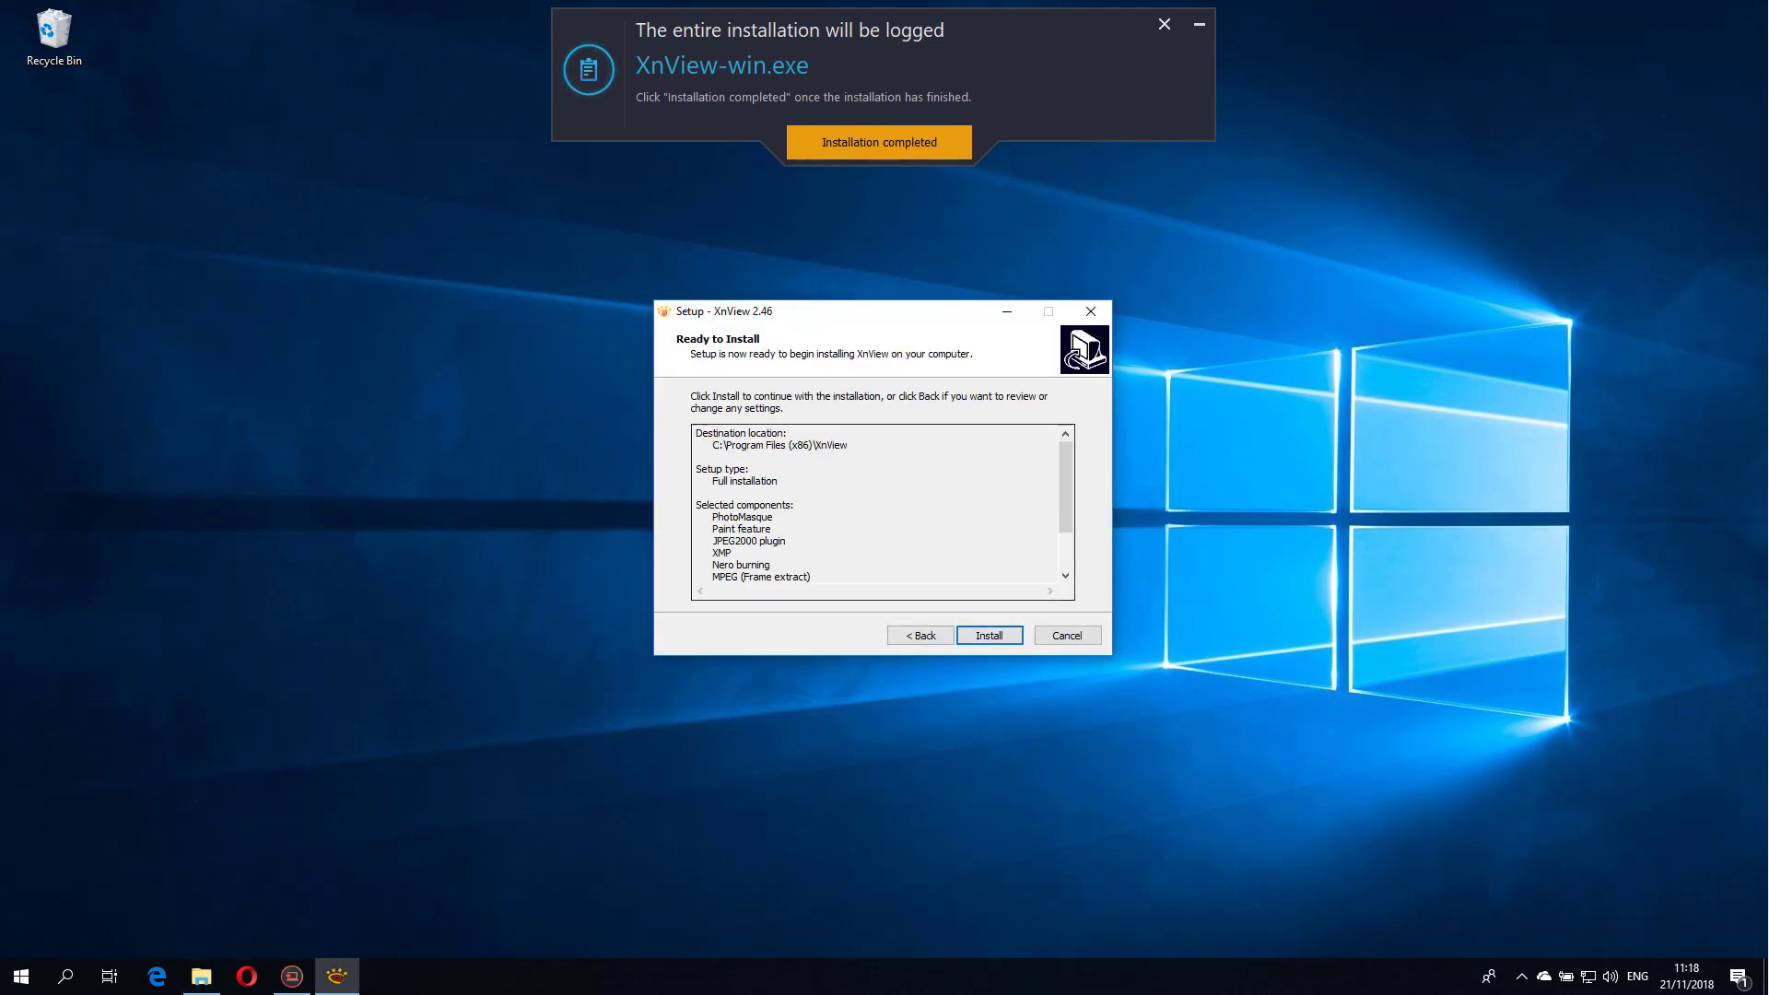
{"action": "left_click", "coordinate": [989, 634]}
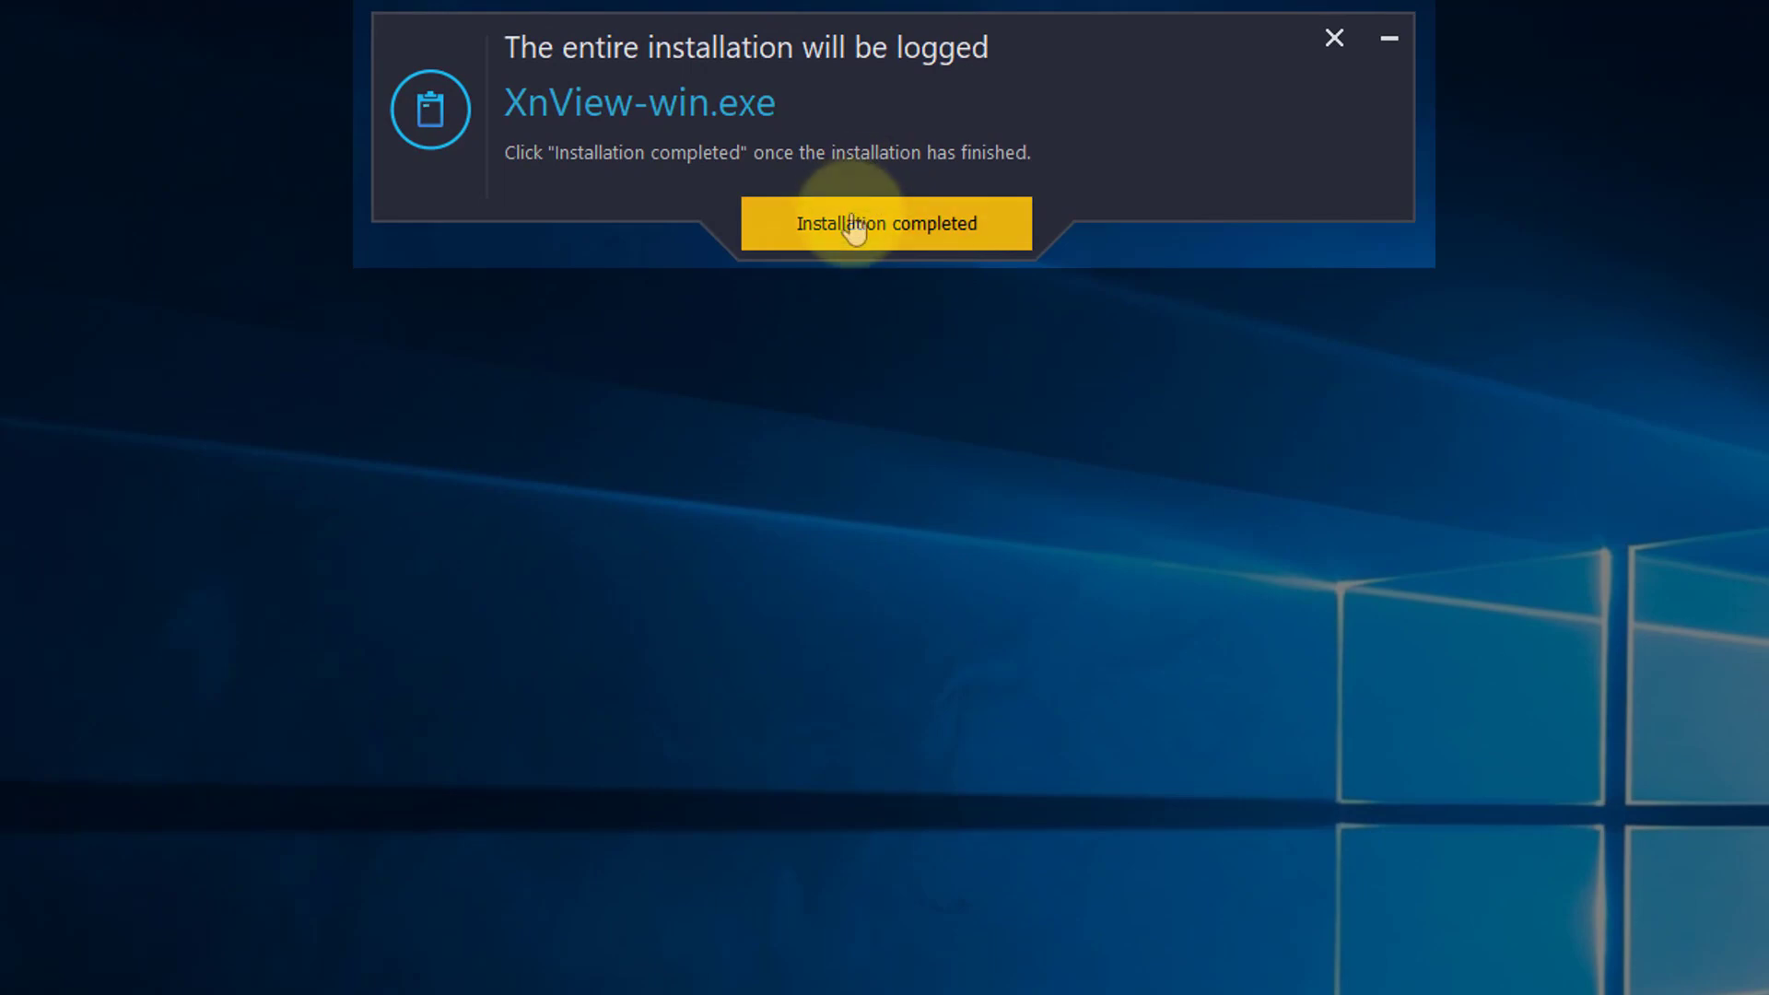
{"action": "left_click", "coordinate": [885, 223]}
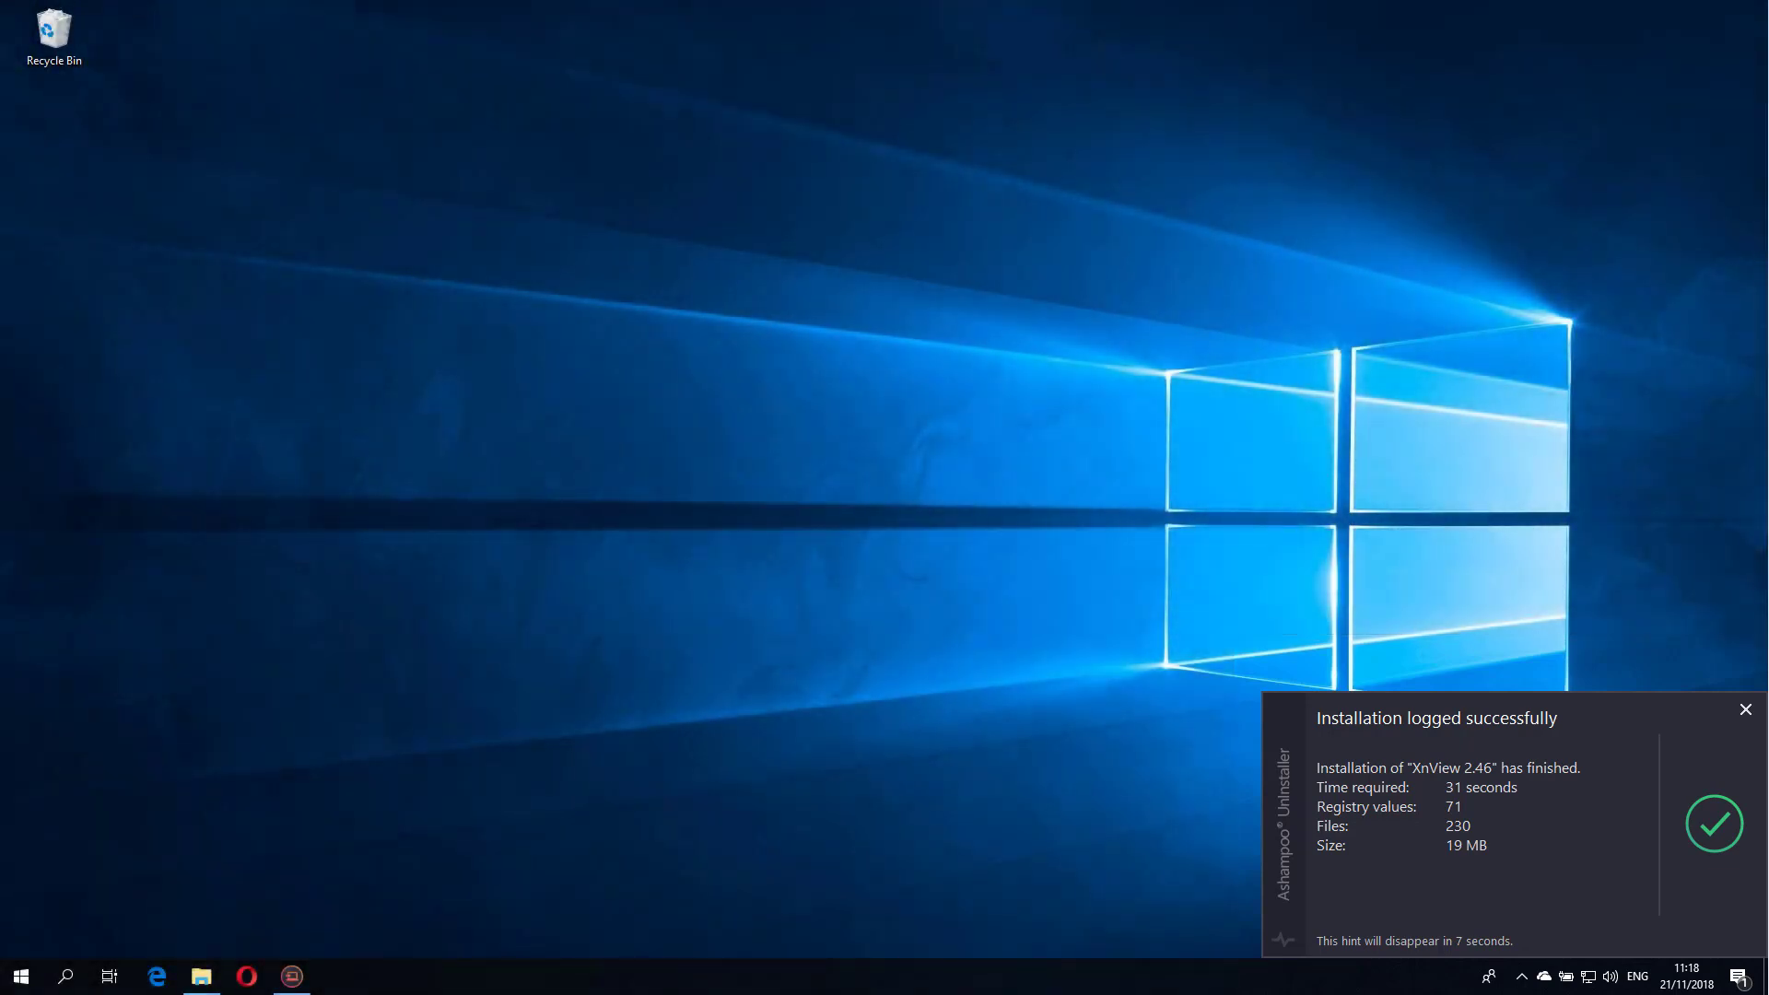
{"action": "left_click", "coordinate": [290, 976]}
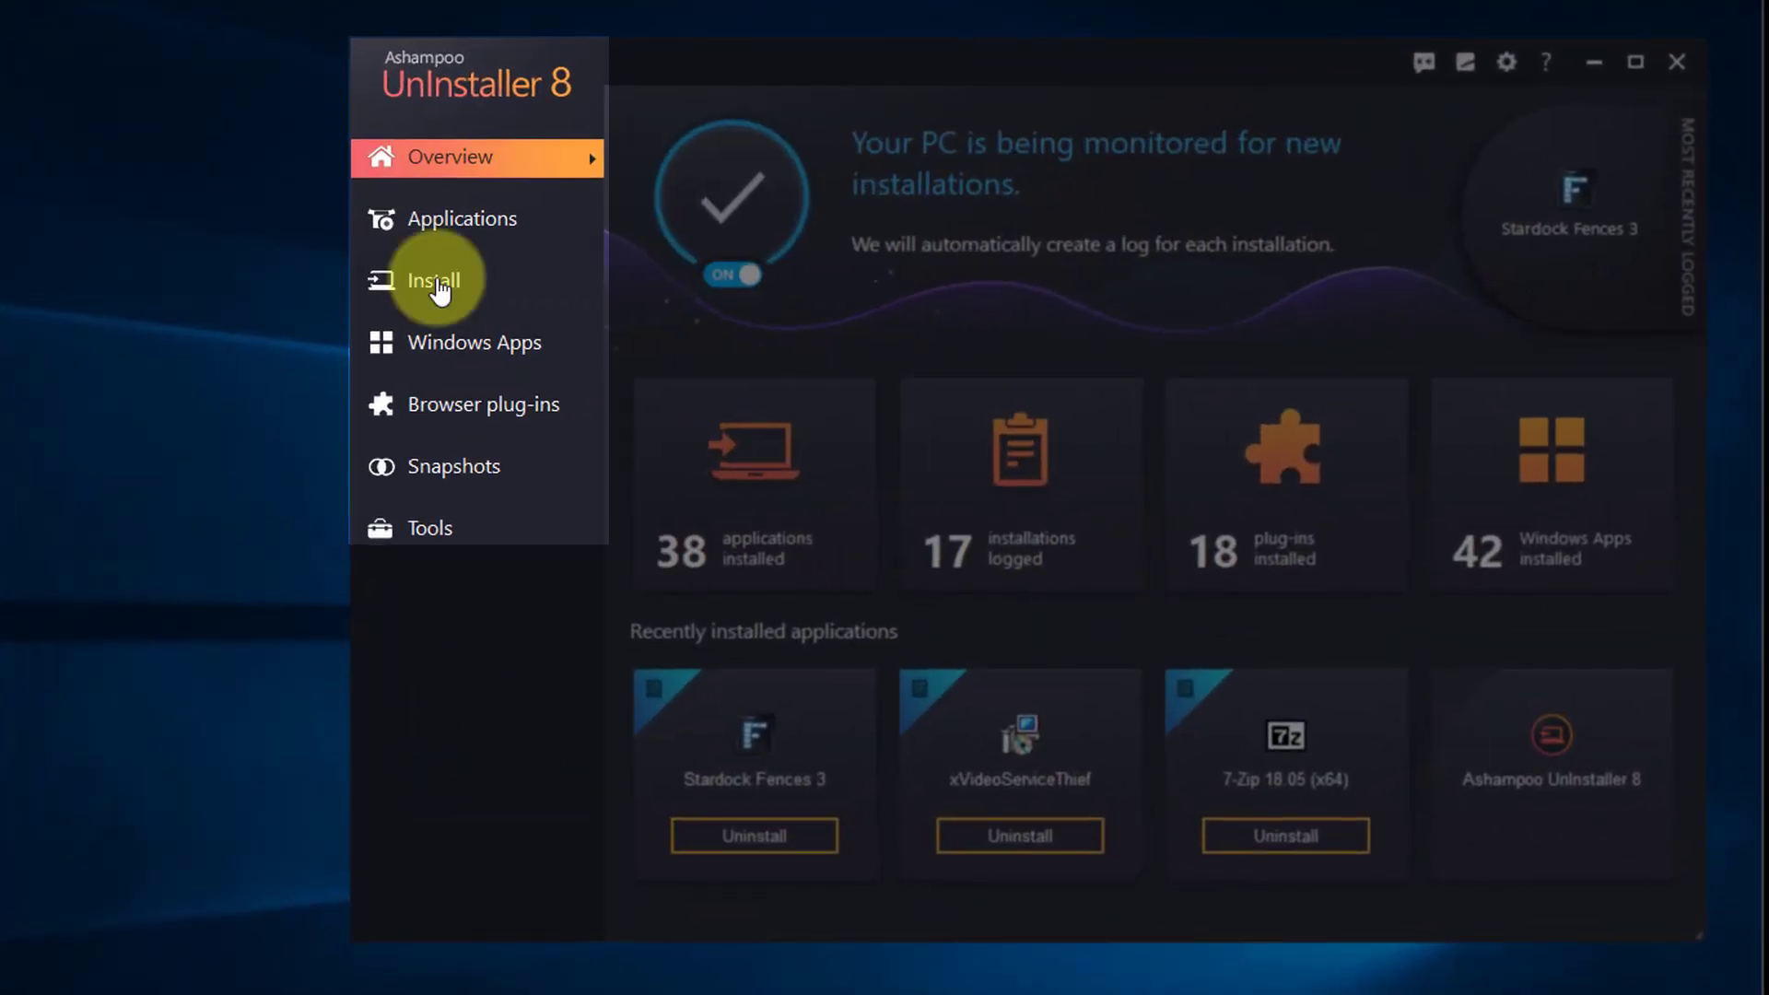
Run XnView-win.exe from Downloads via the Install page and confirm the setup language
{"action": "left_click", "coordinate": [432, 280]}
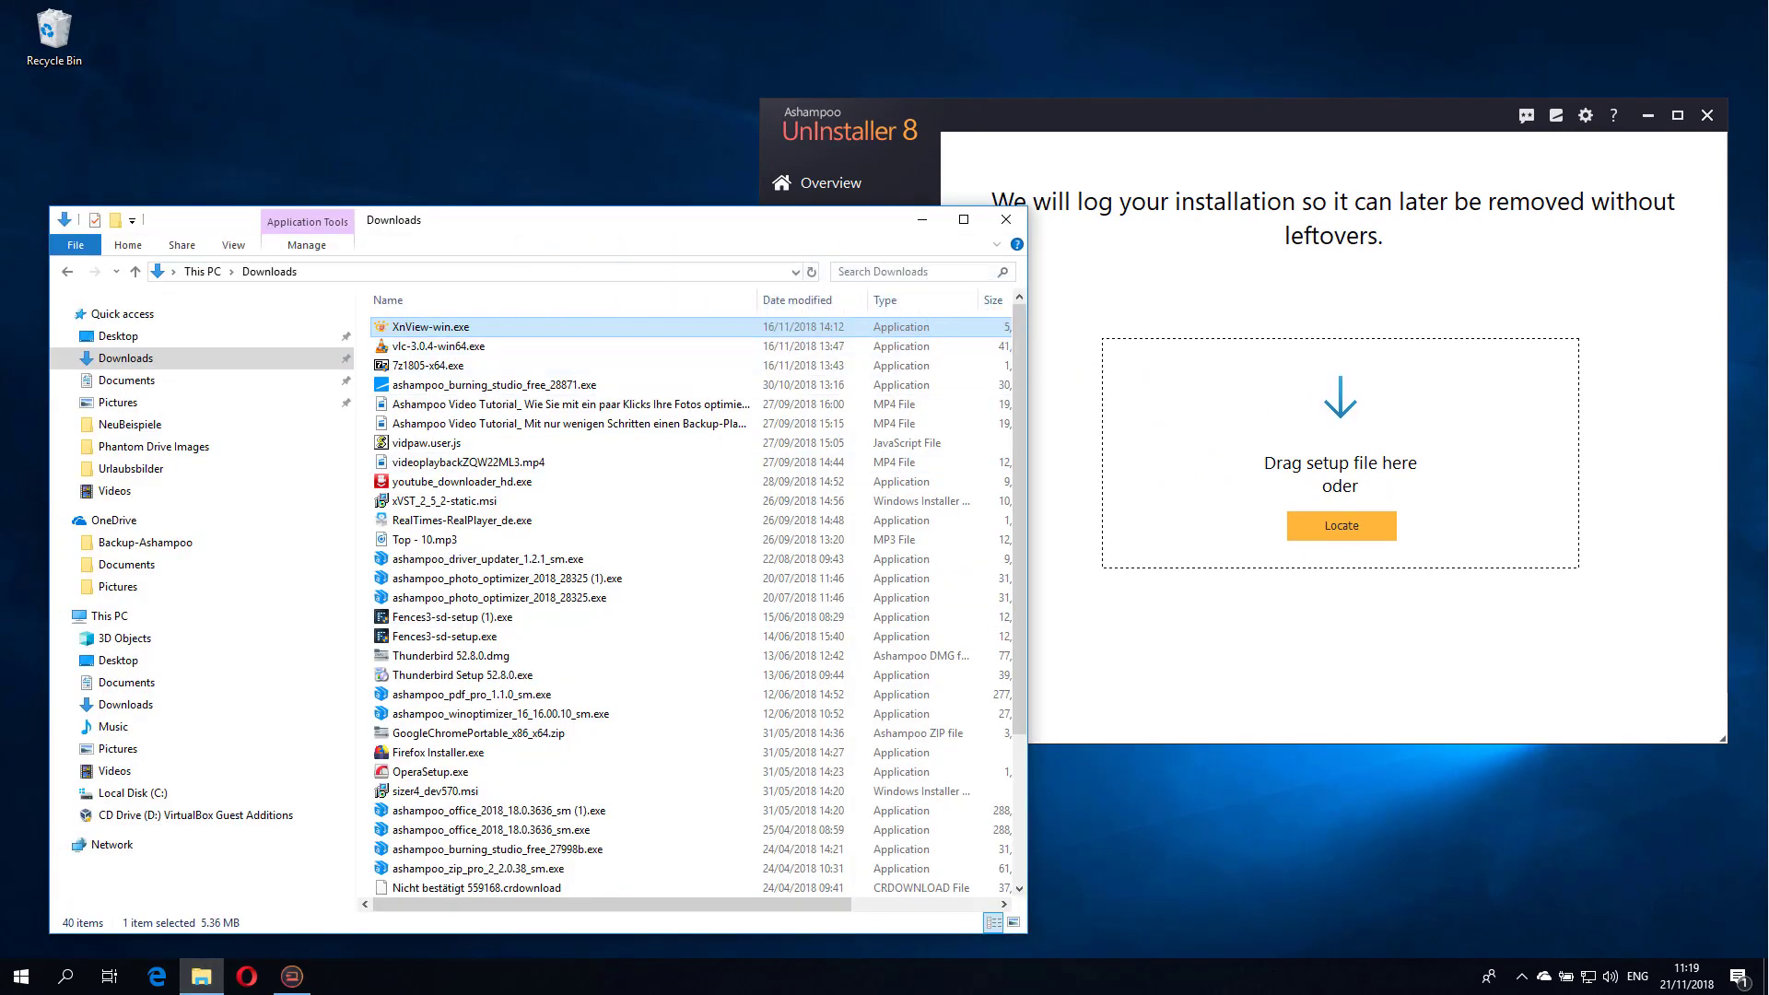
{"action": "double_click", "coordinate": [428, 327]}
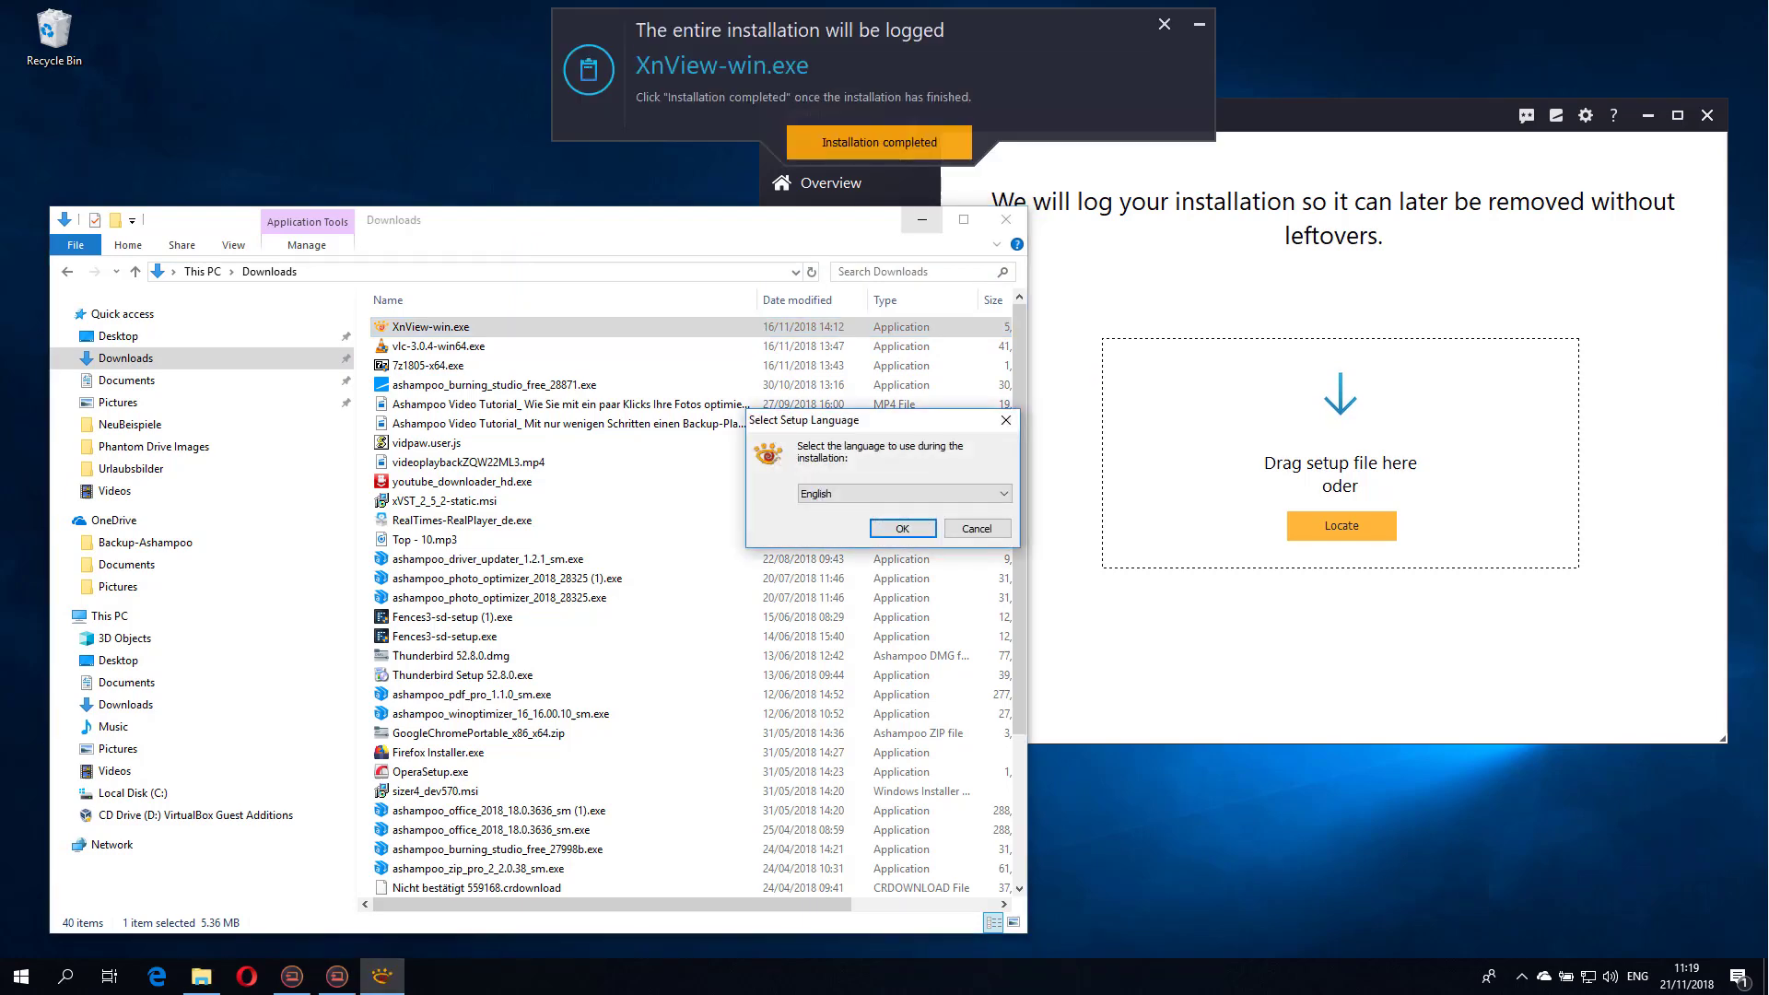
{"action": "left_click", "coordinate": [901, 528]}
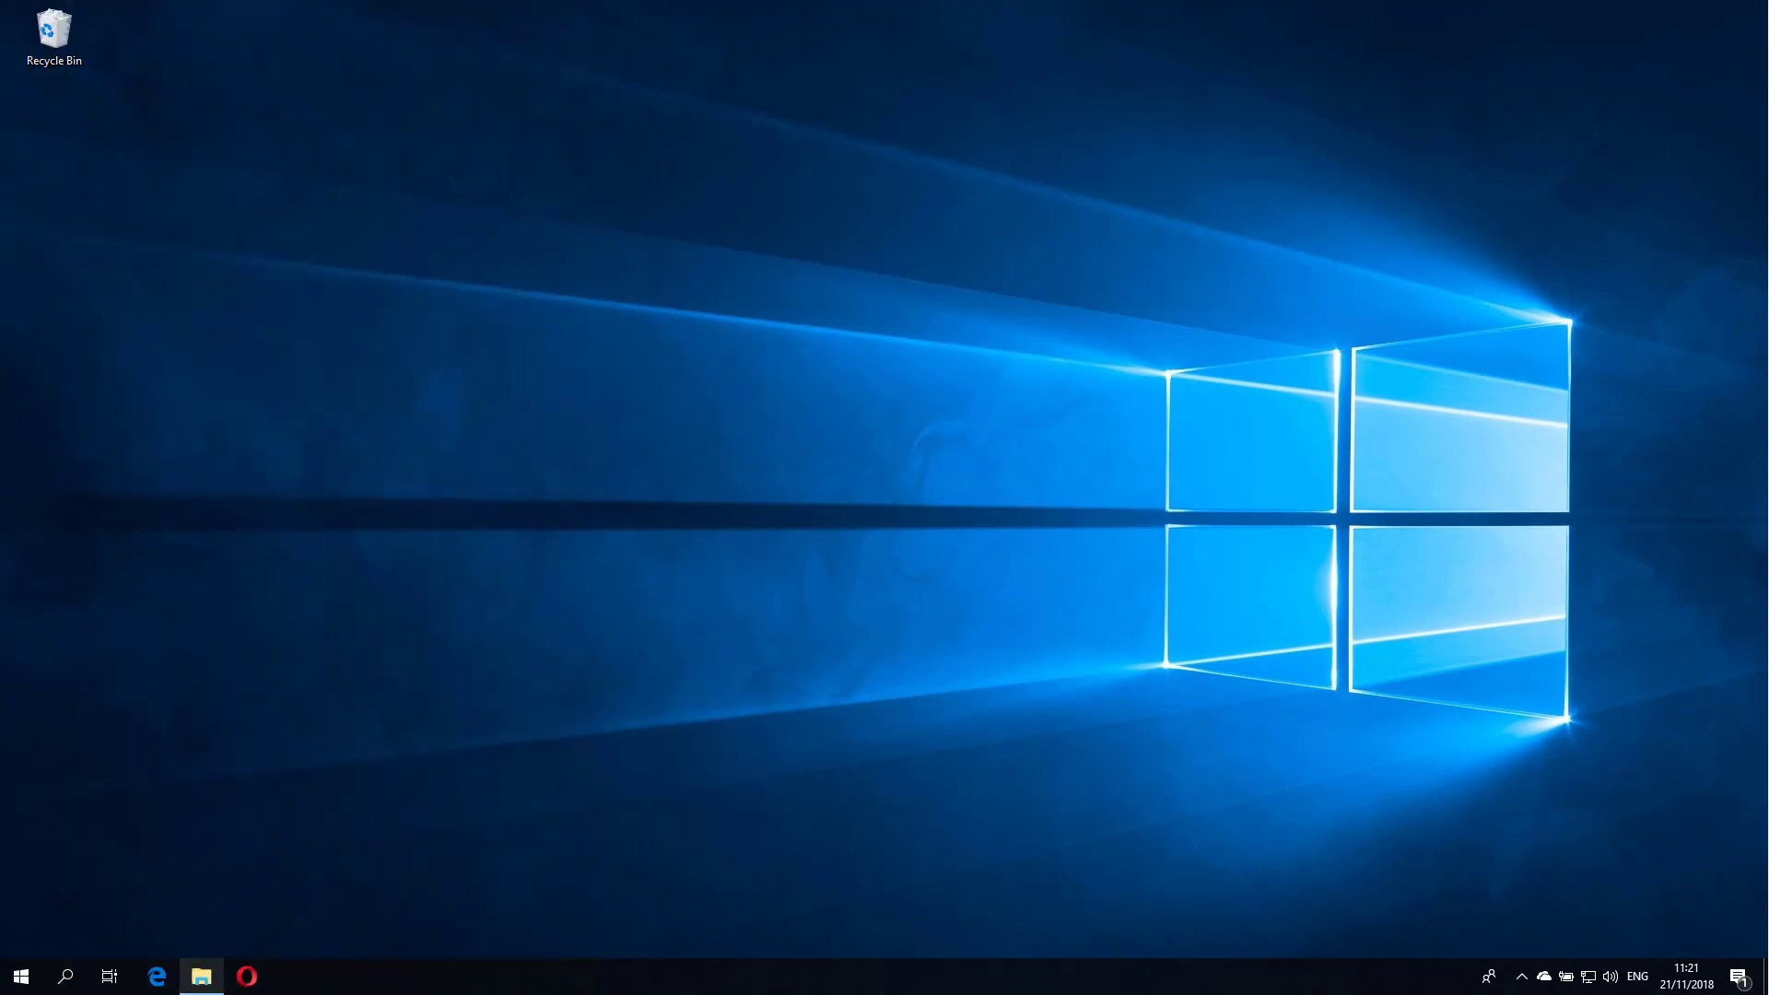
Right-click XnView-win.exe in Downloads and choose Install with Ashampoo UnInstaller
{"action": "left_click", "coordinate": [200, 976]}
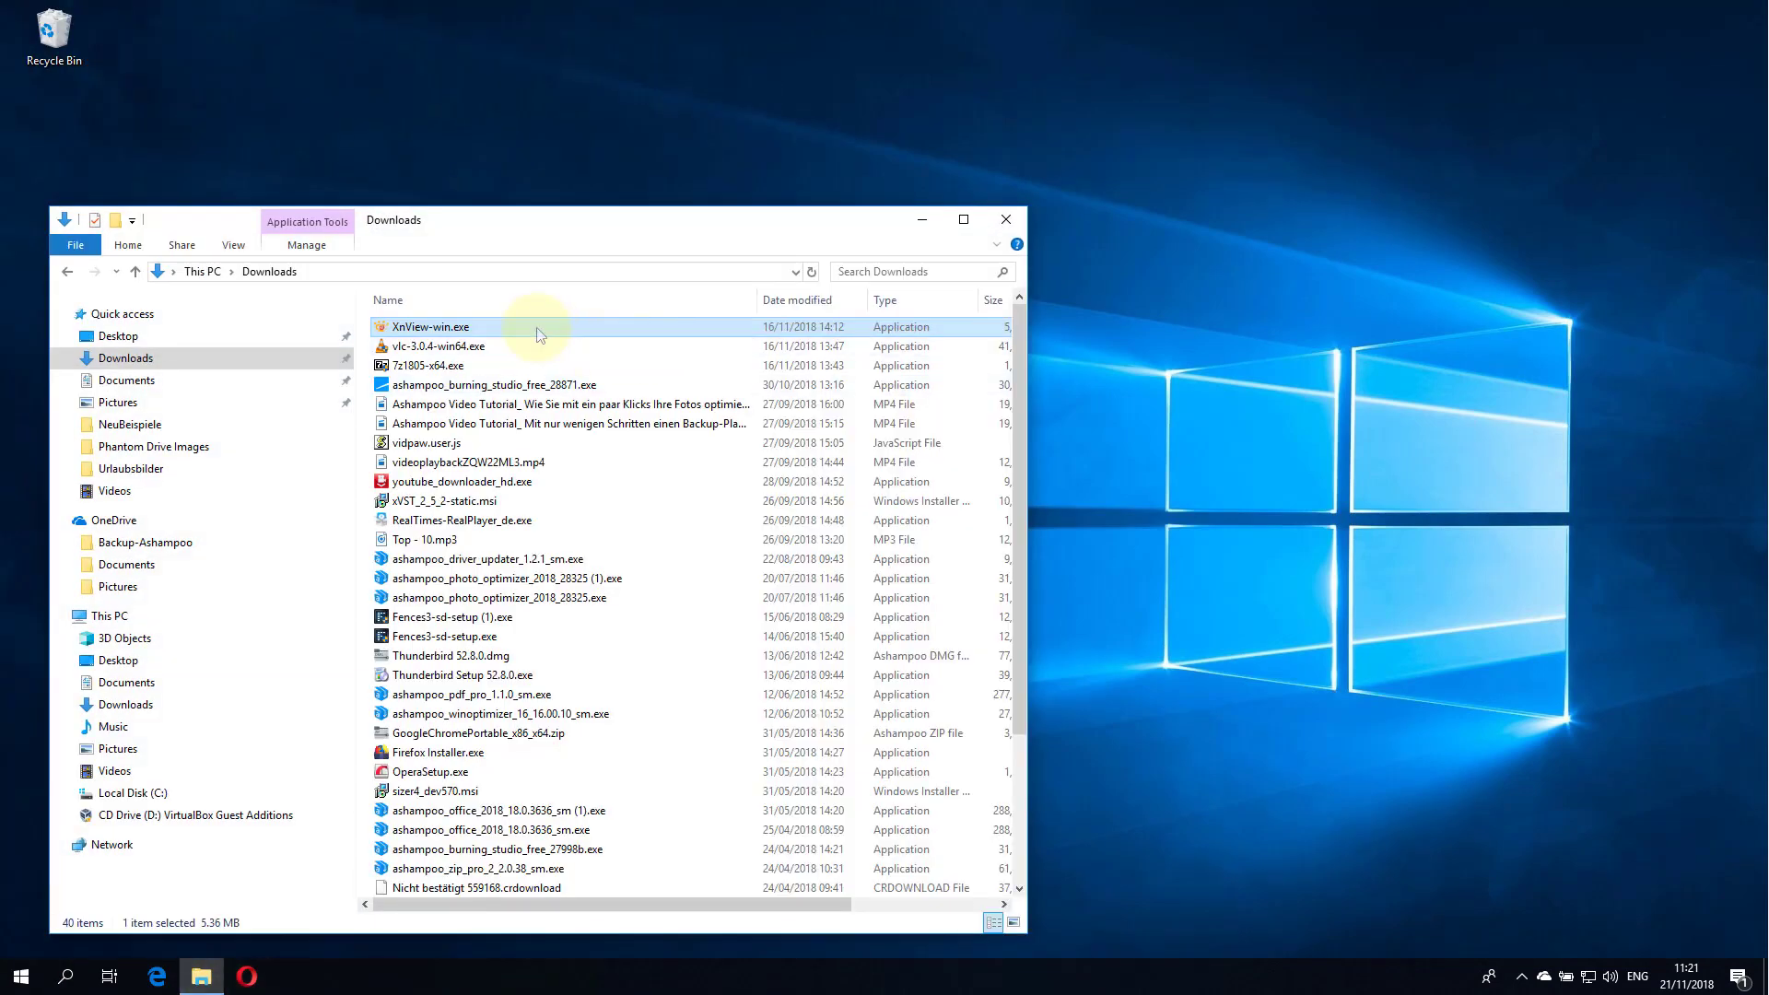
{"action": "right_click", "coordinate": [428, 326]}
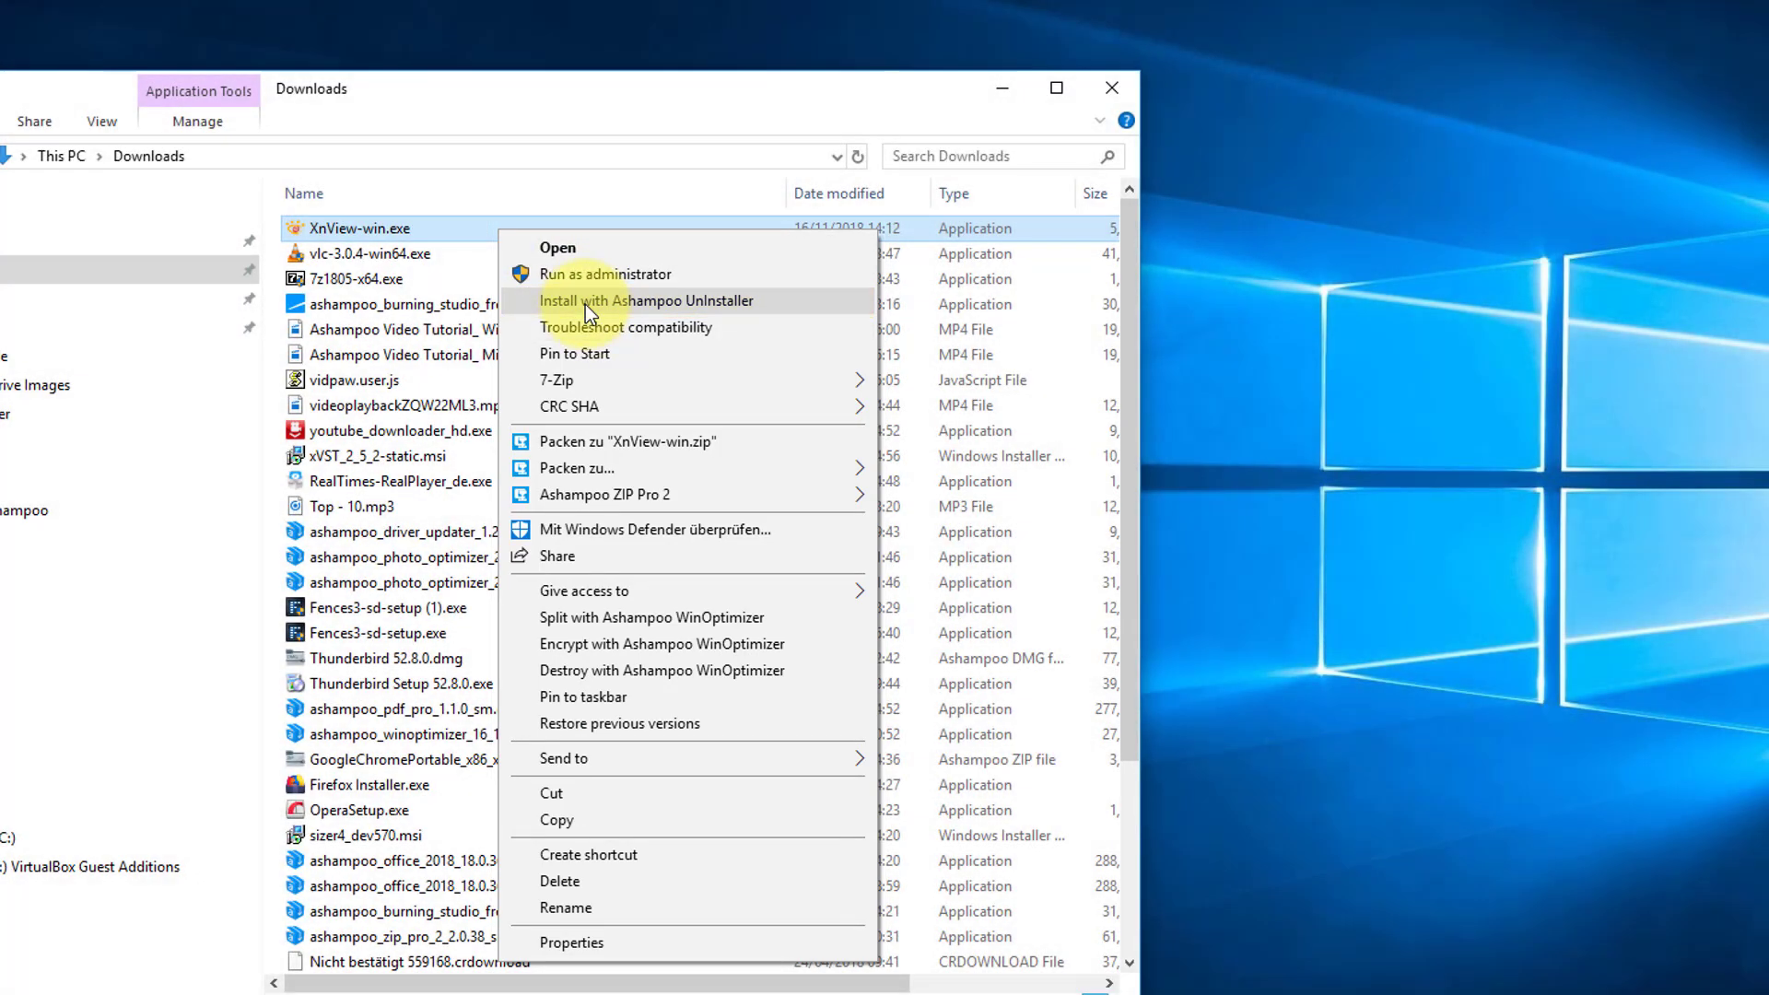
{"action": "left_click", "coordinate": [647, 300]}
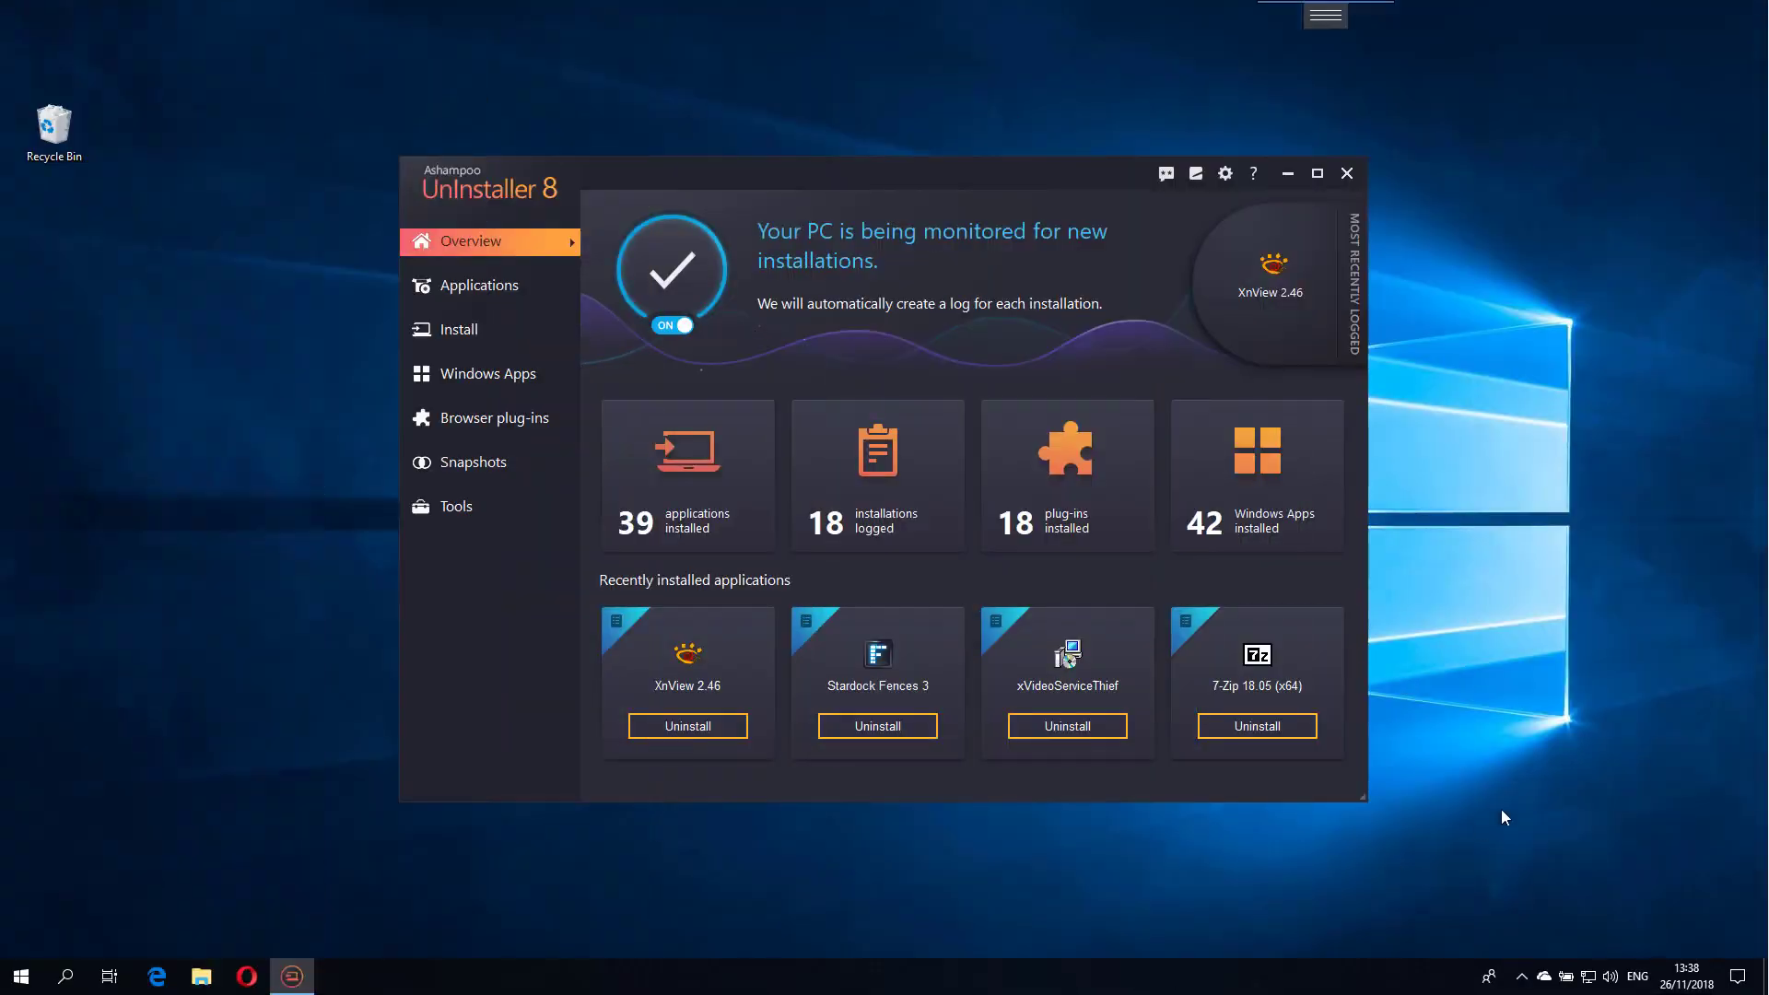
{"action": "mouse_move", "coordinate": [1272, 276]}
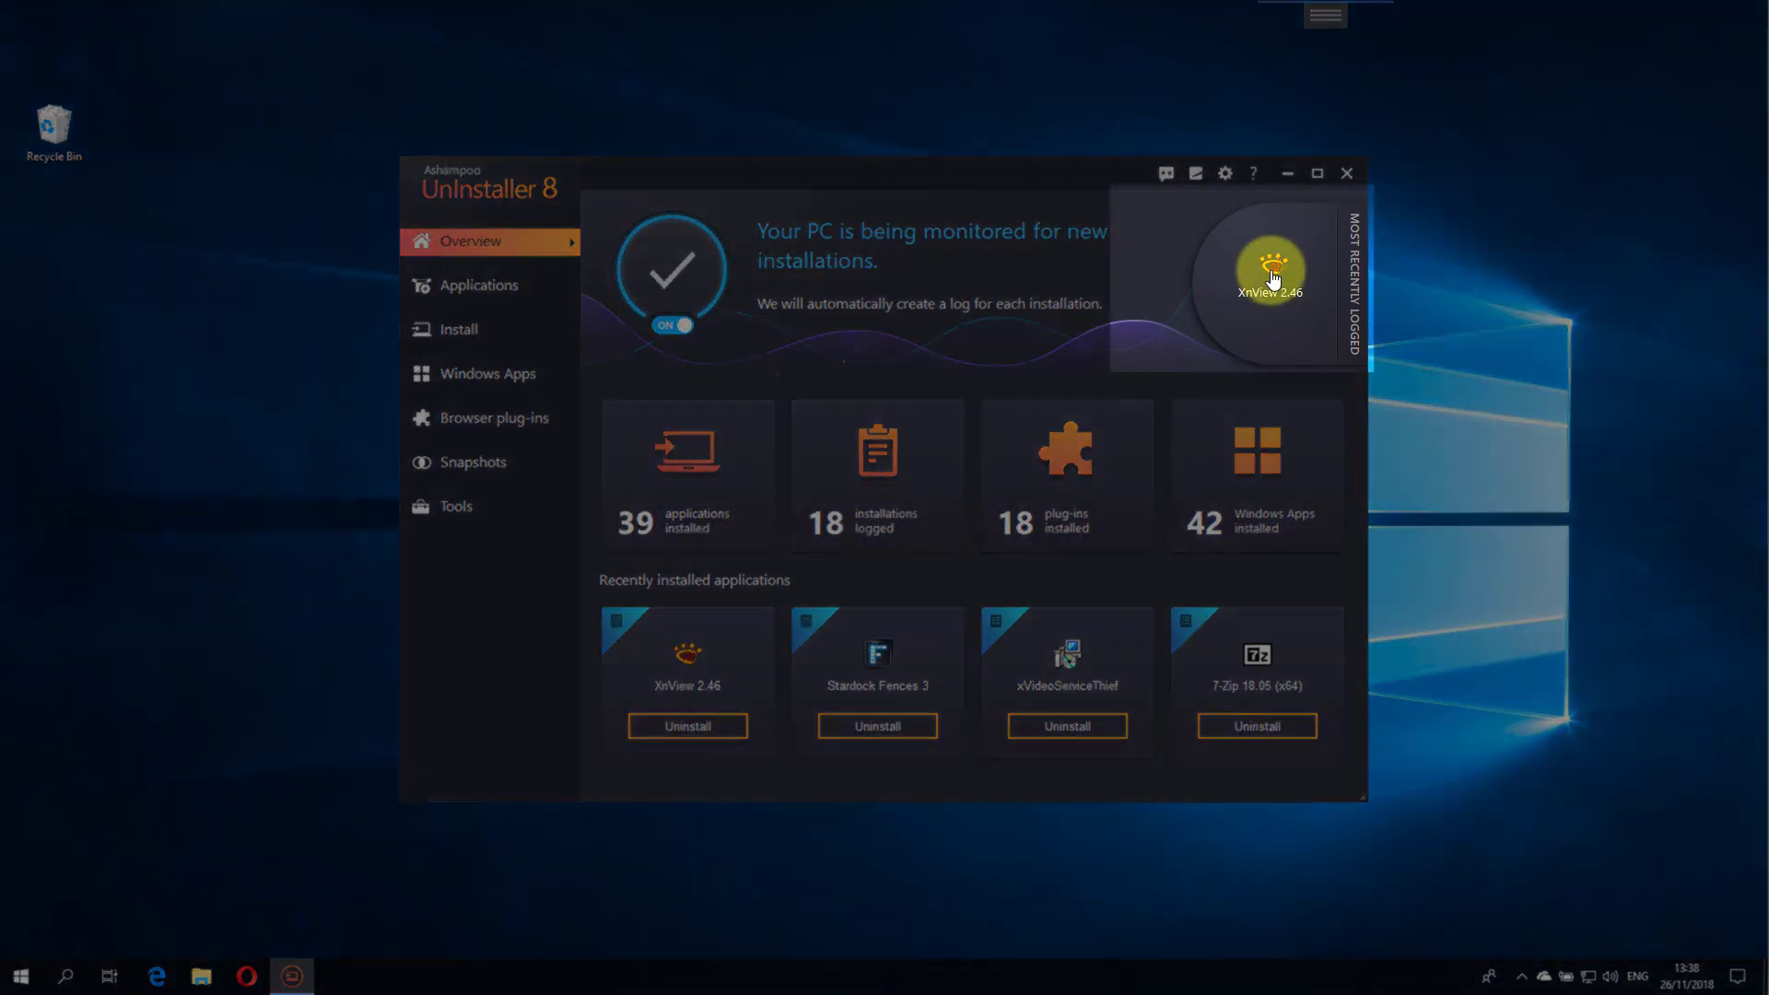
Visit the Applications, Install and Windows Apps pages, then launch a Drive Cleaner scan
{"action": "left_click", "coordinate": [1272, 277]}
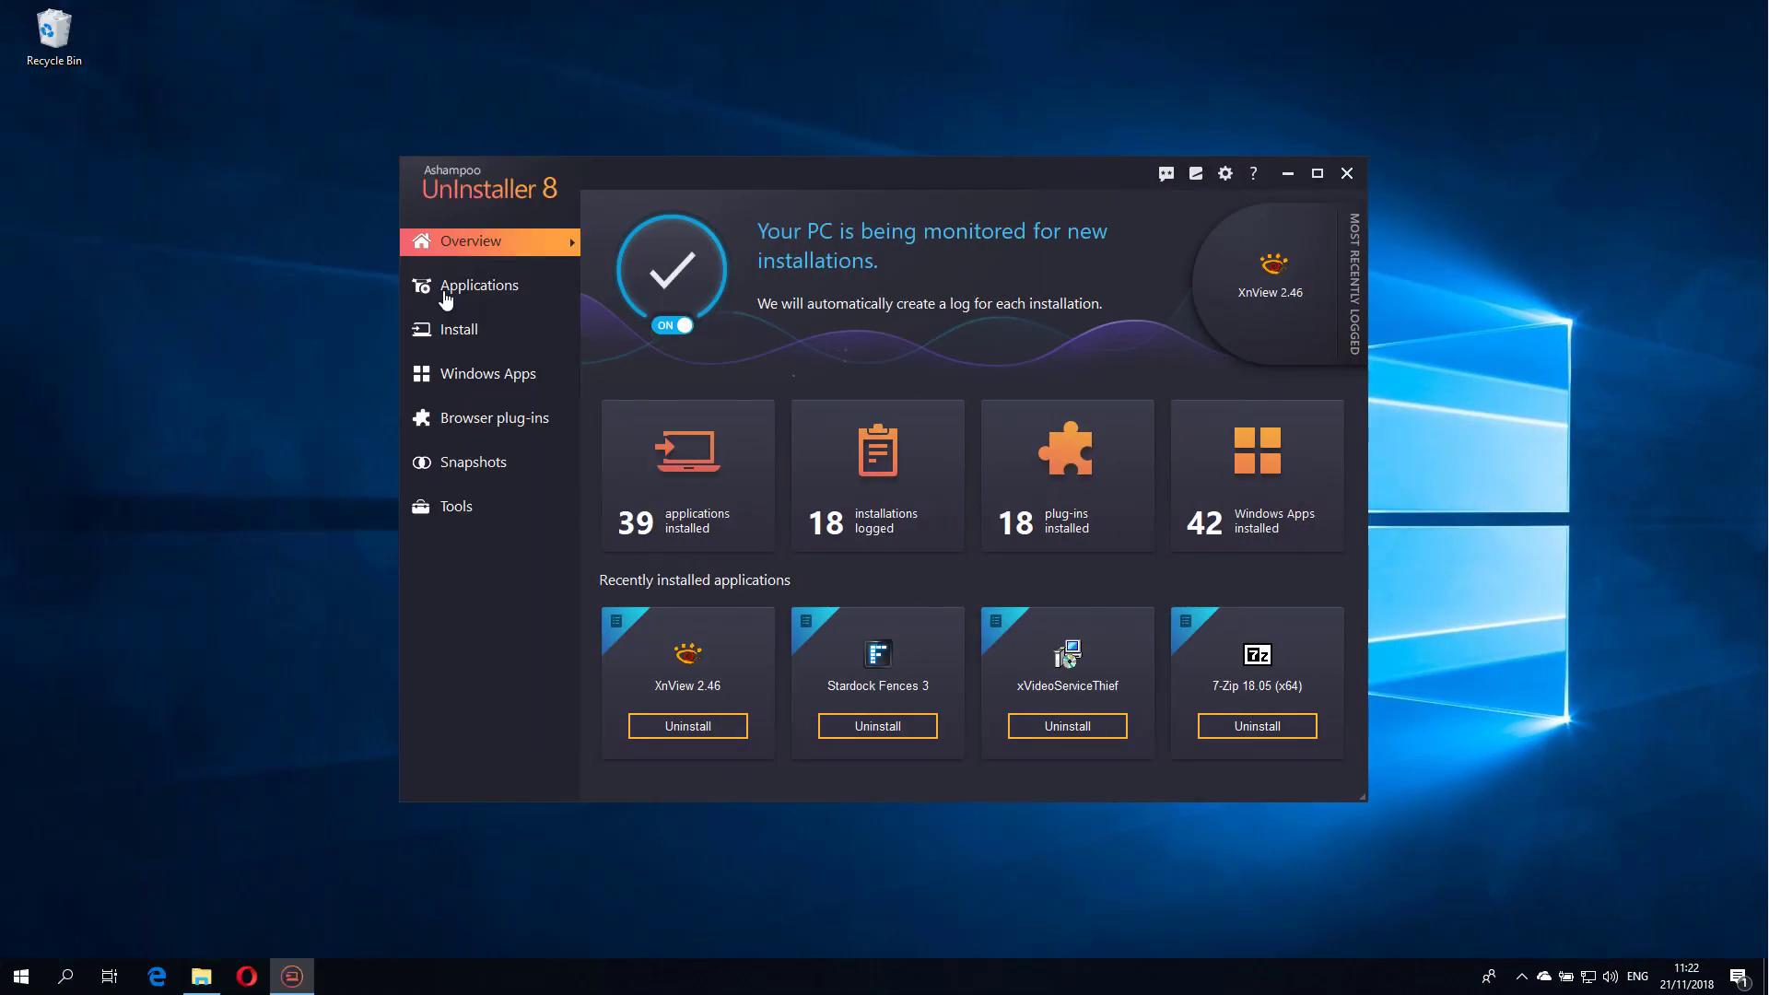
{"action": "left_click", "coordinate": [478, 284]}
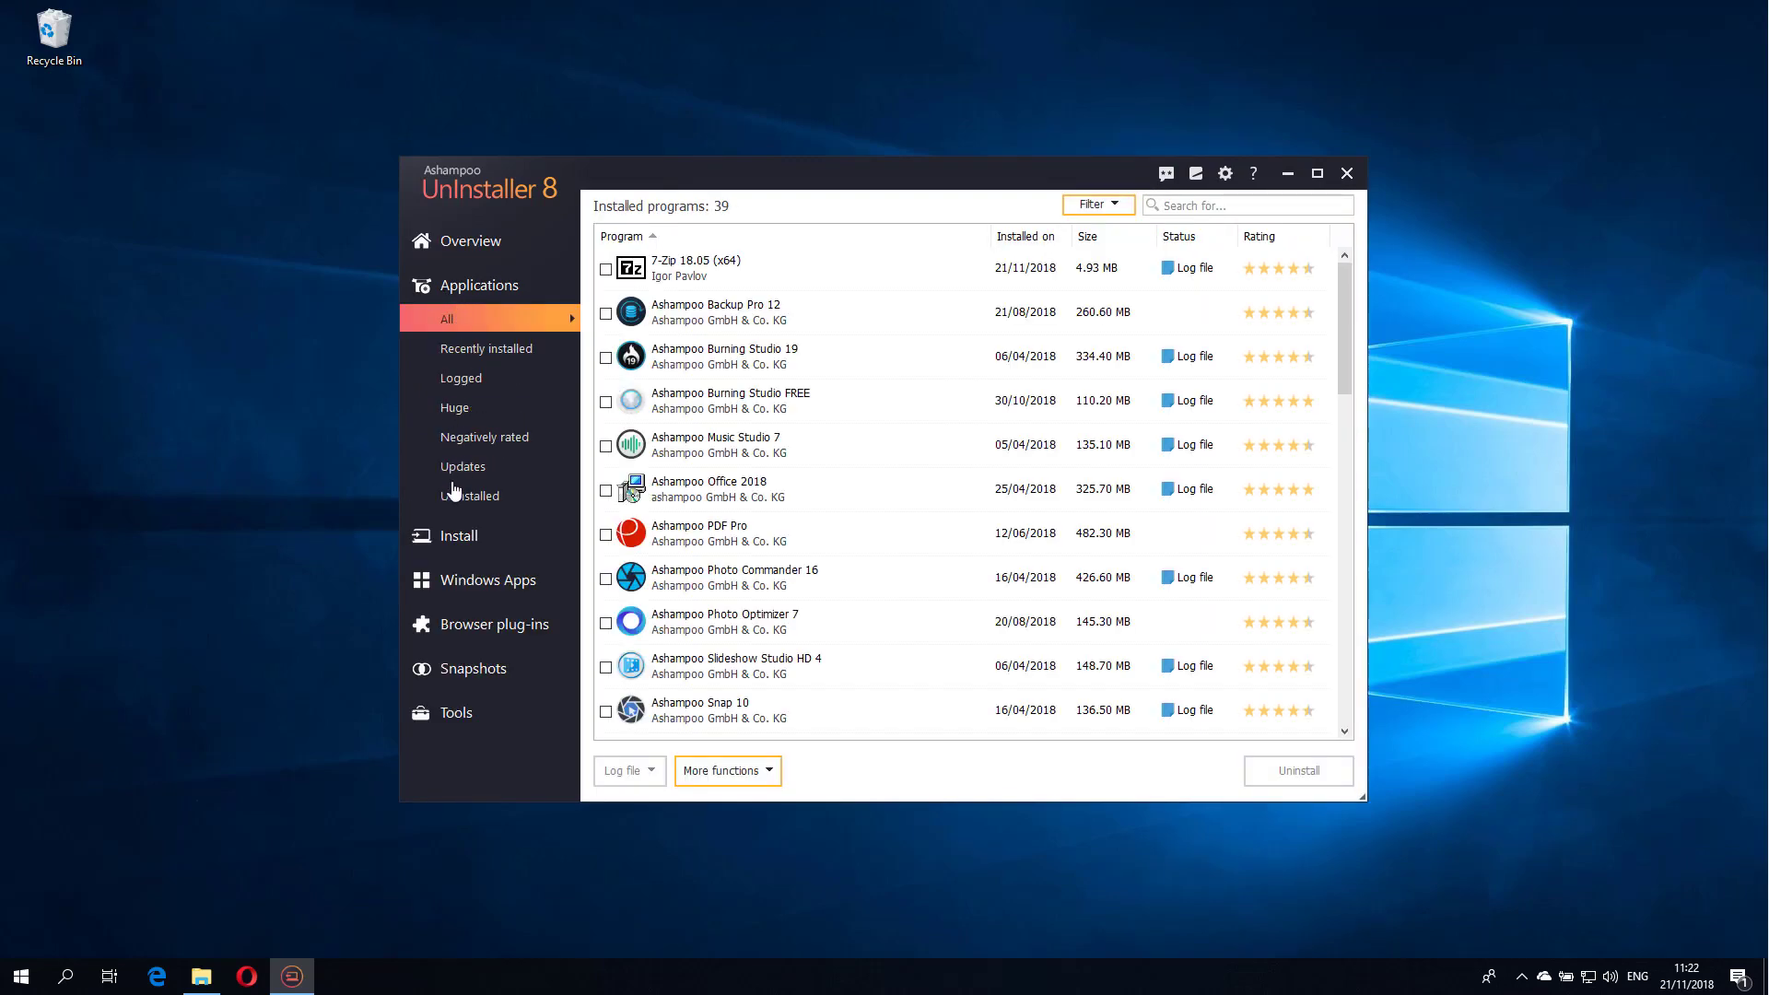
{"action": "left_click", "coordinate": [459, 534]}
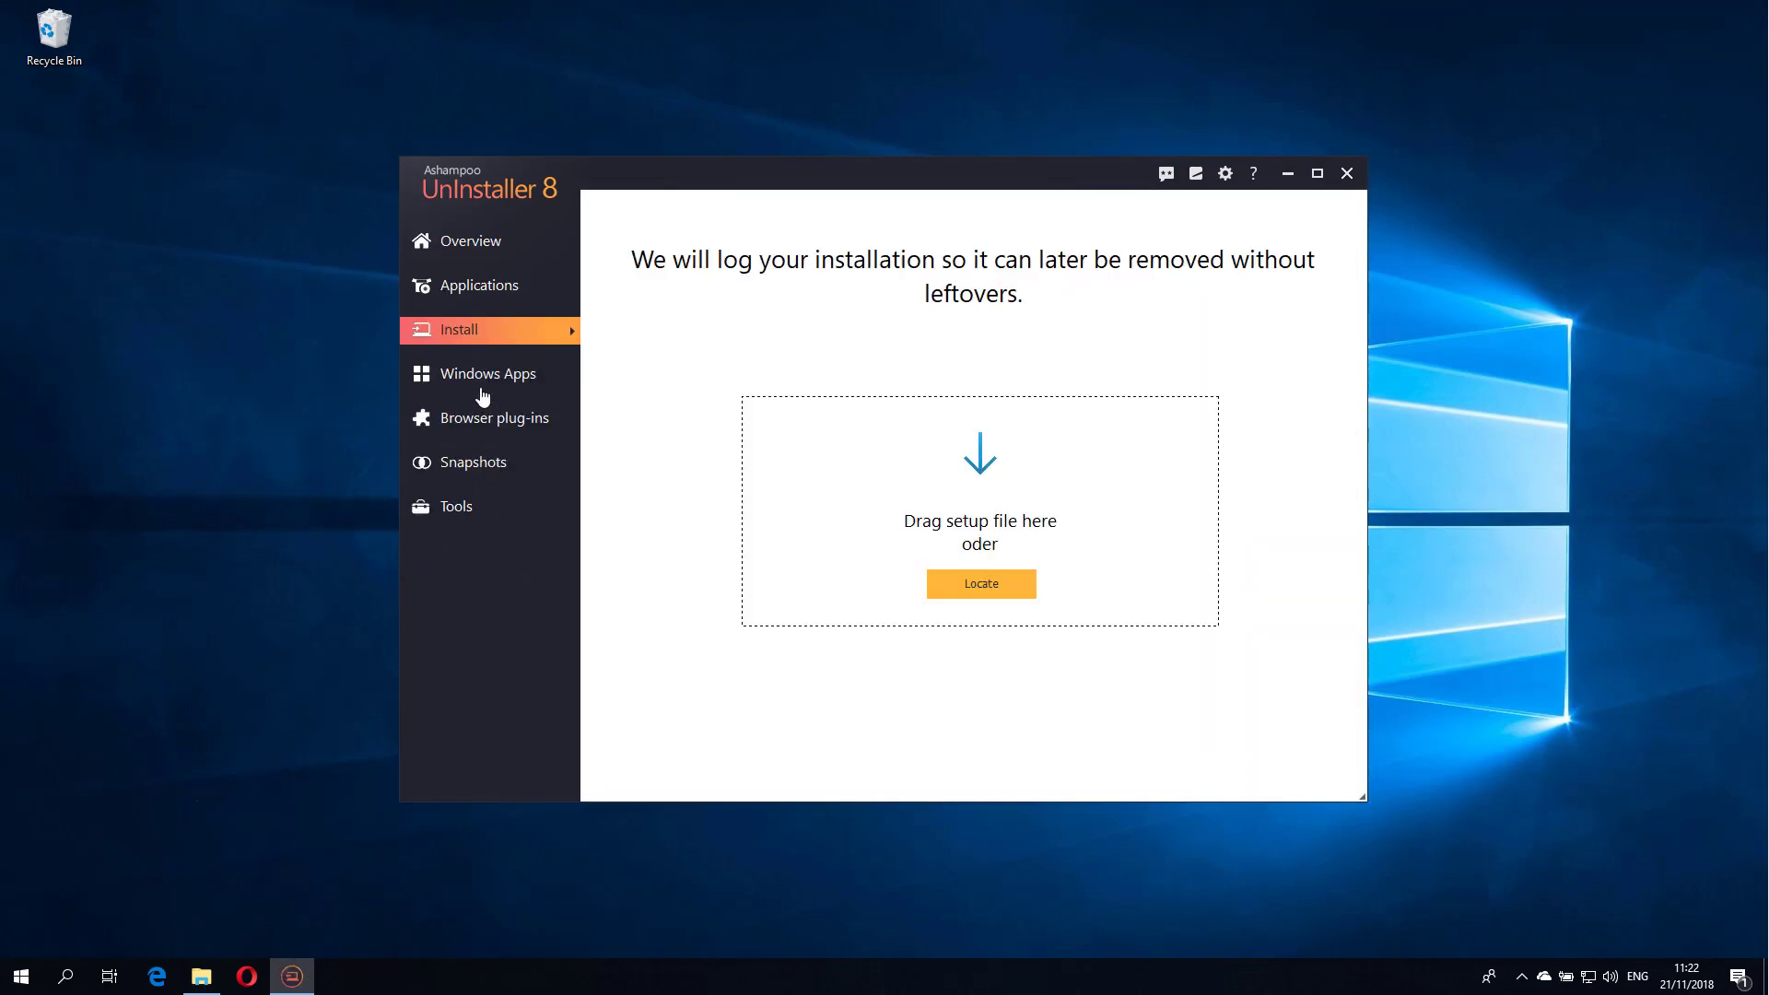
{"action": "left_click", "coordinate": [487, 373]}
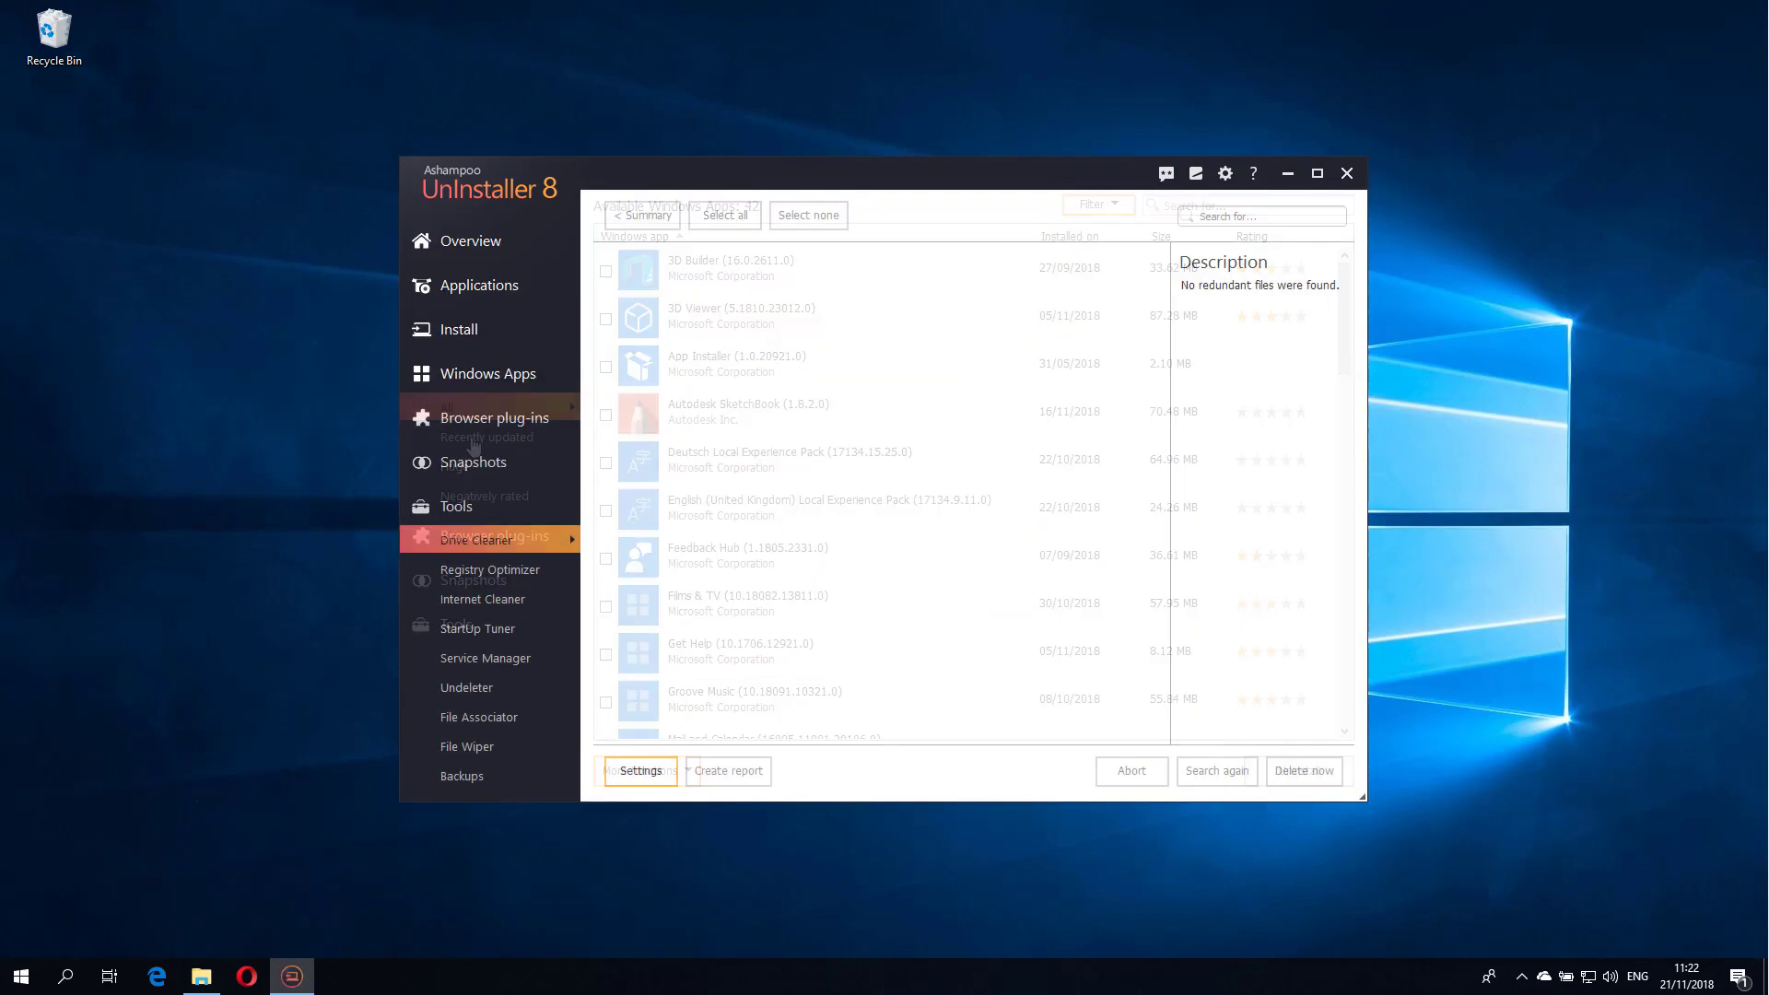
{"action": "left_click", "coordinate": [478, 539]}
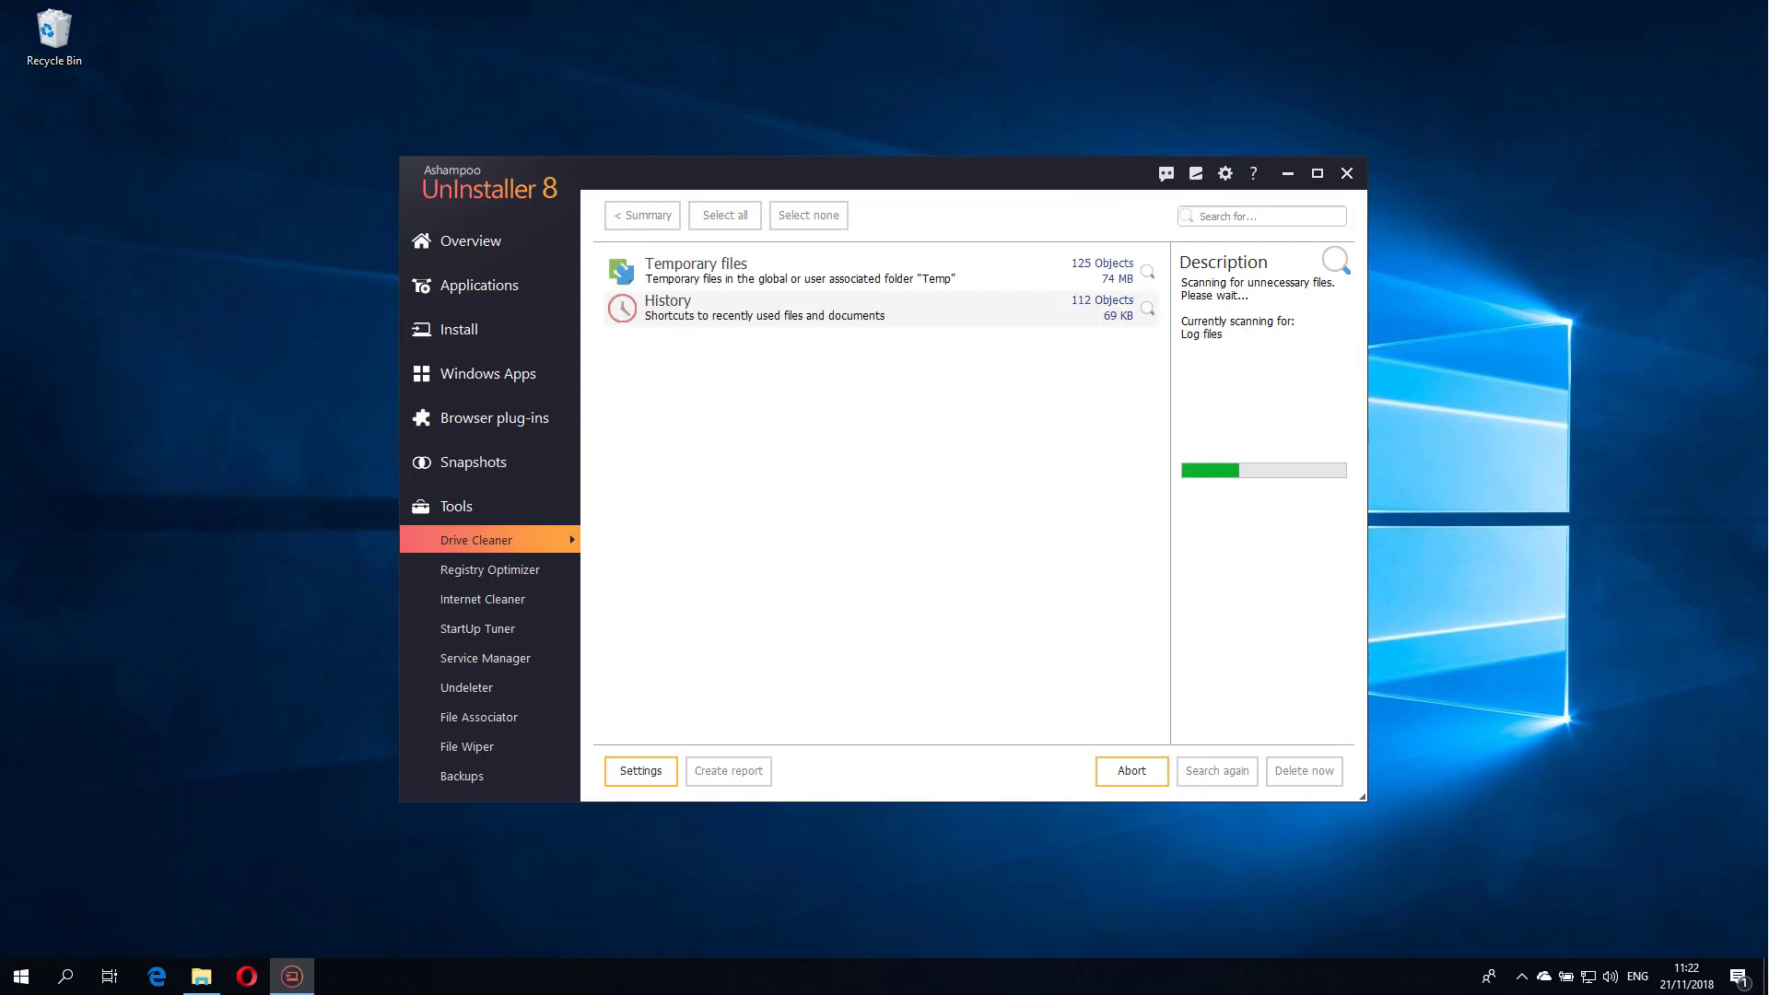